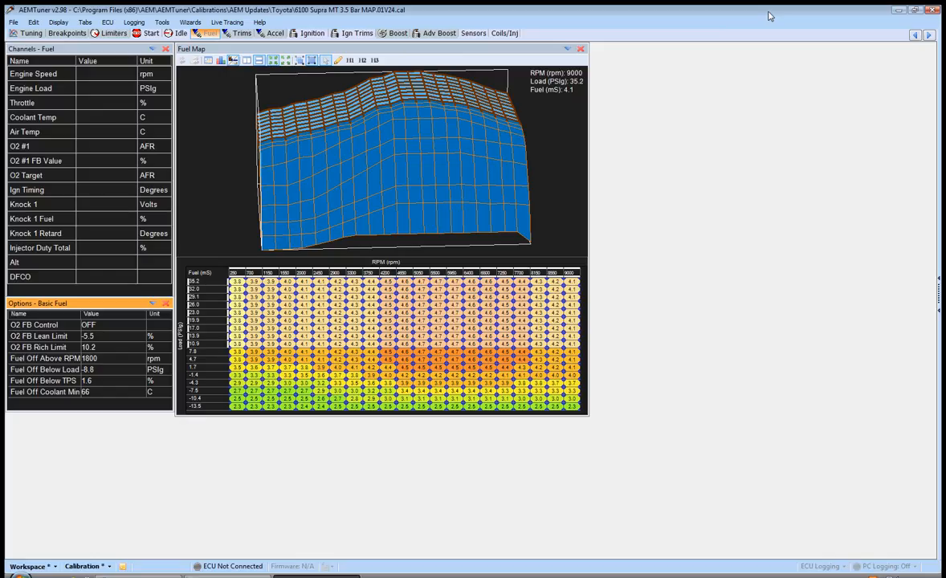
pyautogui.moveTo(418, 174)
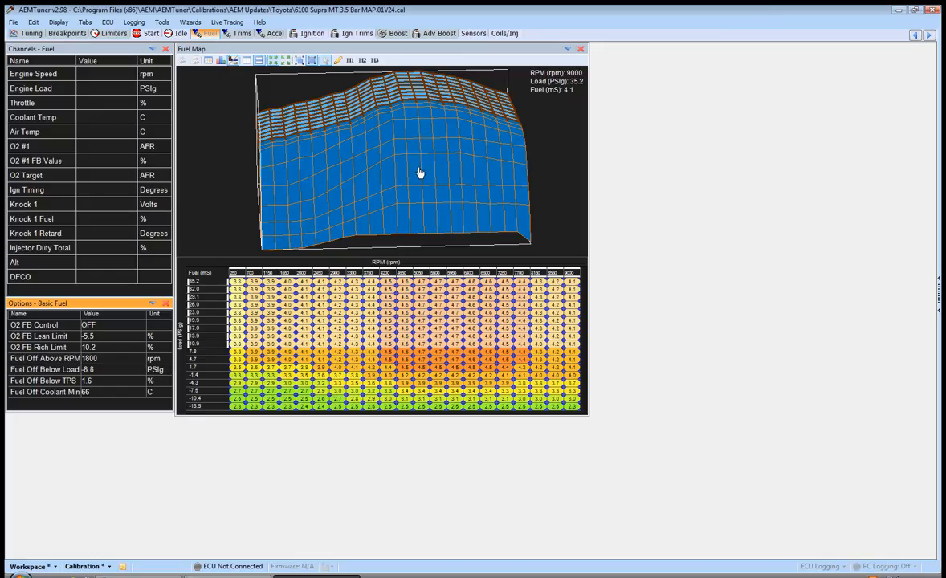
# Orbit the 3D fuel map surface through side and flatter viewing angles
pyautogui.moveTo(421, 174); pyautogui.dragTo(405, 170)
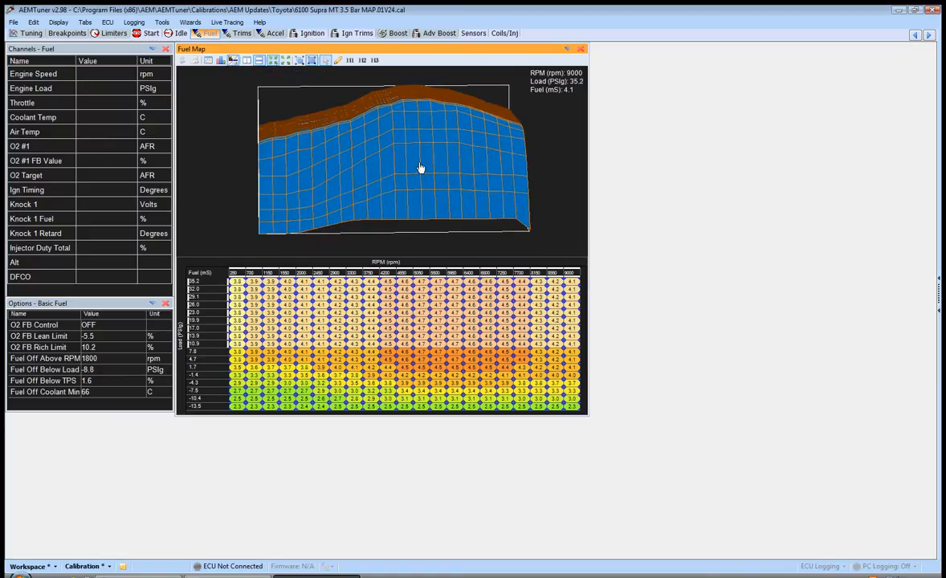
pyautogui.moveTo(418, 167); pyautogui.dragTo(401, 154)
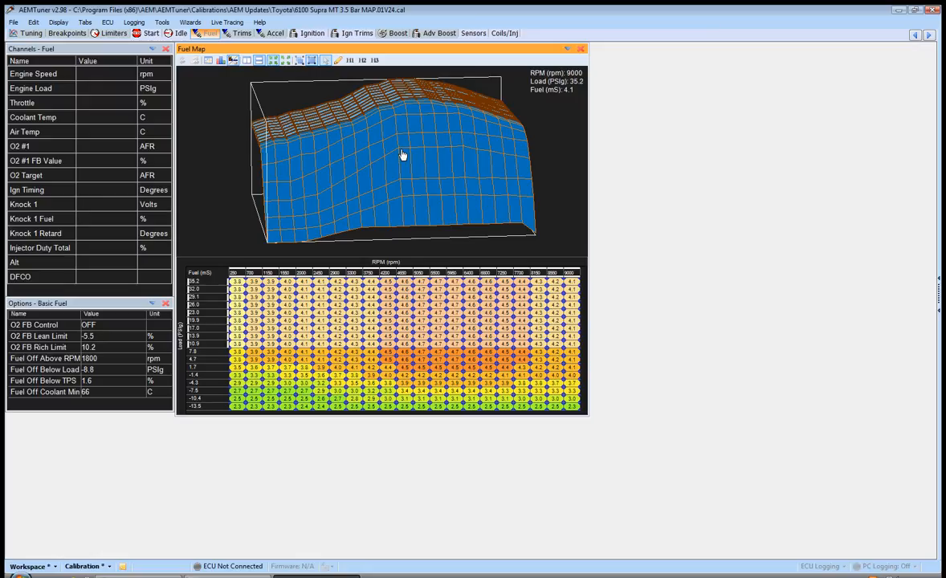
pyautogui.moveTo(297, 193)
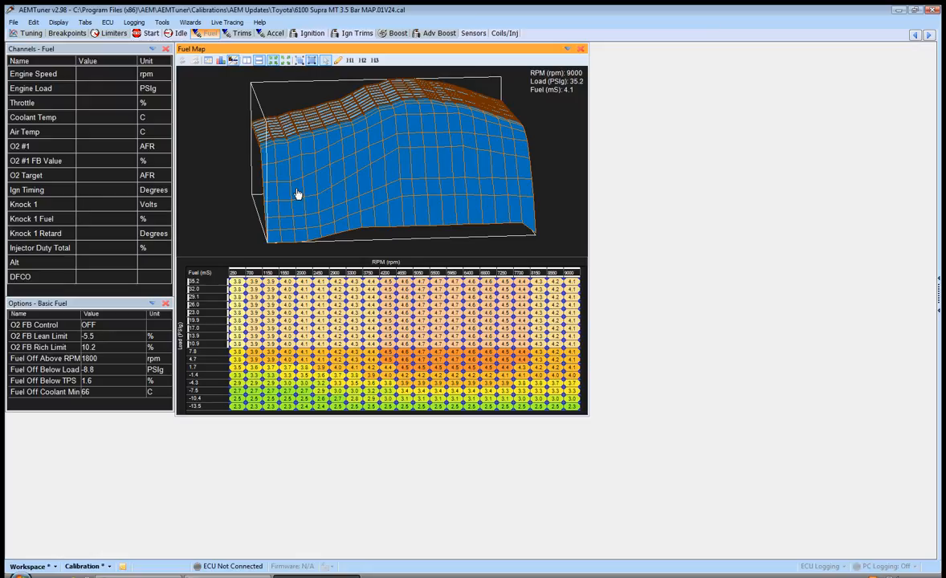
pyautogui.moveTo(297, 192); pyautogui.dragTo(414, 121)
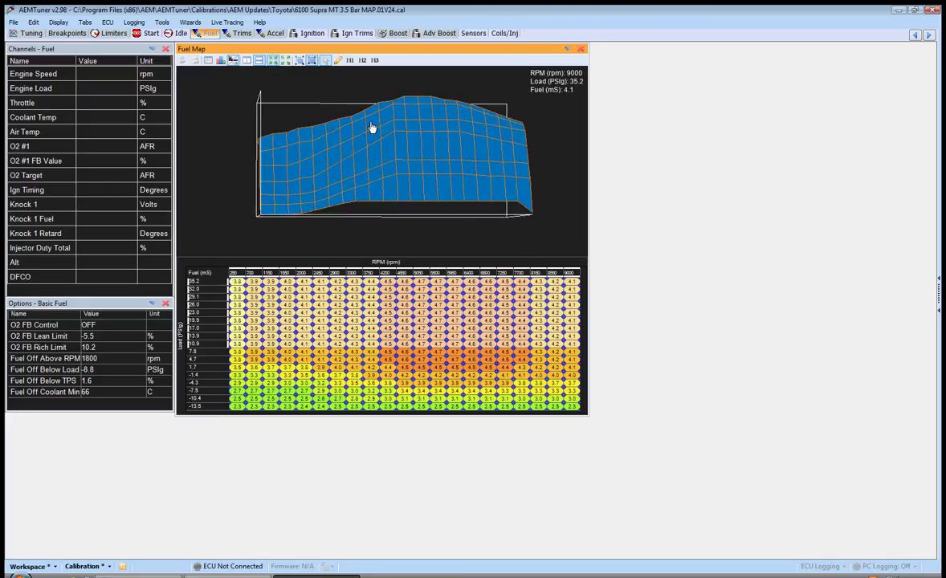
pyautogui.moveTo(373, 129); pyautogui.dragTo(364, 115)
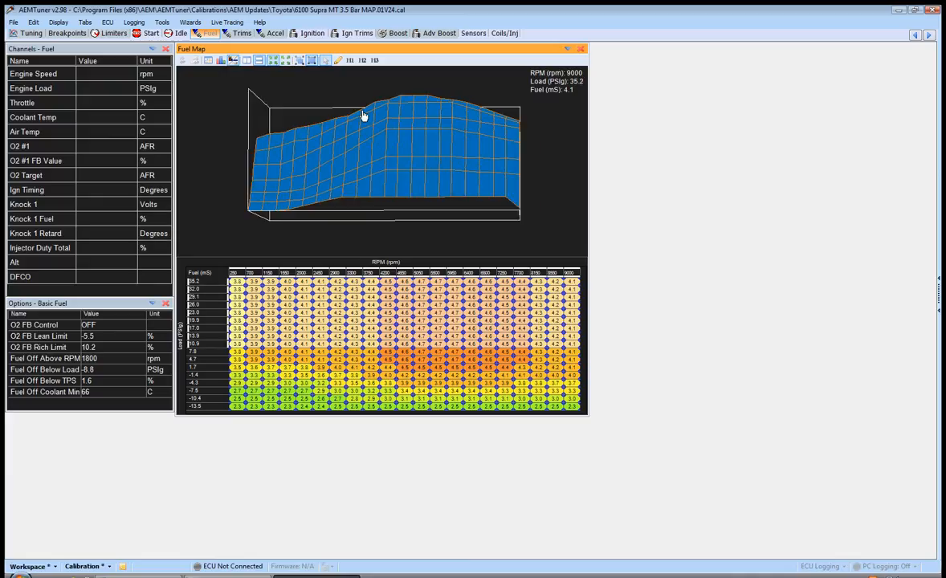
pyautogui.moveTo(452, 109)
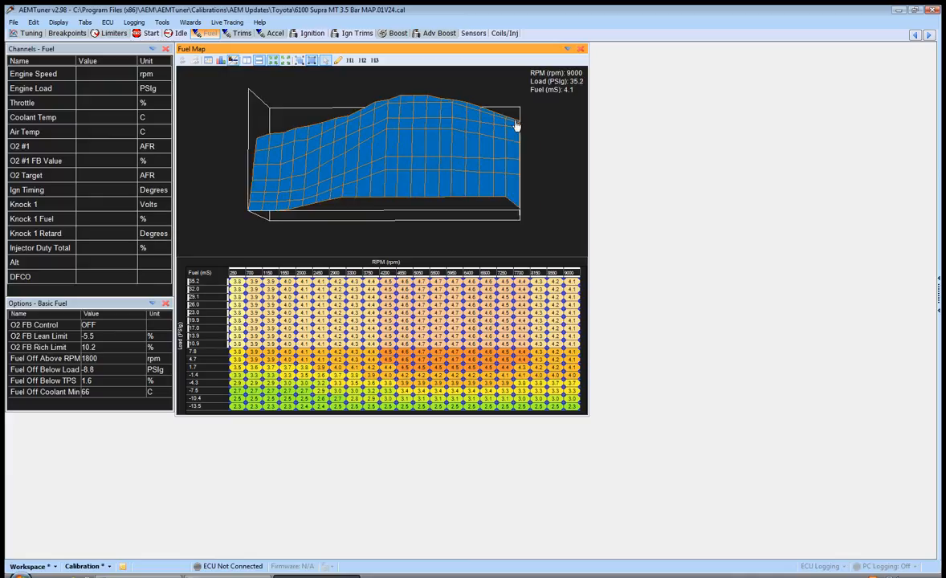
pyautogui.moveTo(368, 129)
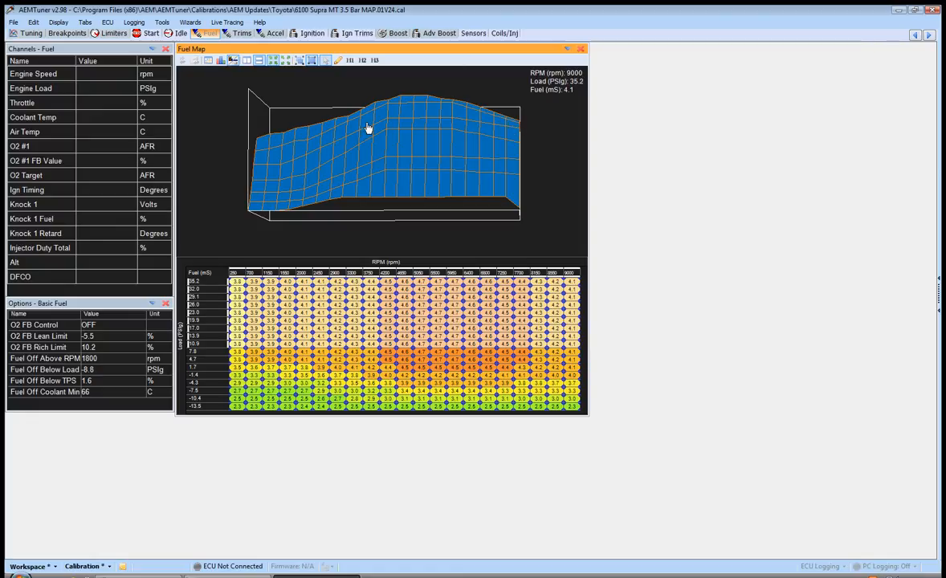
pyautogui.moveTo(490, 120)
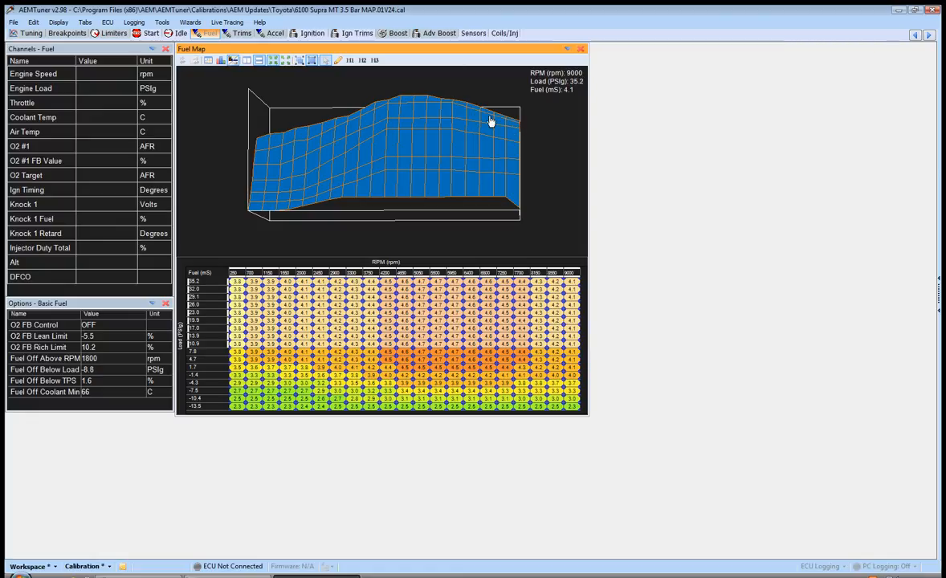
pyautogui.moveTo(479, 119)
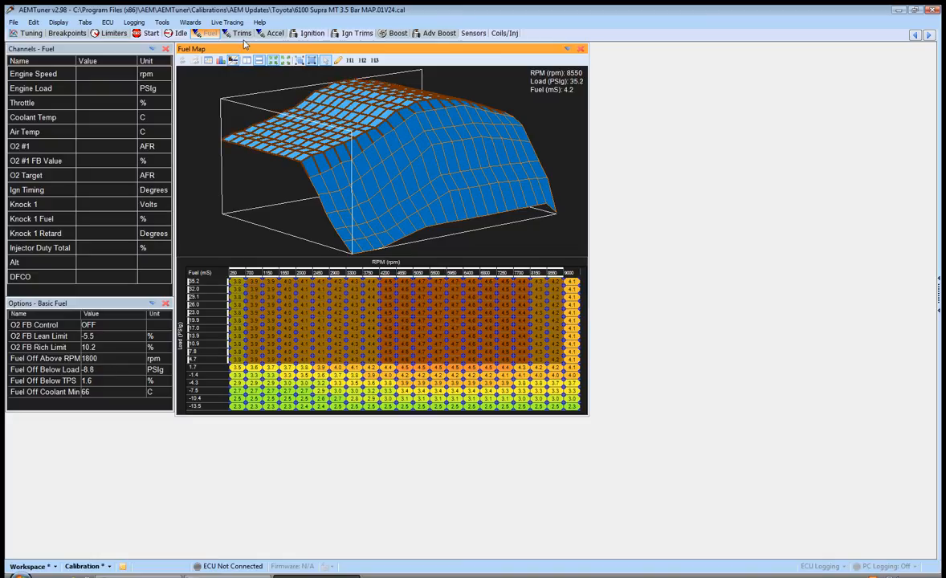
# Glance at the Boost Fuel Trim curve, return to the Fuel Map and select low-load cells
pyautogui.click(243, 32)
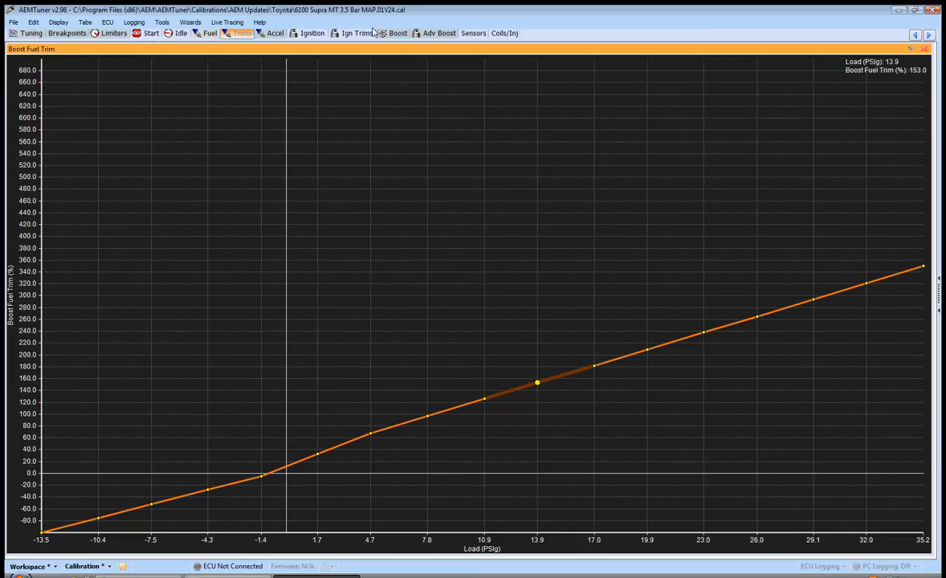
pyautogui.moveTo(240, 61)
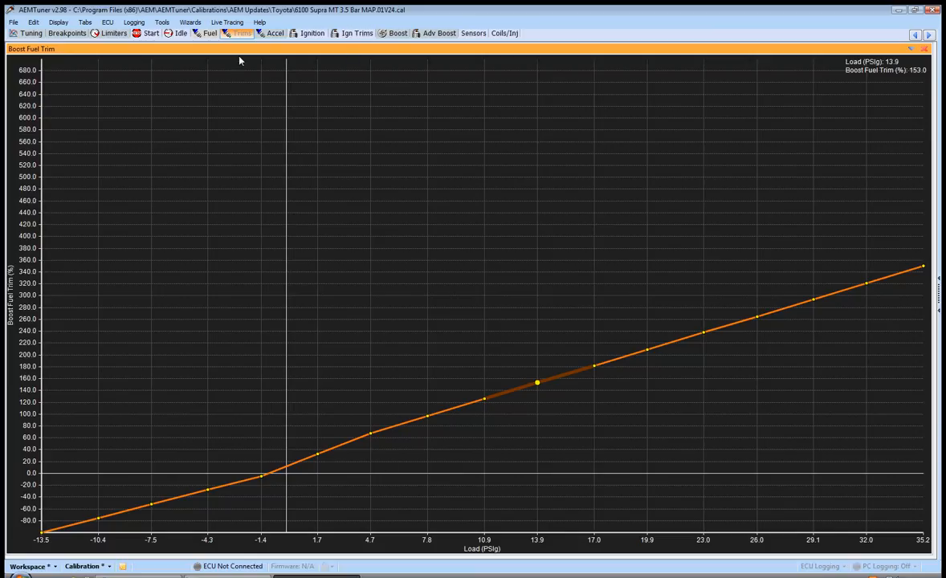
pyautogui.click(209, 32)
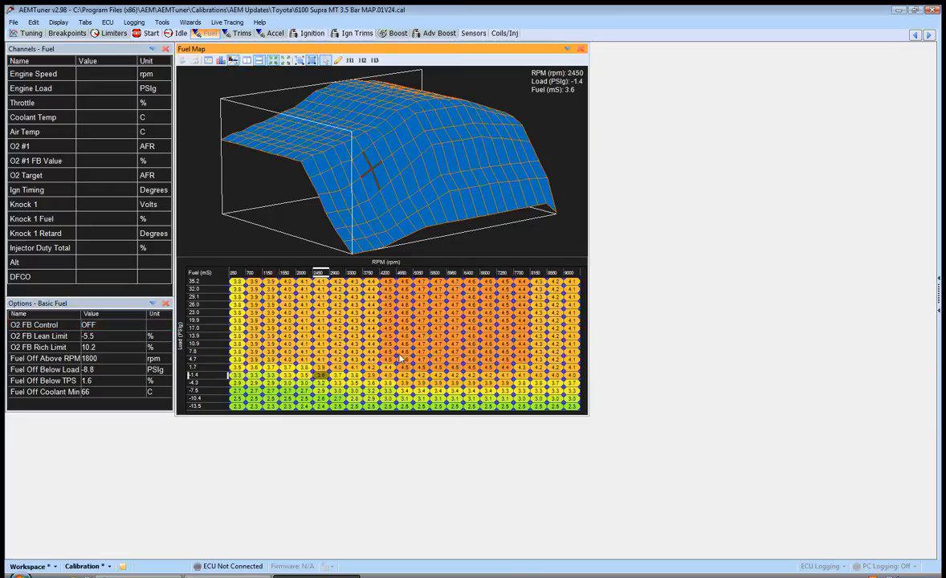
pyautogui.moveTo(380, 169); pyautogui.dragTo(389, 170)
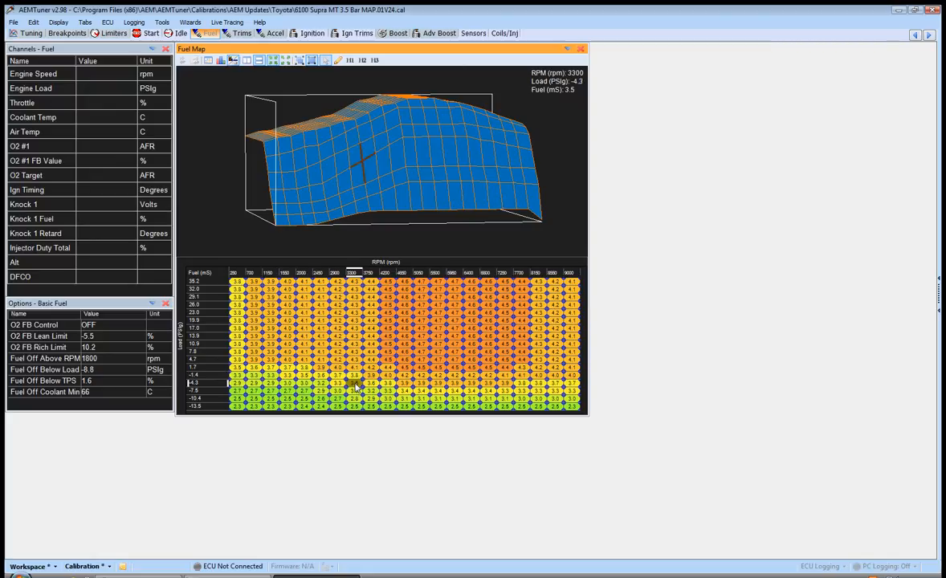
pyautogui.click(356, 399)
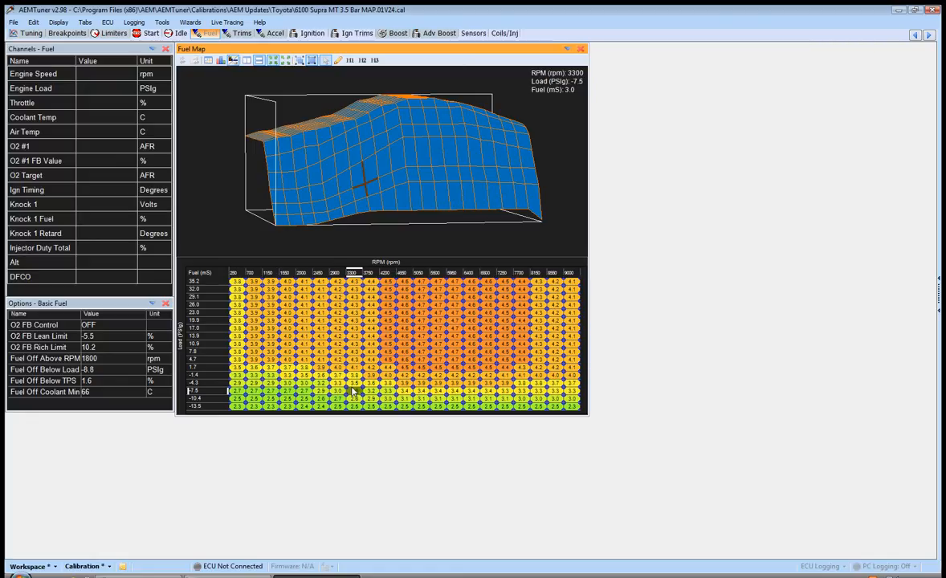
pyautogui.moveTo(341, 373)
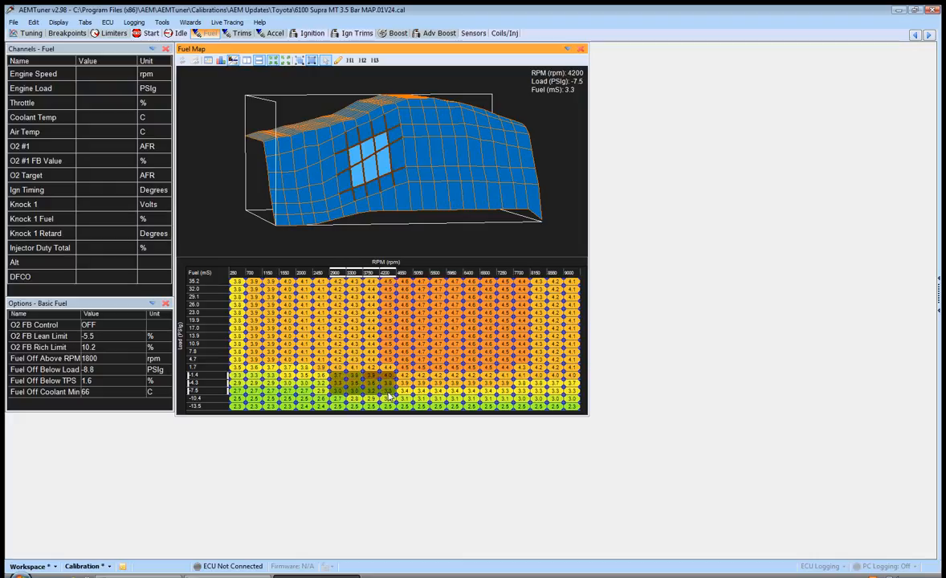
pyautogui.moveTo(357, 386)
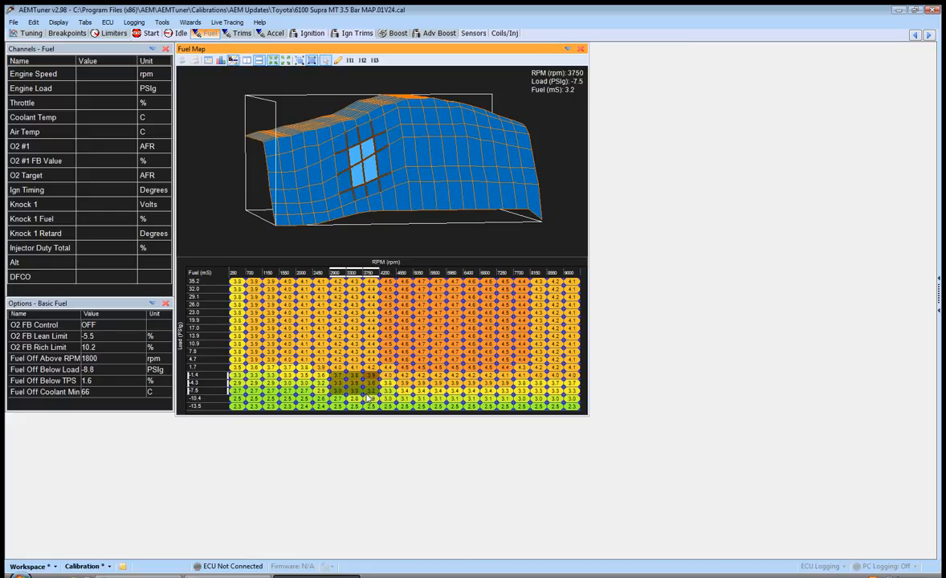
pyautogui.moveTo(358, 385)
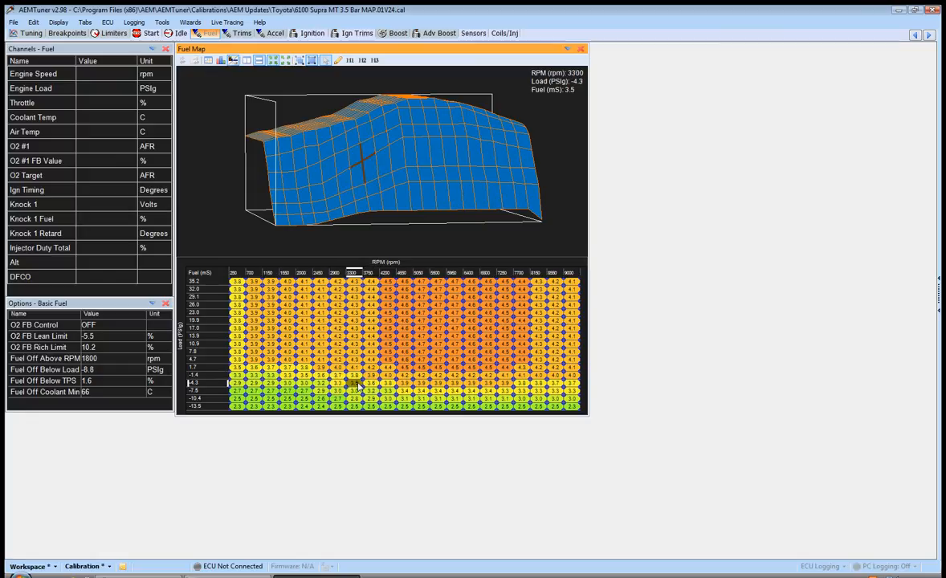
pyautogui.click(353, 377)
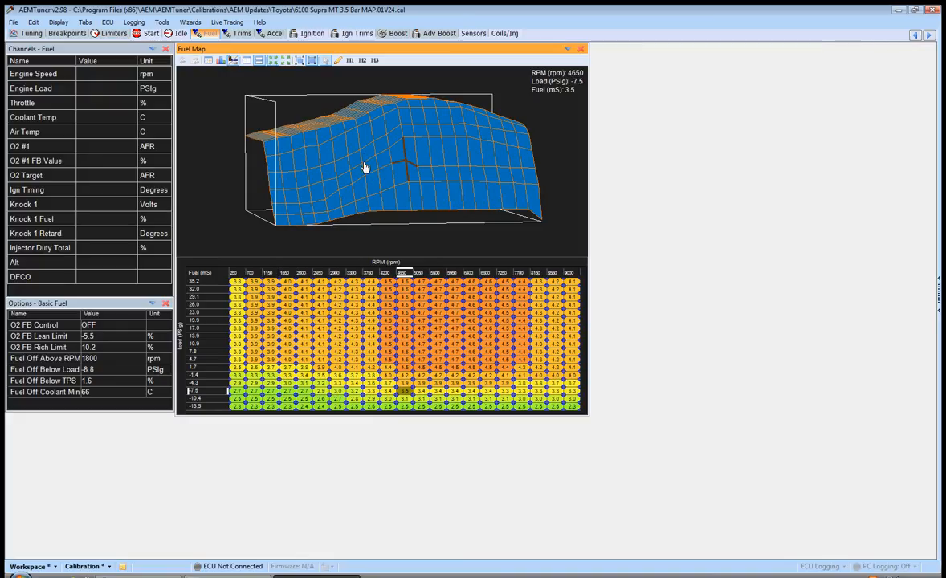
pyautogui.moveTo(345, 164)
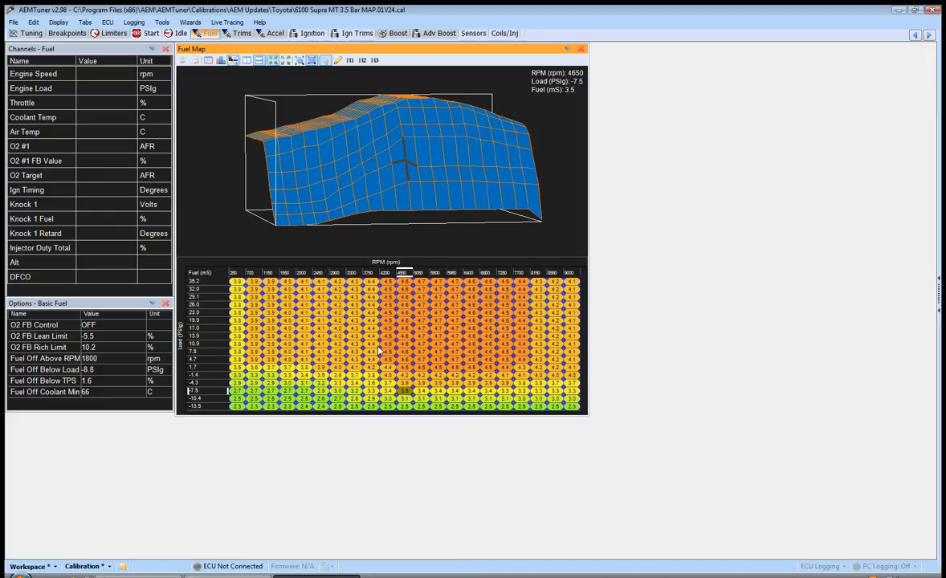
pyautogui.moveTo(350, 358)
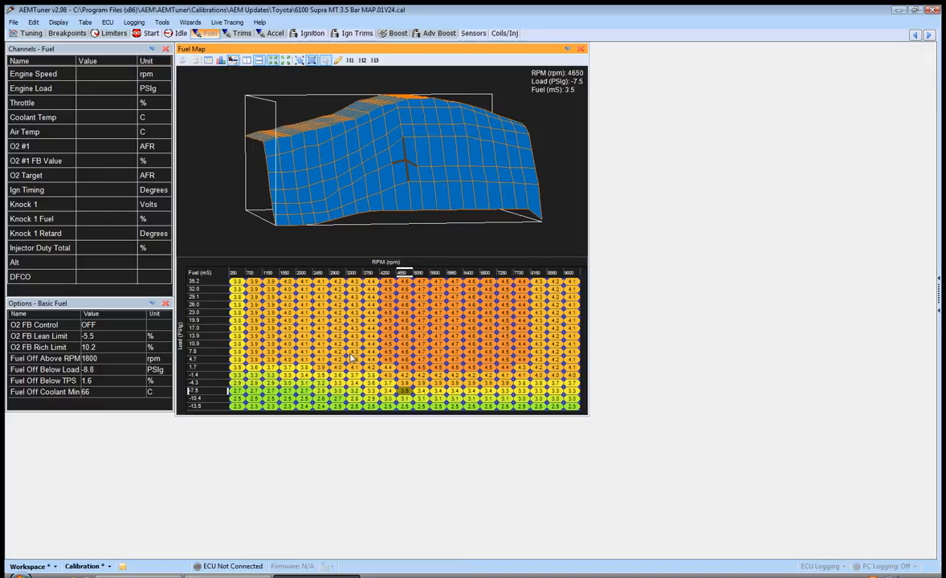
pyautogui.moveTo(331, 372)
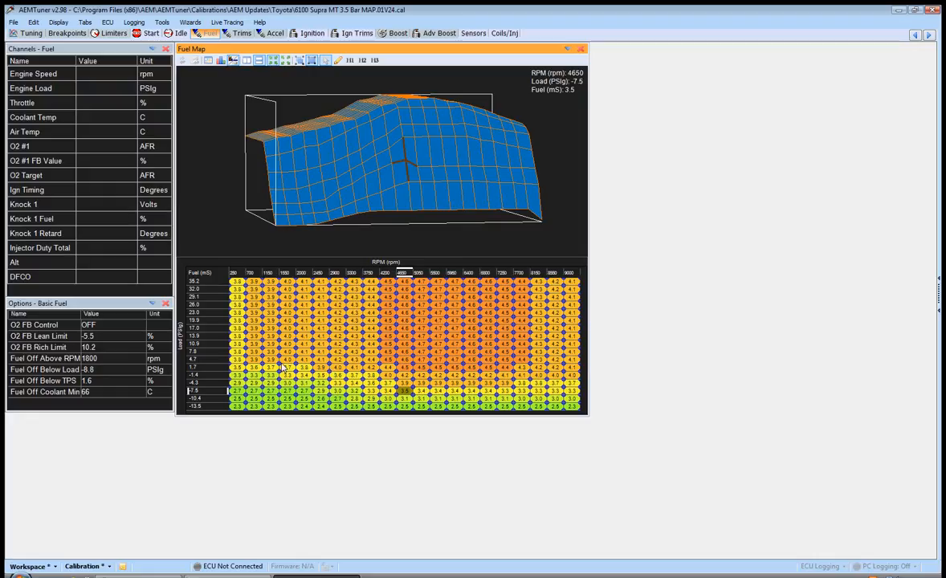
pyautogui.moveTo(328, 373)
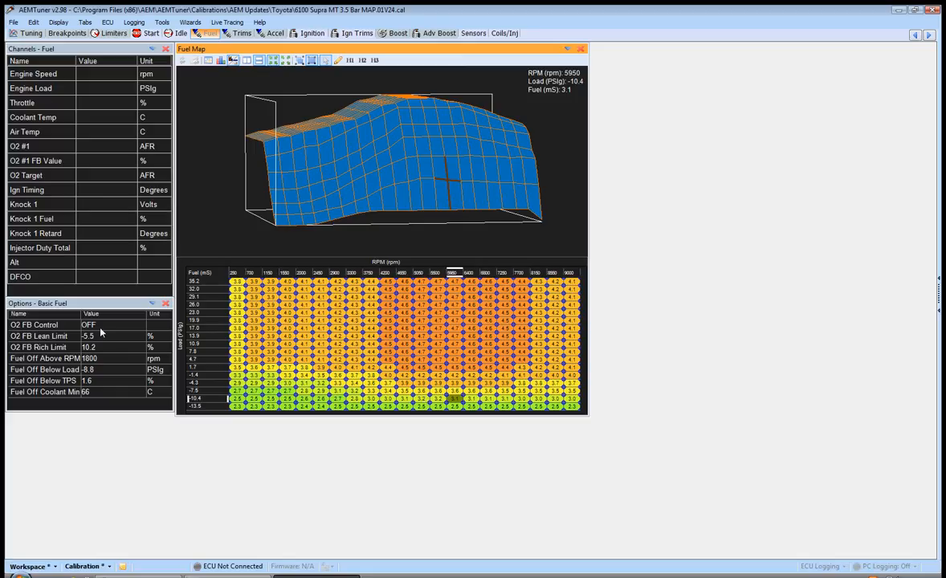
pyautogui.moveTo(398, 247)
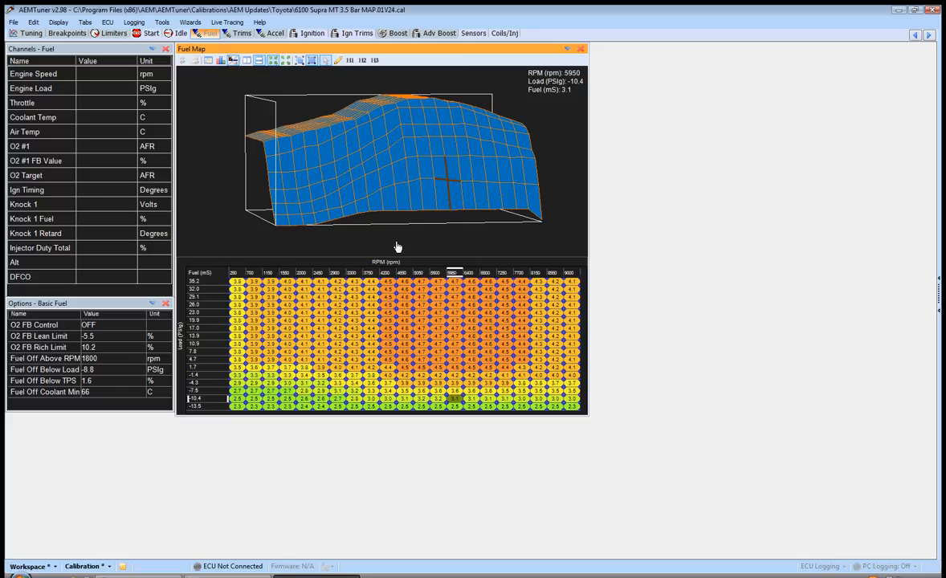
# Check the Boost Fuel Trim curve once more and return to the Fuel Map unchanged
pyautogui.moveTo(399, 247); pyautogui.dragTo(399, 178)
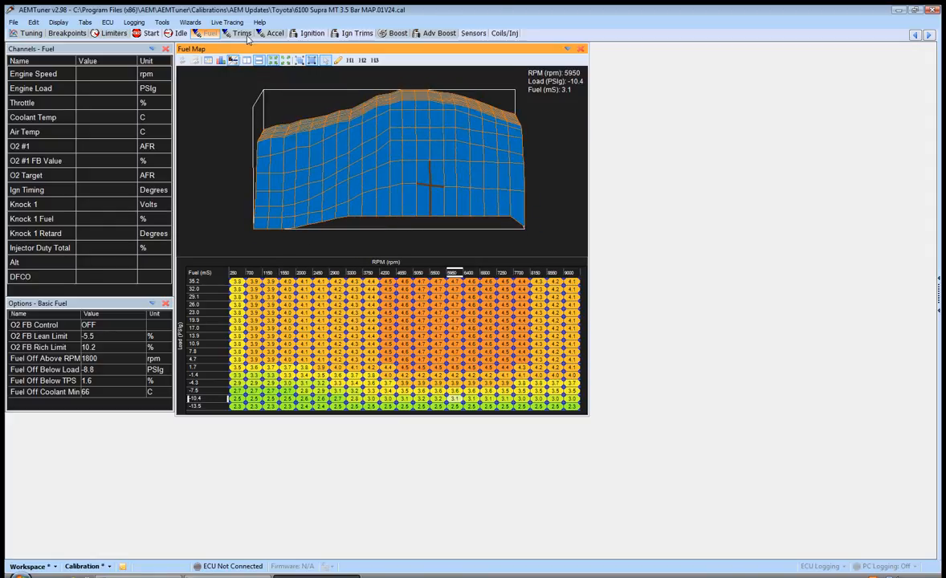
pyautogui.click(242, 32)
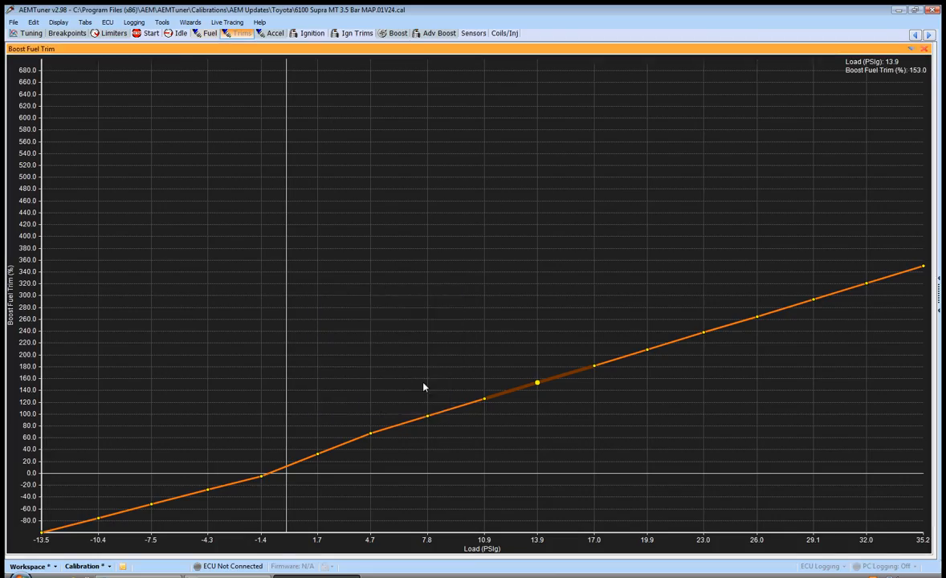
pyautogui.click(209, 32)
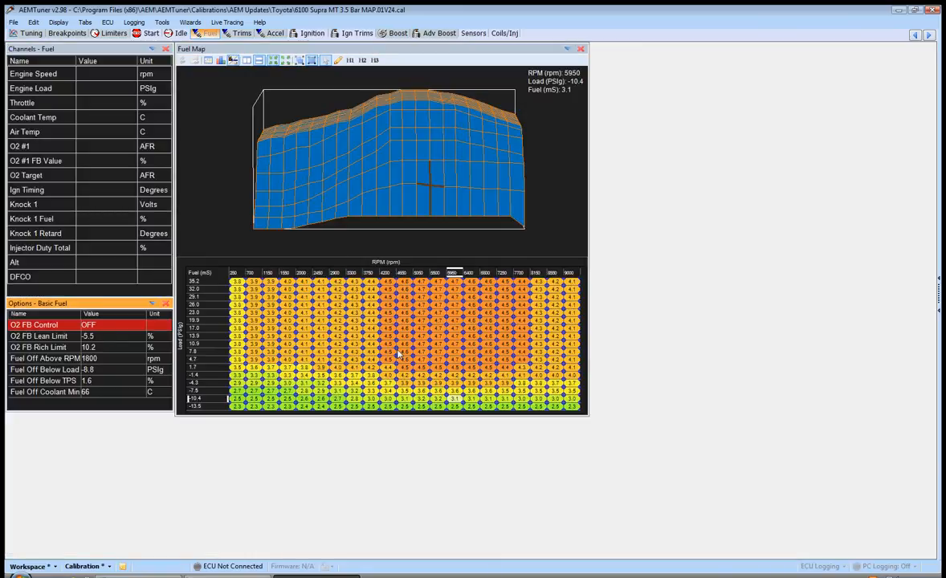
pyautogui.moveTo(312, 358)
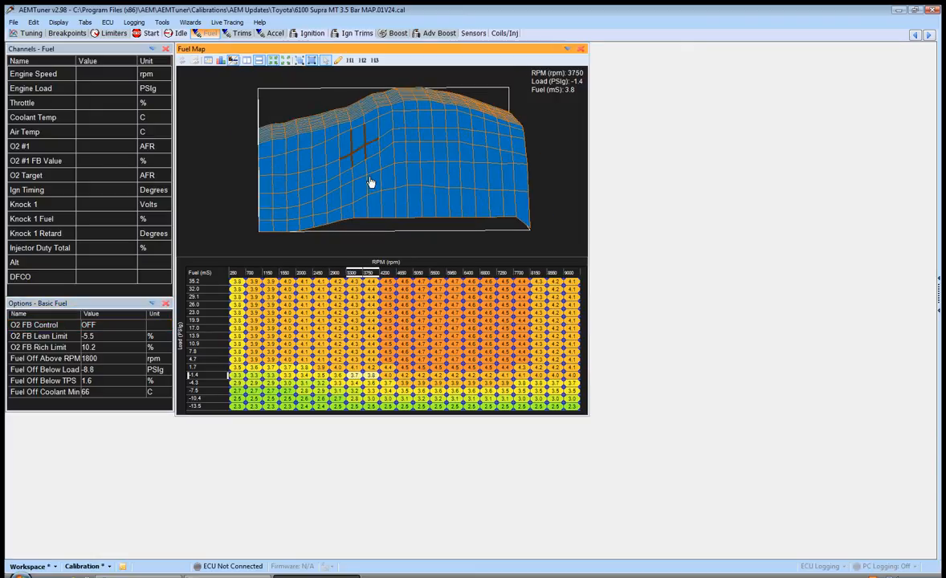
pyautogui.moveTo(370, 184); pyautogui.dragTo(386, 178)
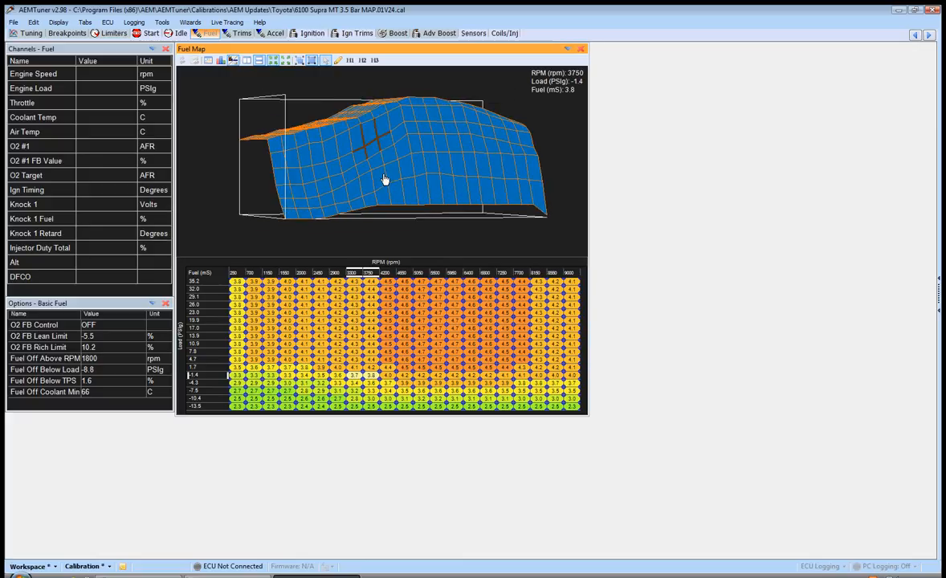
pyautogui.moveTo(385, 180); pyautogui.dragTo(371, 180)
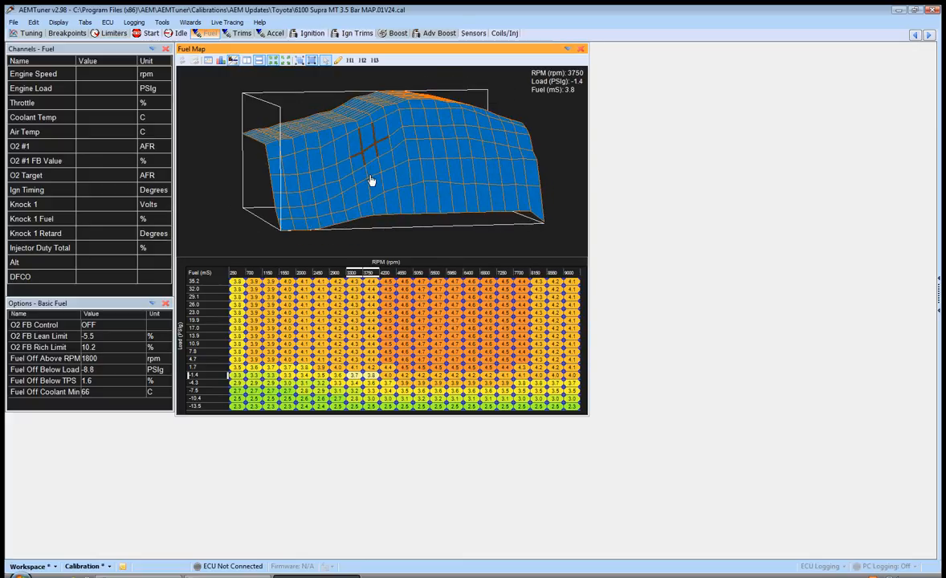
pyautogui.moveTo(368, 318)
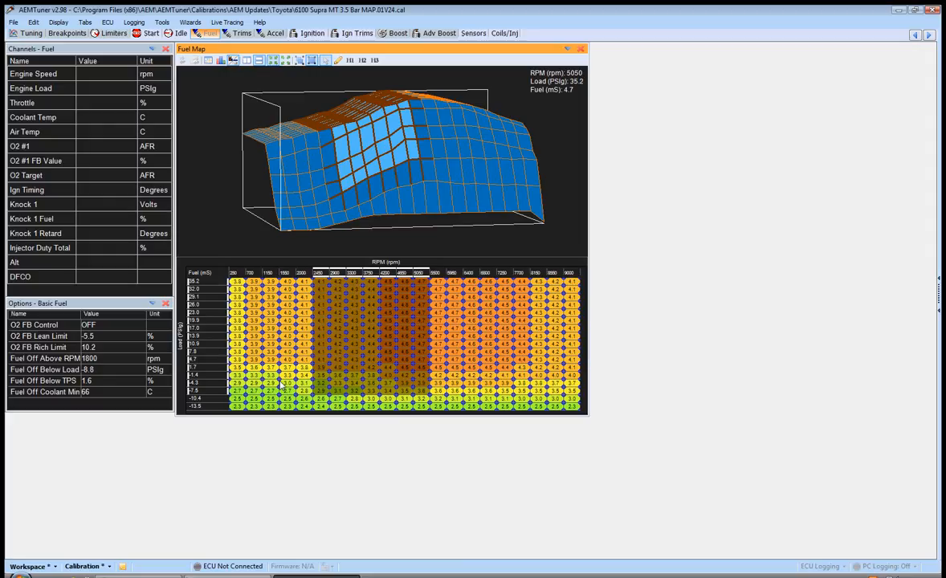
pyautogui.moveTo(263, 348)
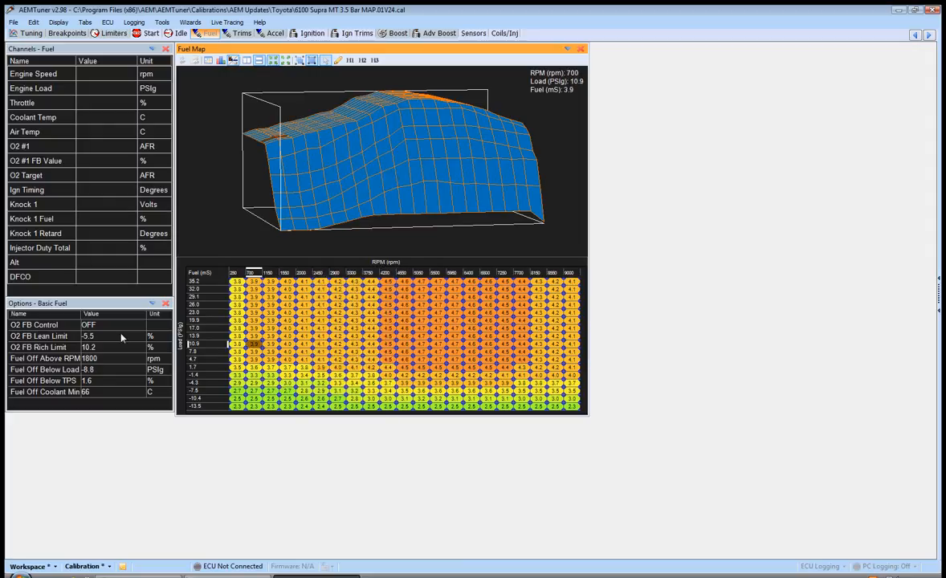
pyautogui.click(33, 324)
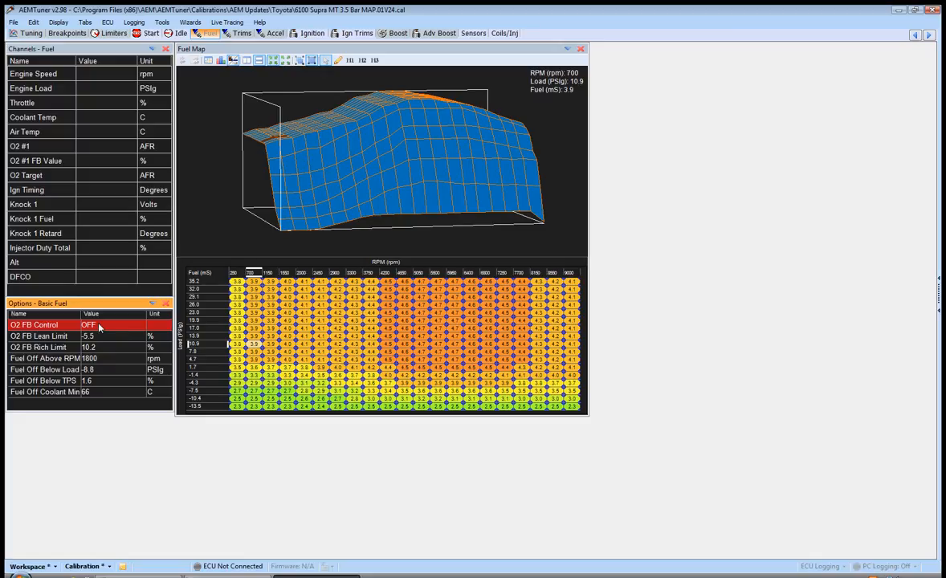
pyautogui.moveTo(343, 371)
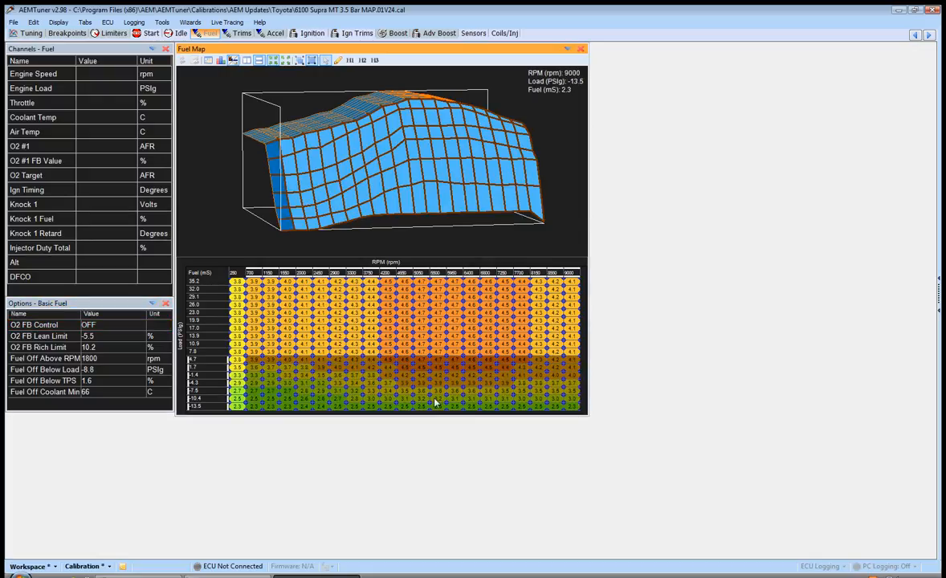
pyautogui.moveTo(322, 384)
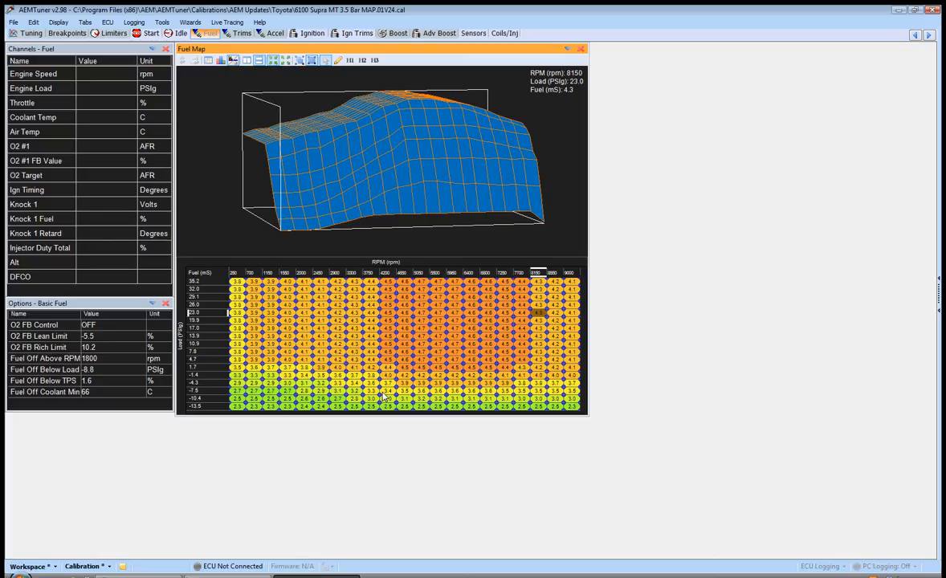
pyautogui.moveTo(392, 225)
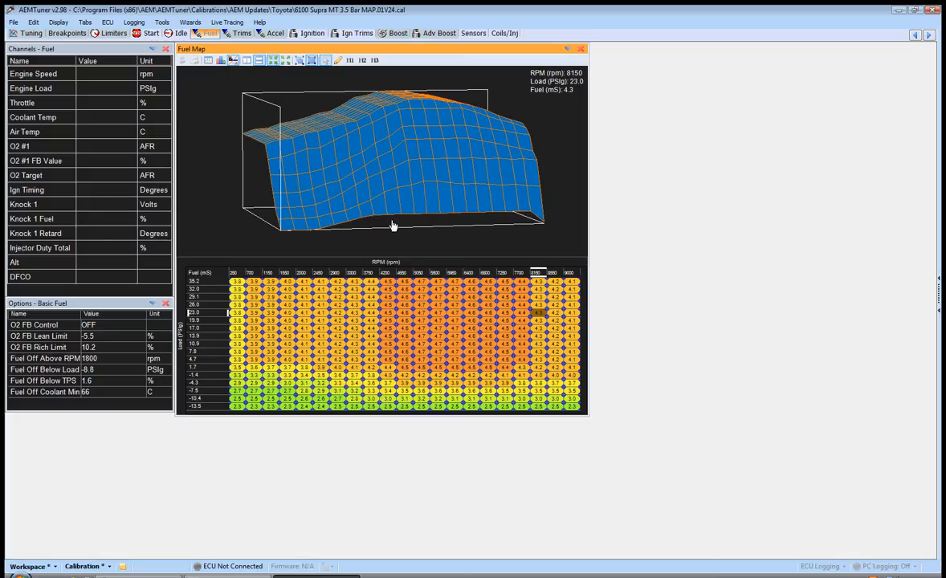
pyautogui.moveTo(393, 225); pyautogui.dragTo(414, 178)
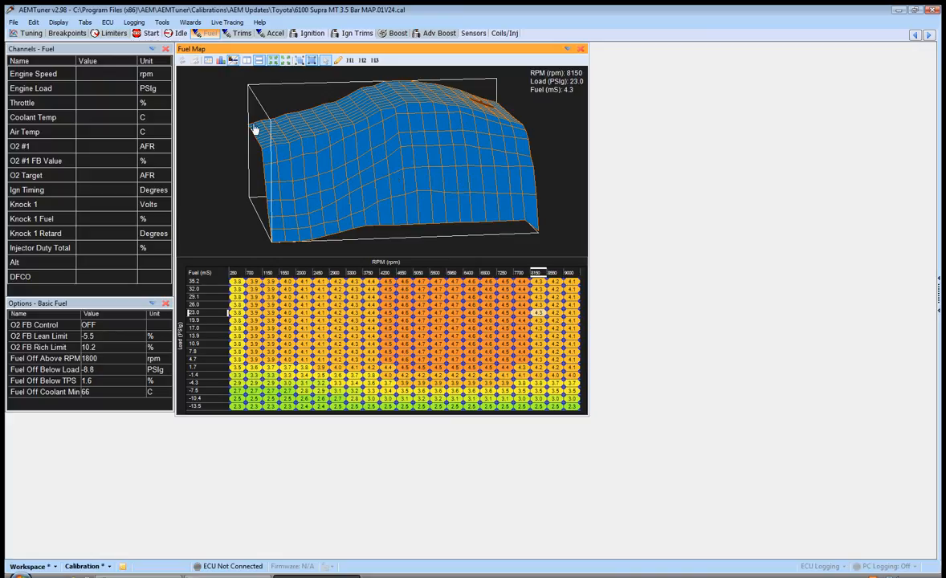
pyautogui.moveTo(207, 117)
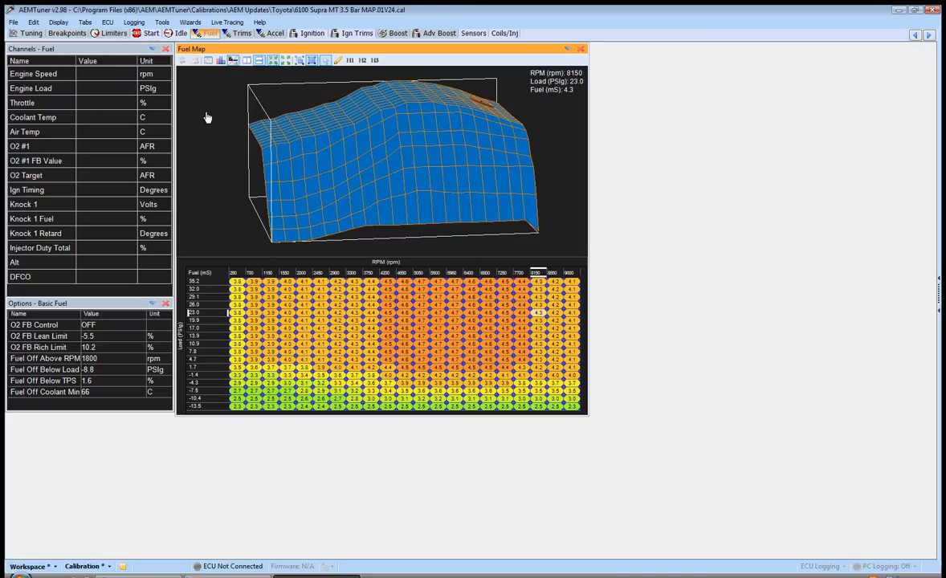
pyautogui.moveTo(215, 85)
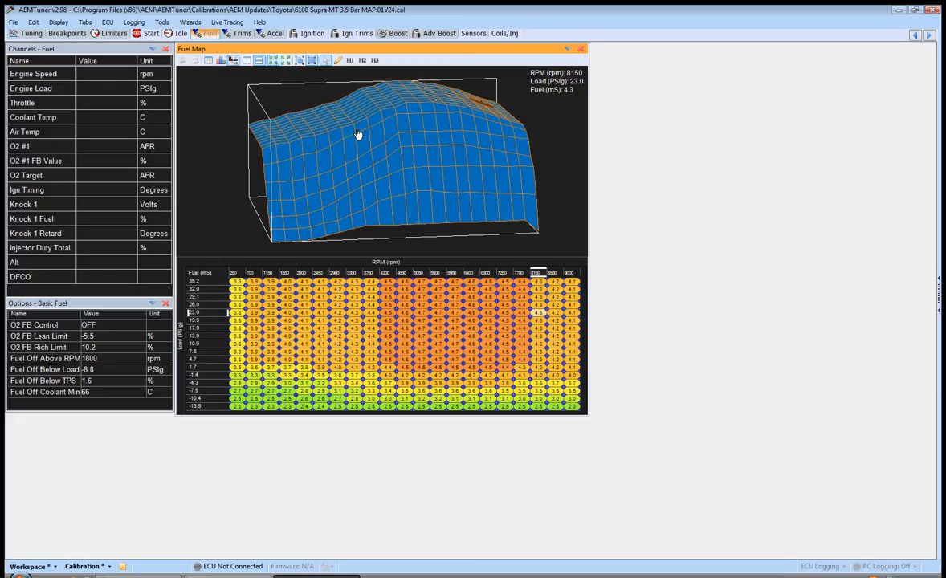
pyautogui.moveTo(254, 222)
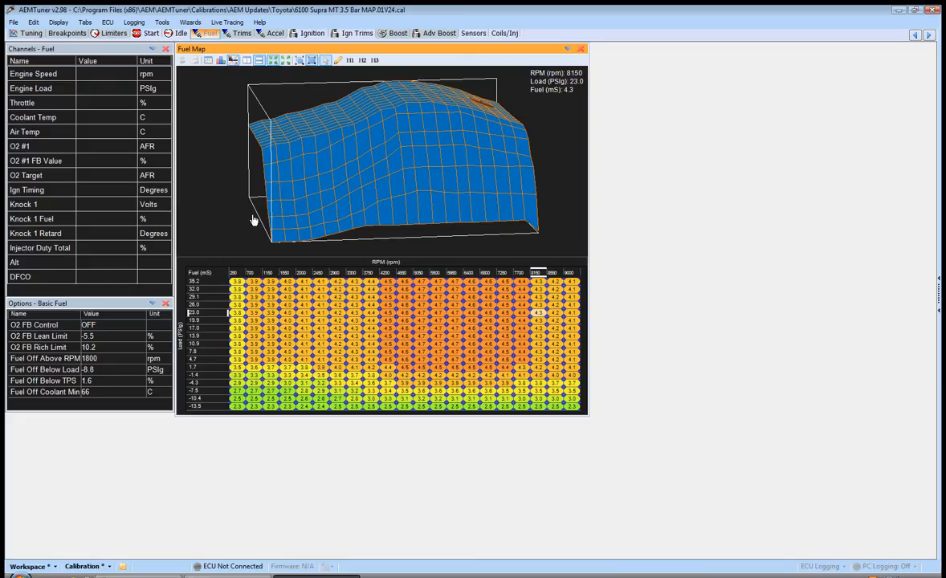
pyautogui.click(33, 325)
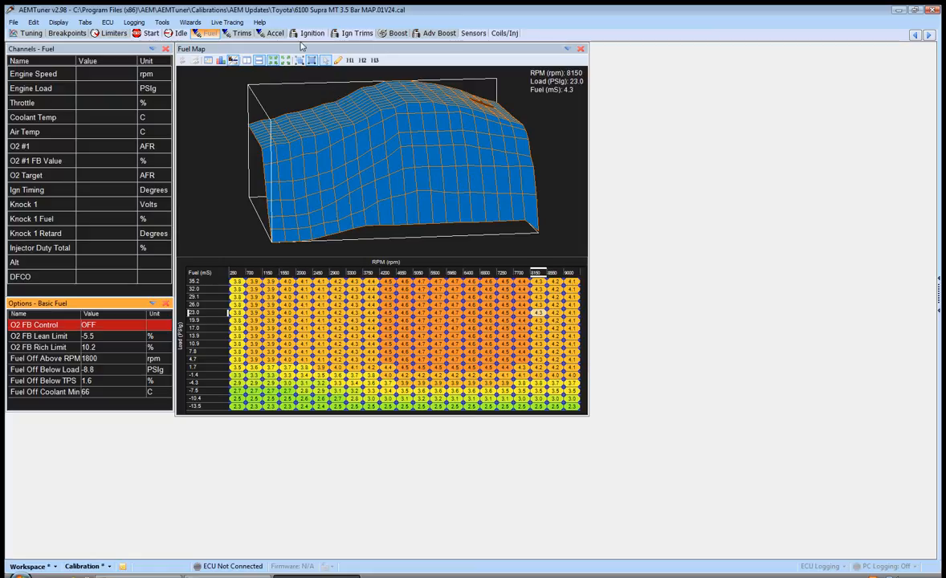
# Show the Throttle Accel page with its dTPS, throttle, RPM and coolant temp curves
pyautogui.click(276, 32)
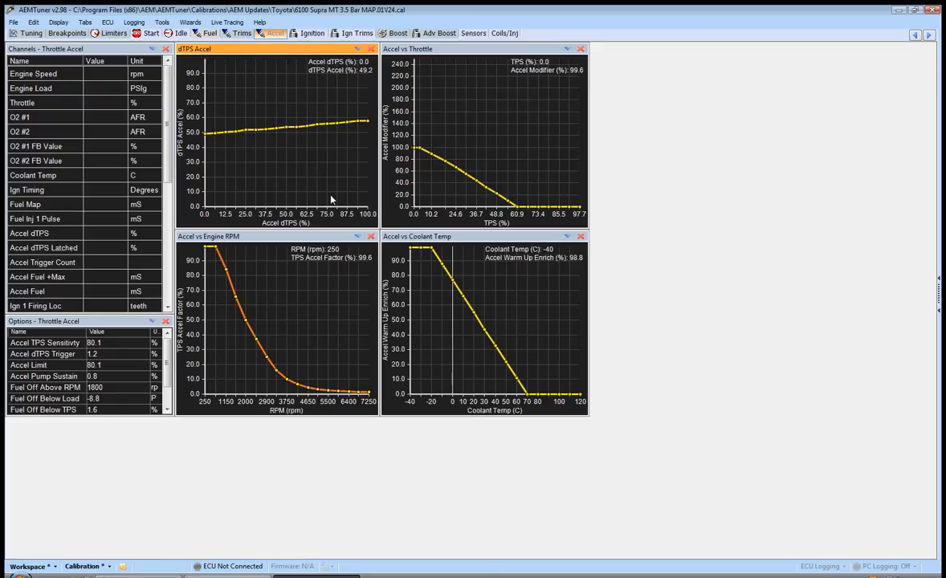
pyautogui.moveTo(221, 186)
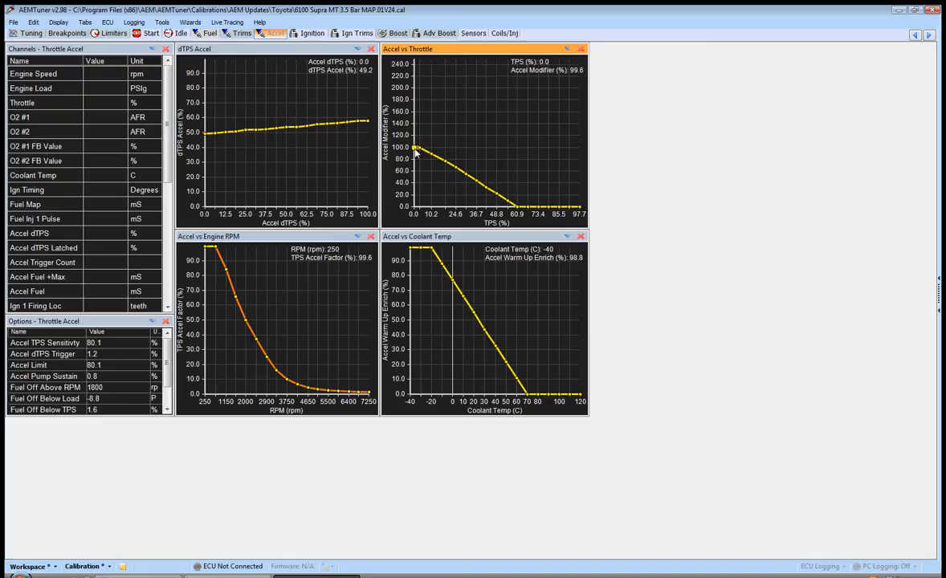
pyautogui.moveTo(479, 173)
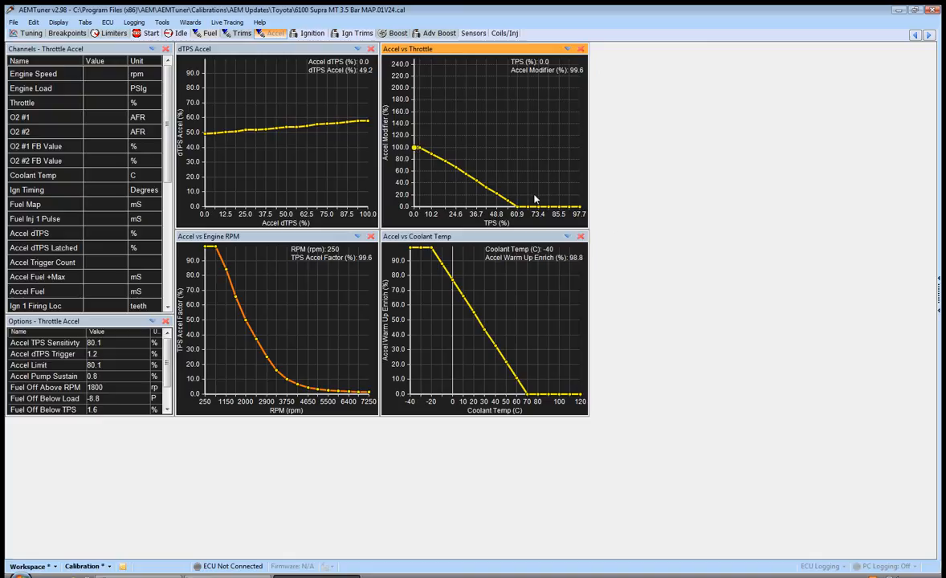
pyautogui.moveTo(514, 90)
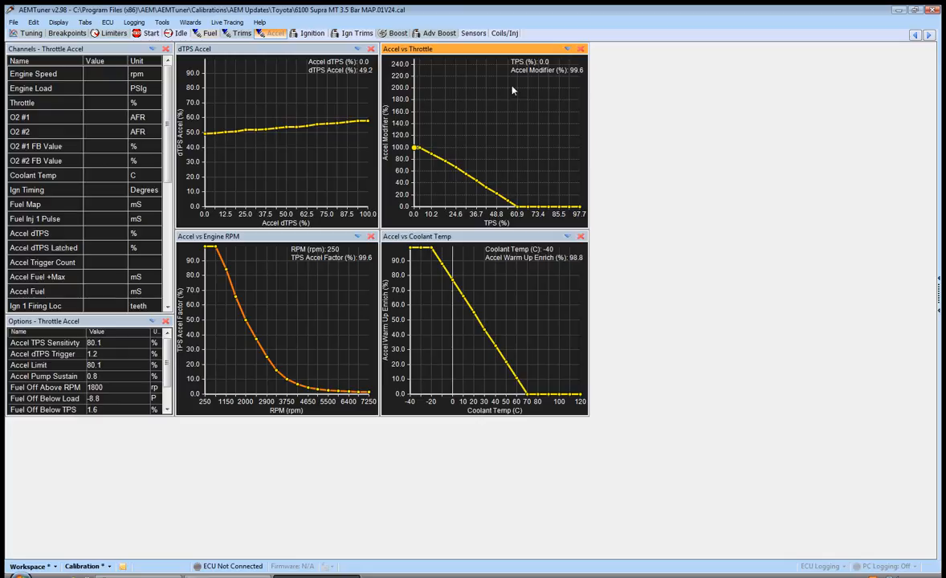
pyautogui.moveTo(519, 186)
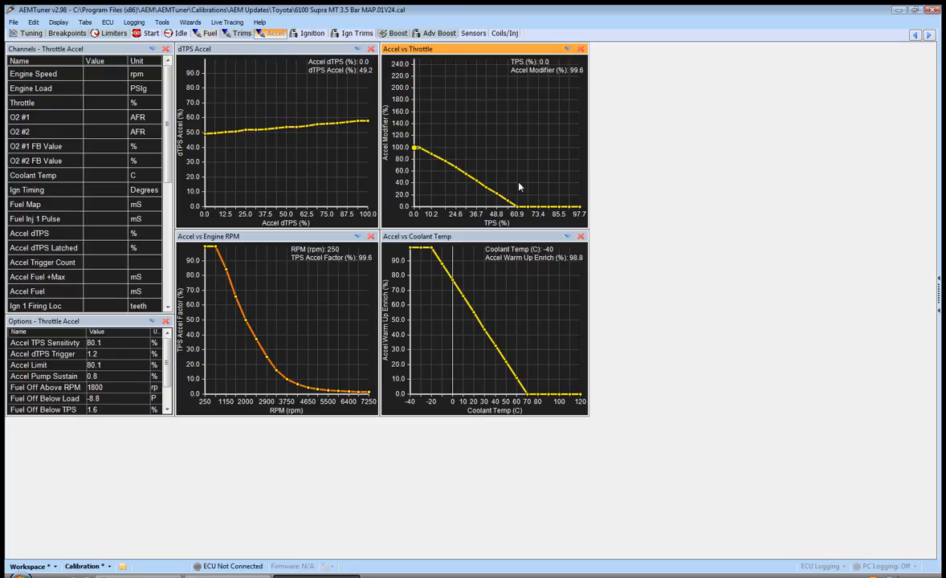
pyautogui.moveTo(477, 191)
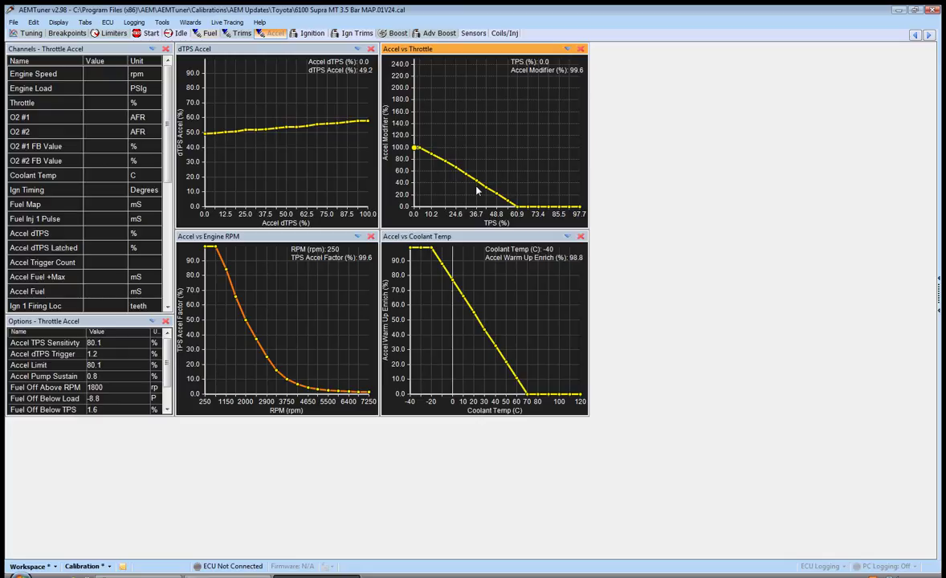
pyautogui.moveTo(414, 152)
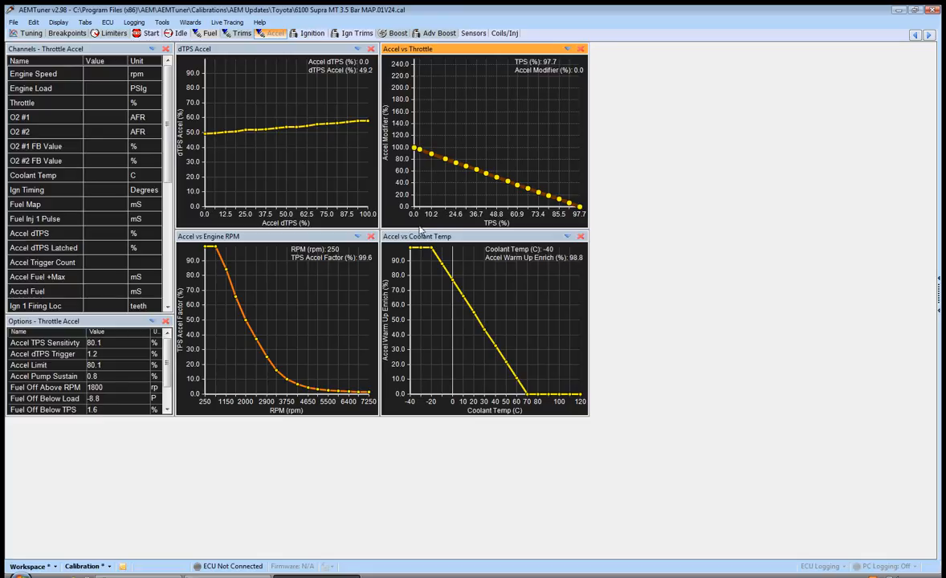
pyautogui.moveTo(584, 218)
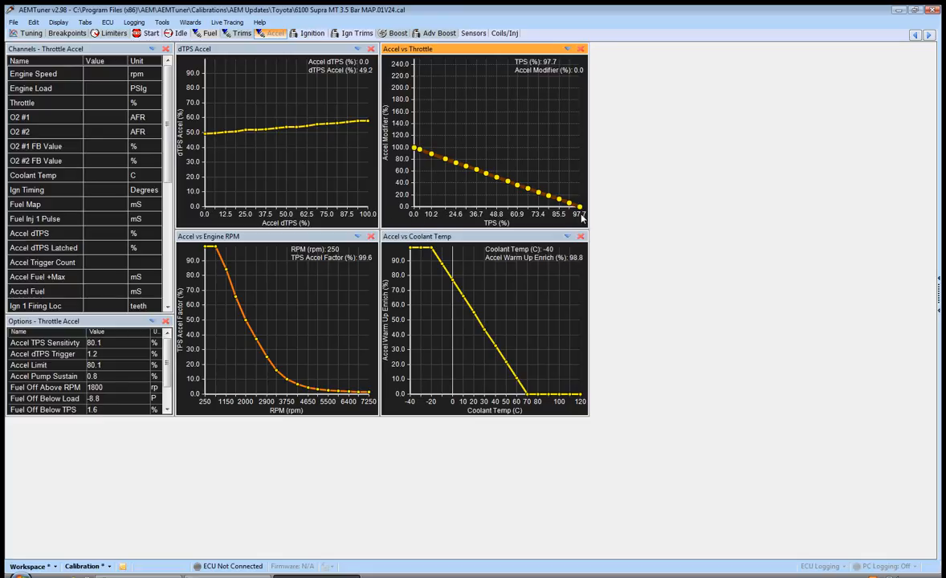
pyautogui.moveTo(497, 176)
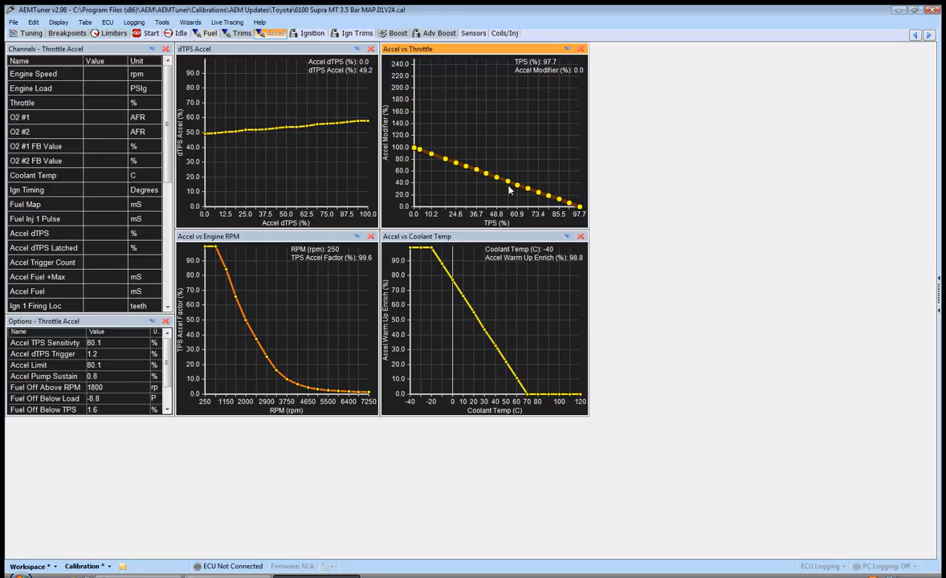
pyautogui.moveTo(488, 236)
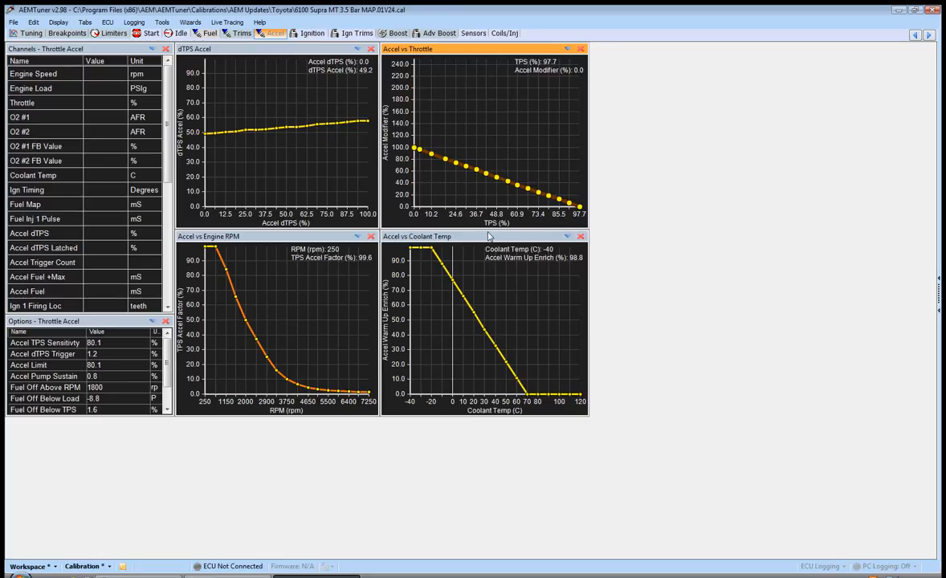
pyautogui.moveTo(200, 258)
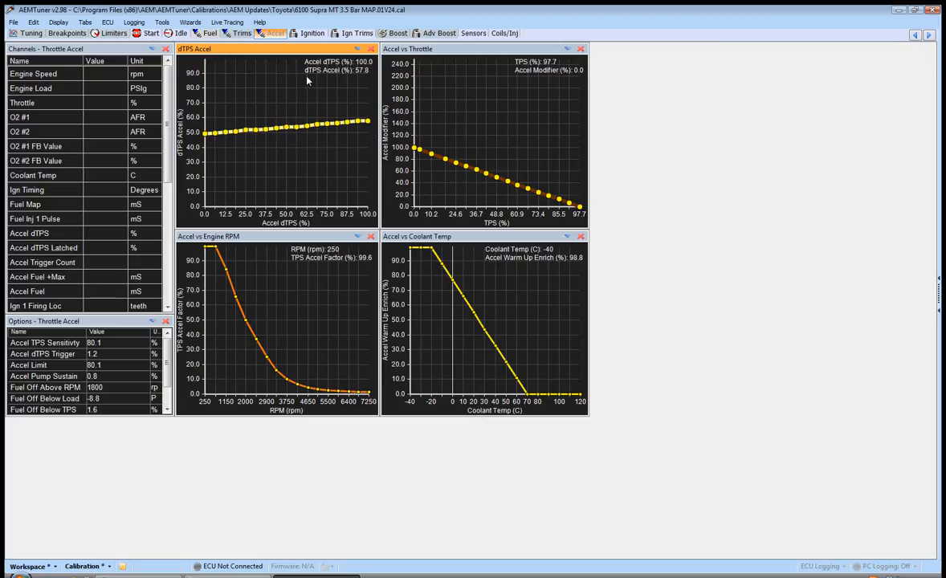
pyautogui.moveTo(337, 77)
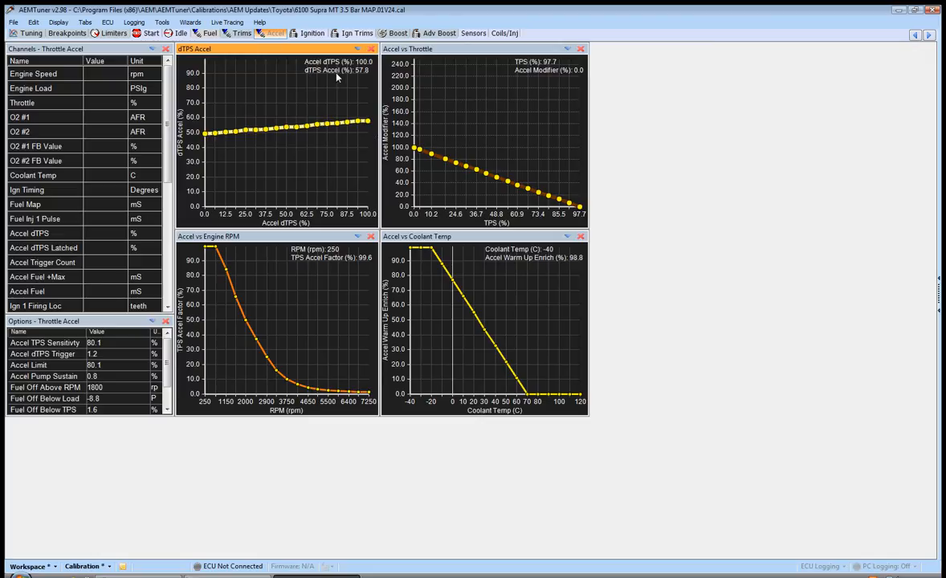
pyautogui.moveTo(273, 228)
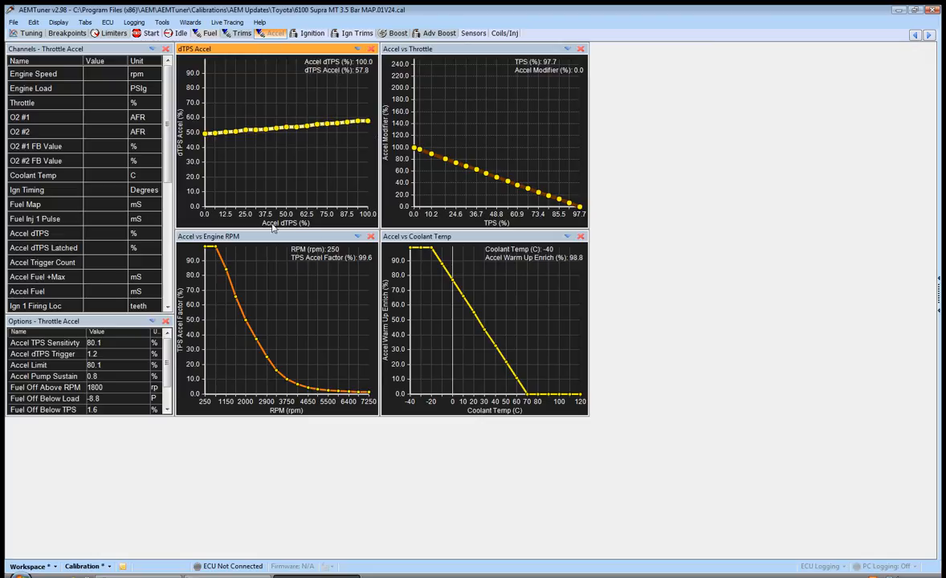
pyautogui.moveTo(287, 228)
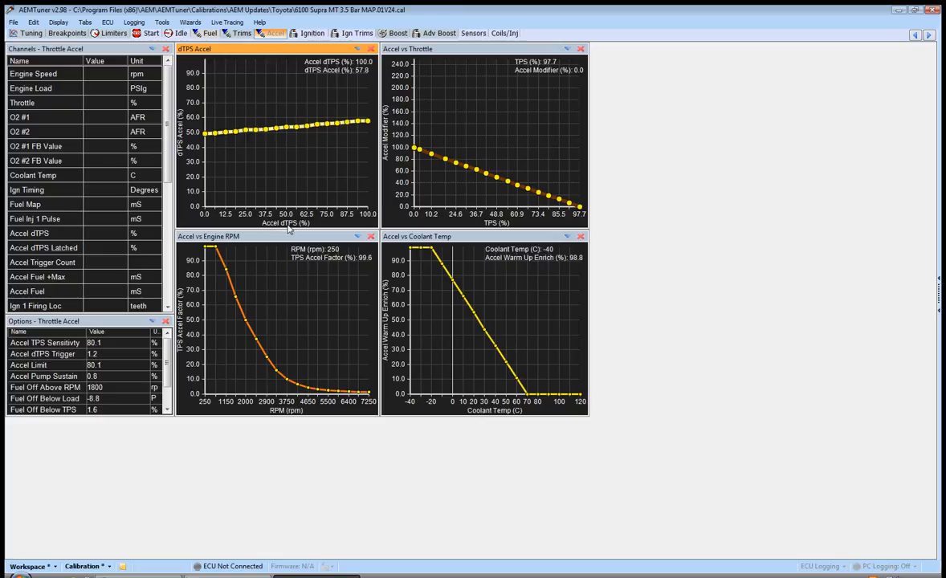
pyautogui.moveTo(189, 176)
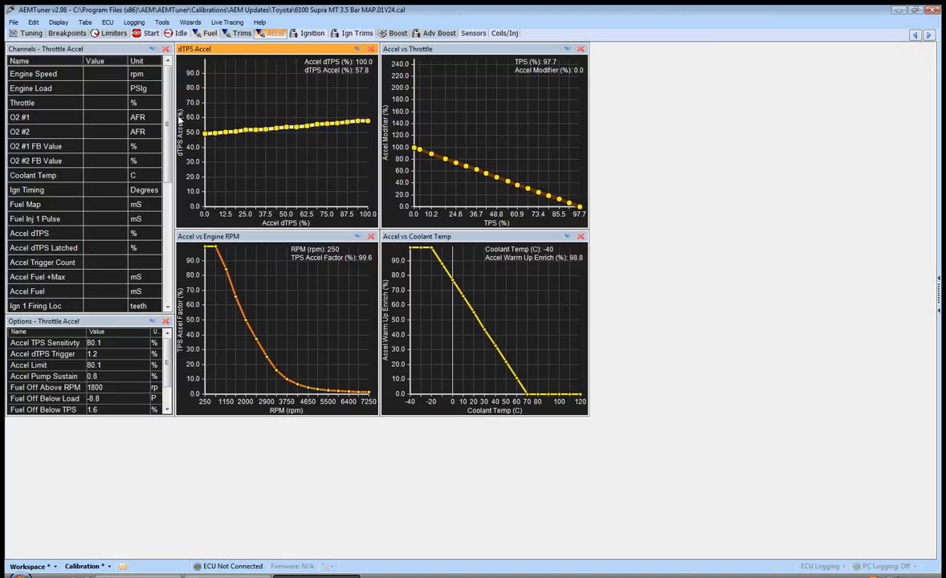
pyautogui.moveTo(197, 193)
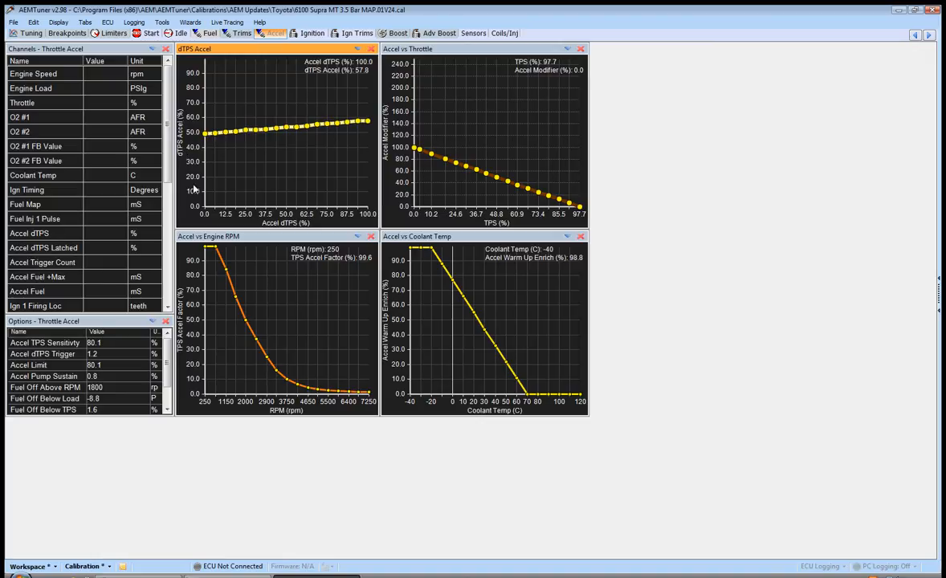
pyautogui.moveTo(320, 135)
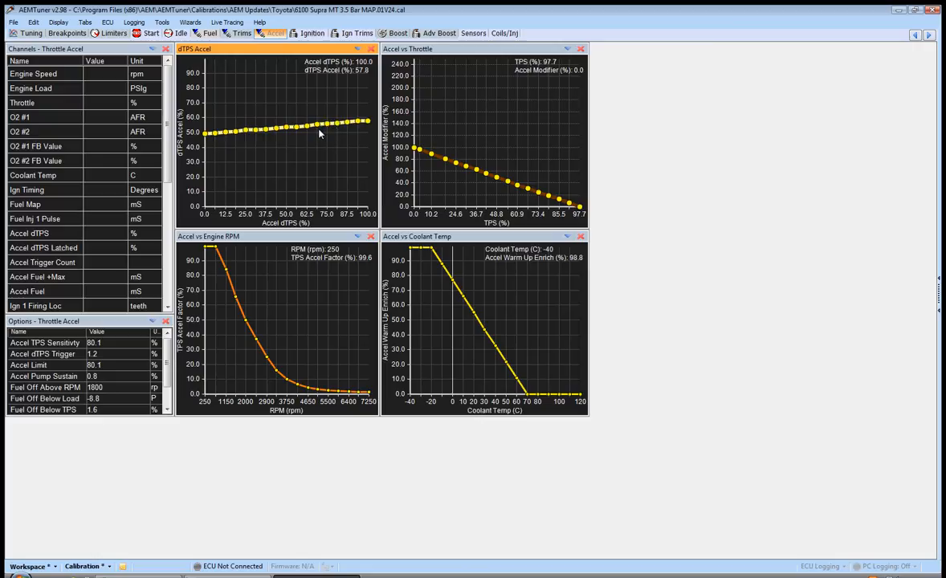
pyautogui.moveTo(256, 178)
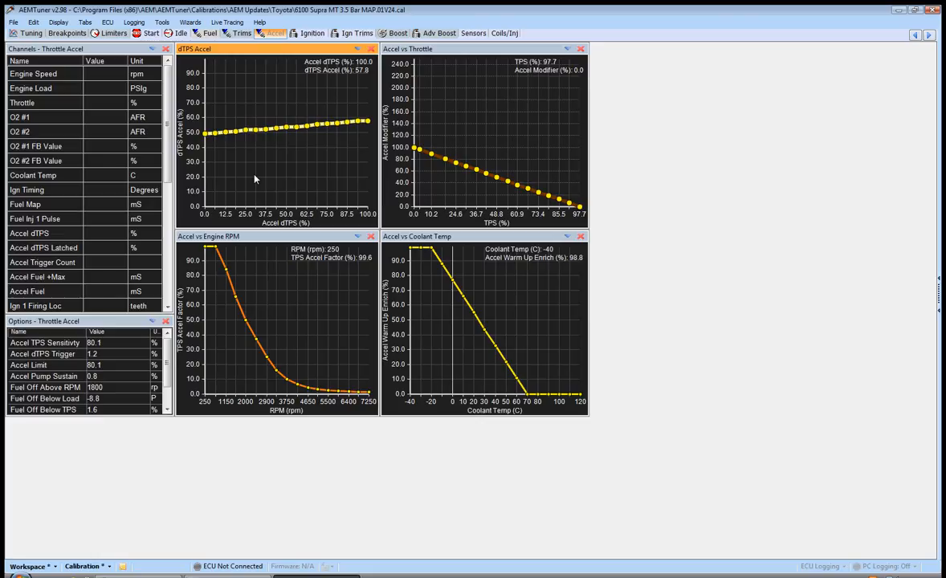
pyautogui.moveTo(225, 162)
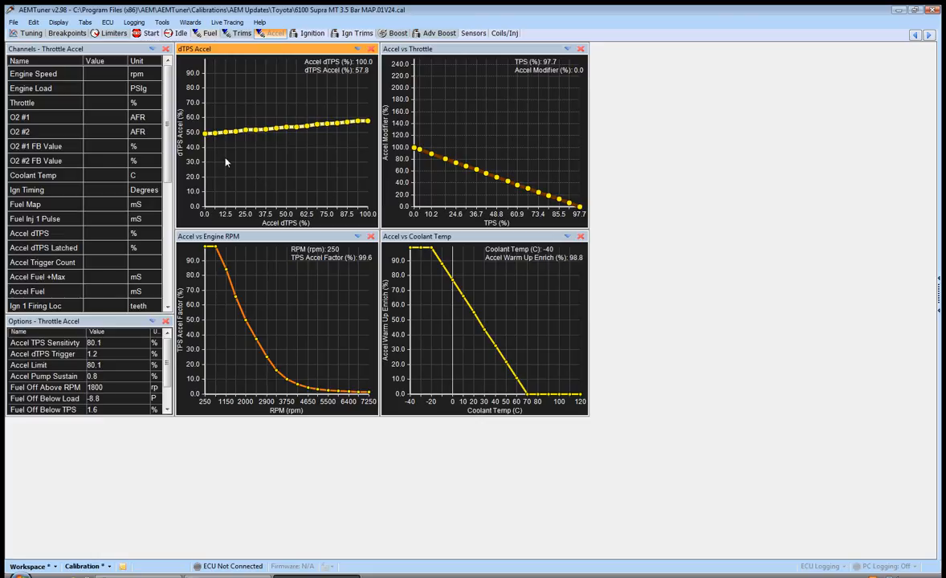
pyautogui.moveTo(261, 54)
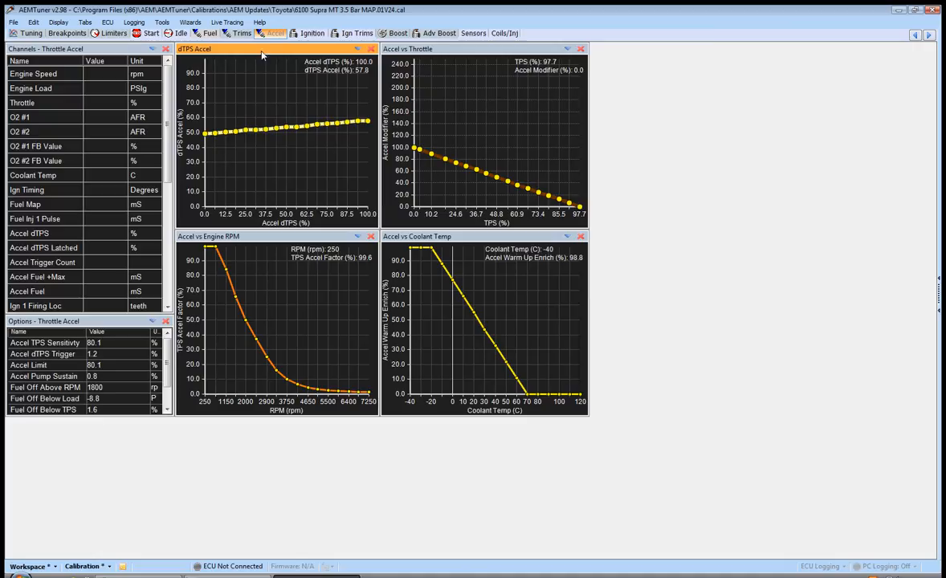
pyautogui.moveTo(232, 154)
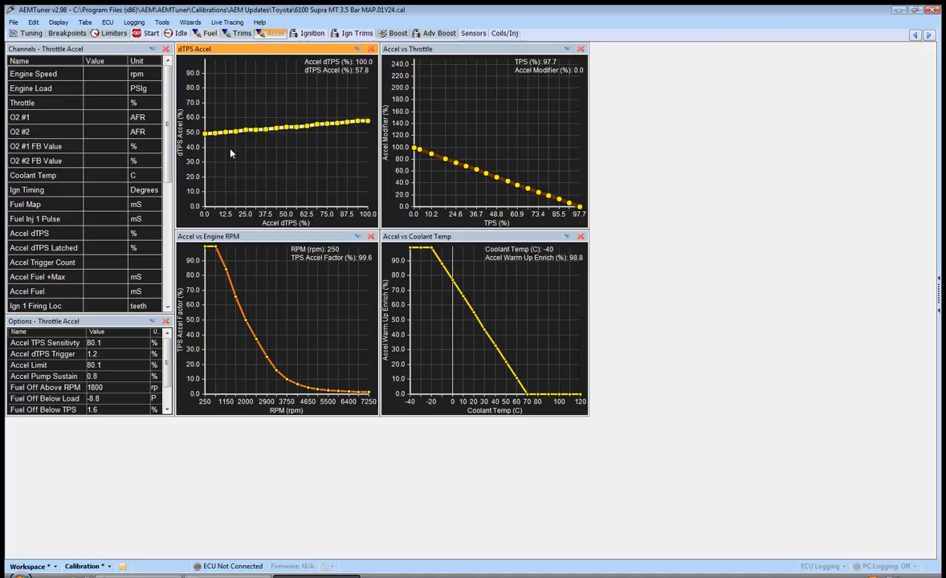
pyautogui.moveTo(222, 163)
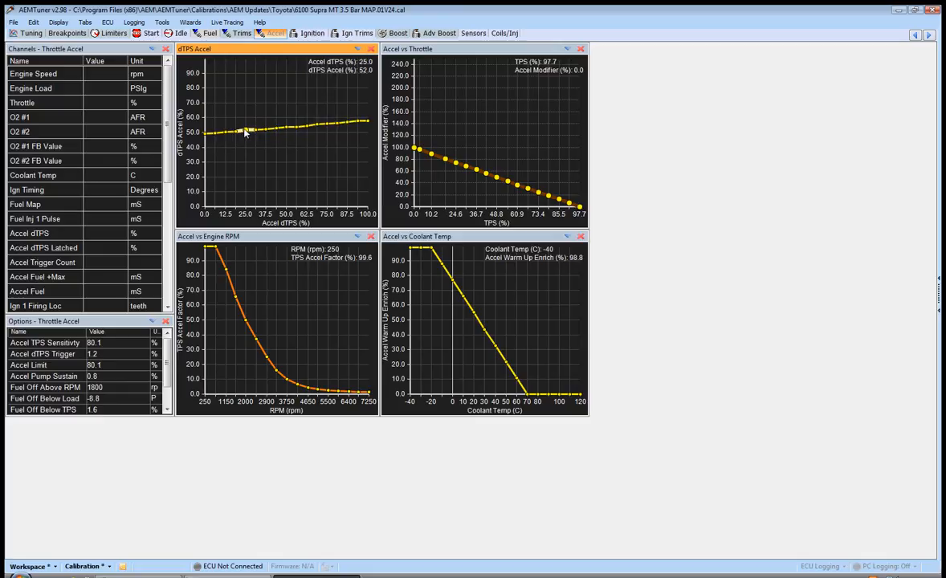
pyautogui.moveTo(248, 142)
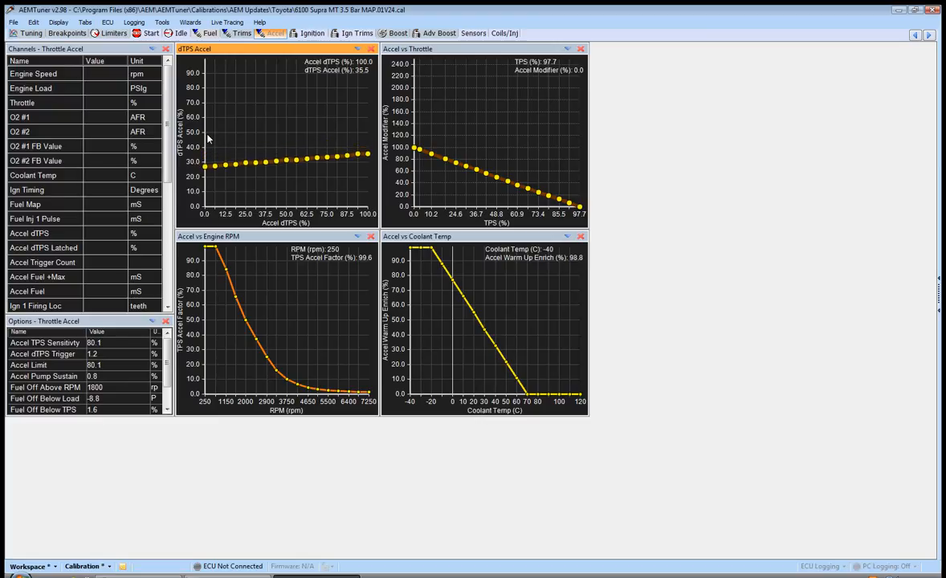
pyautogui.moveTo(417, 256)
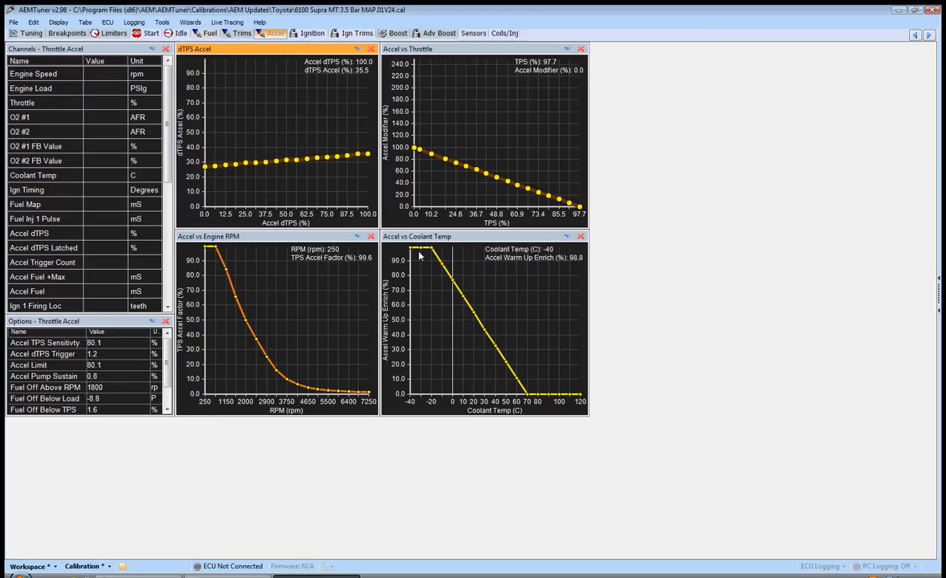
pyautogui.moveTo(268, 241)
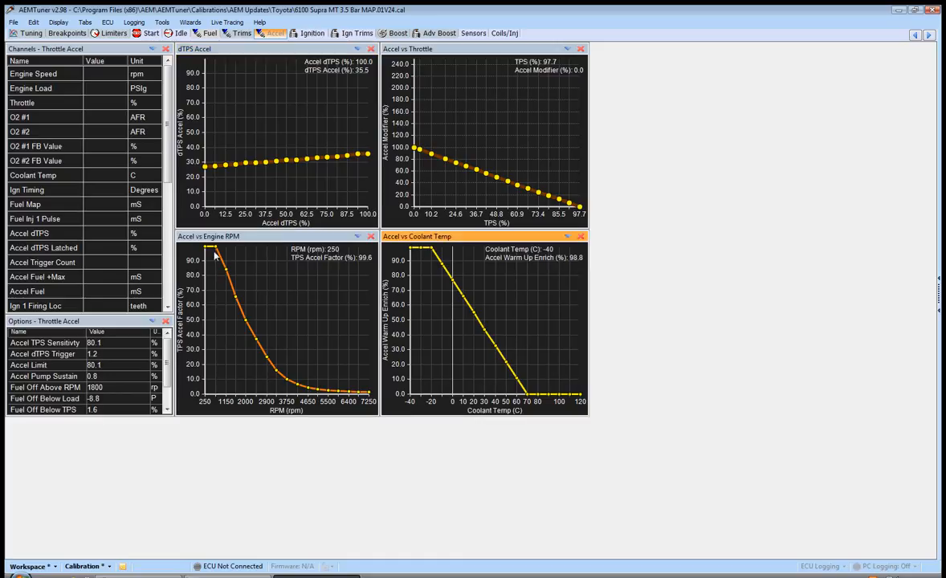
pyautogui.moveTo(229, 277)
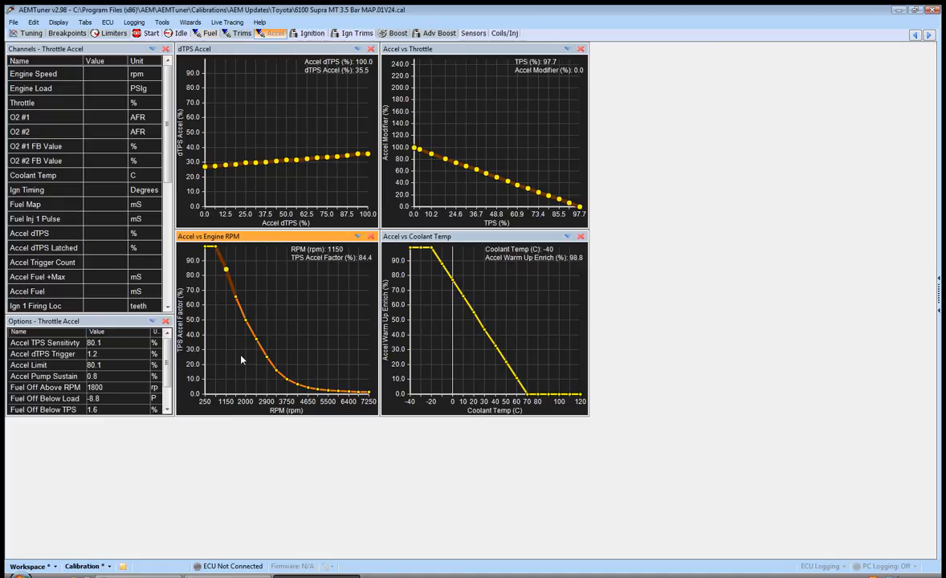
pyautogui.moveTo(207, 343)
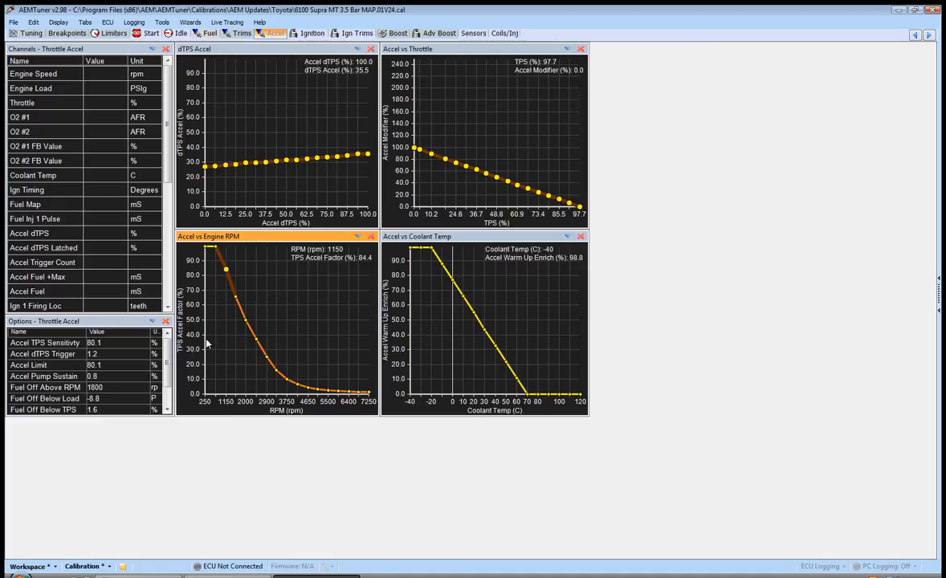
pyautogui.moveTo(184, 352)
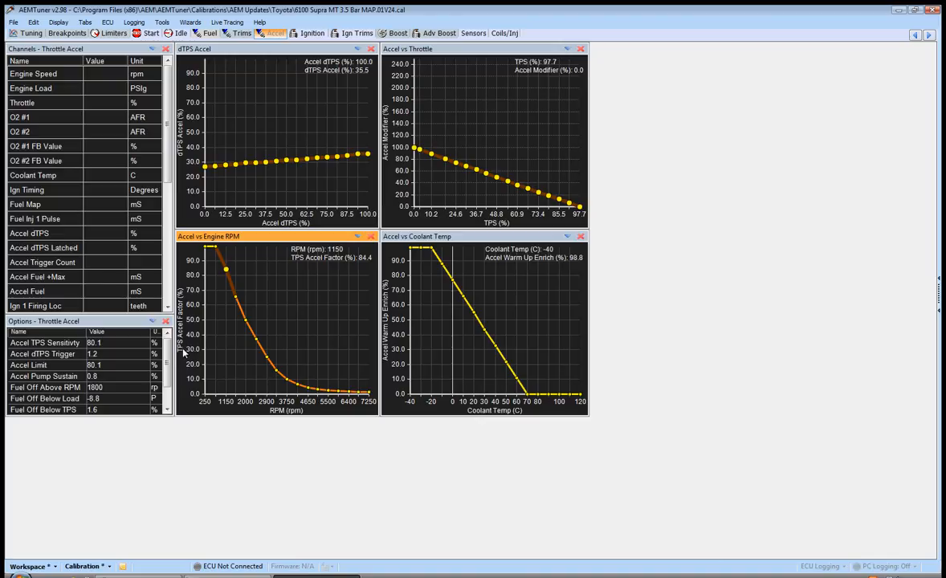
pyautogui.moveTo(226, 286)
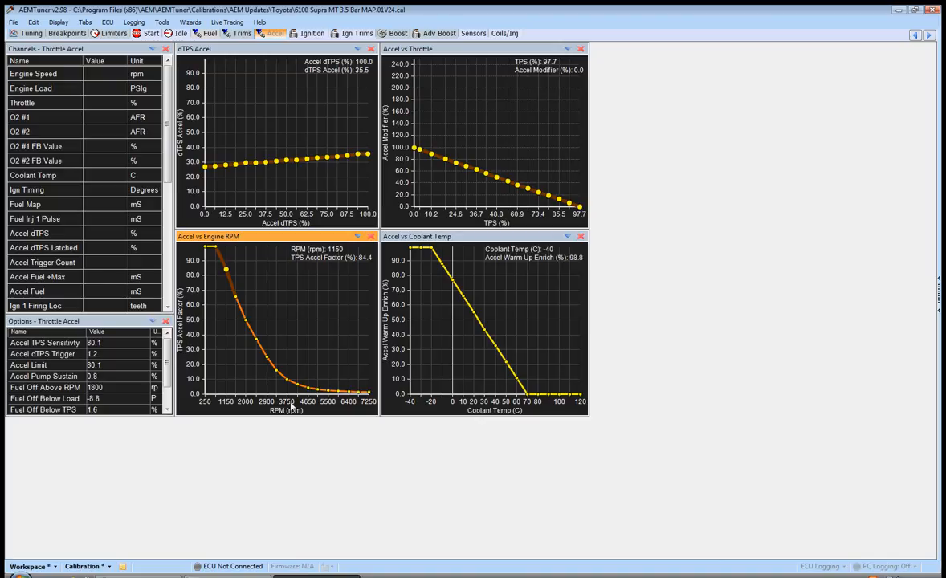
pyautogui.moveTo(226, 290)
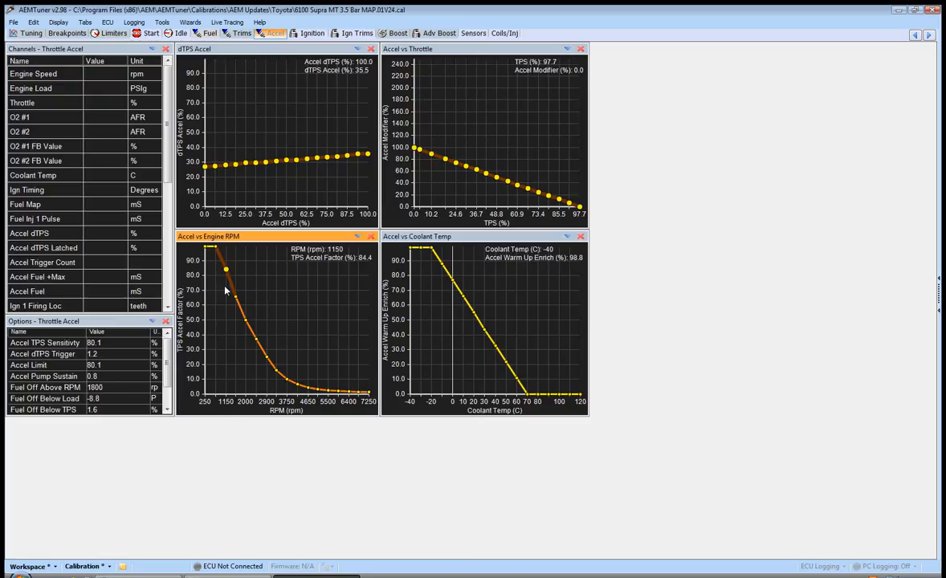
pyautogui.moveTo(276, 402)
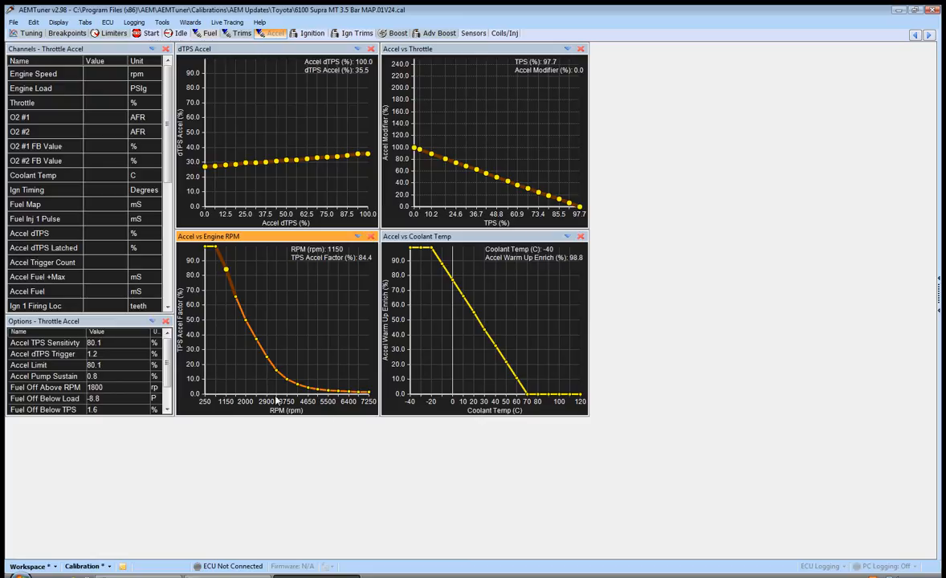
pyautogui.moveTo(209, 338)
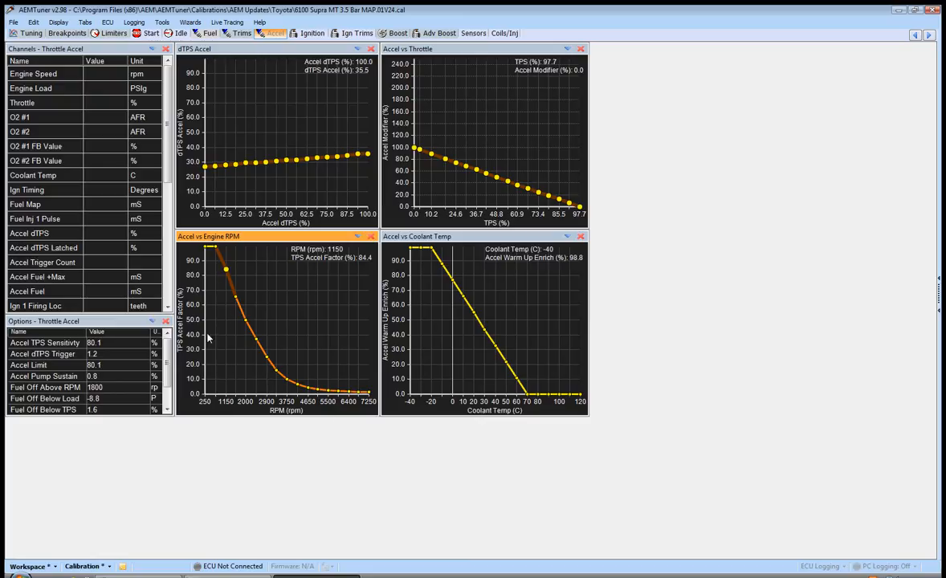
pyautogui.moveTo(225, 270)
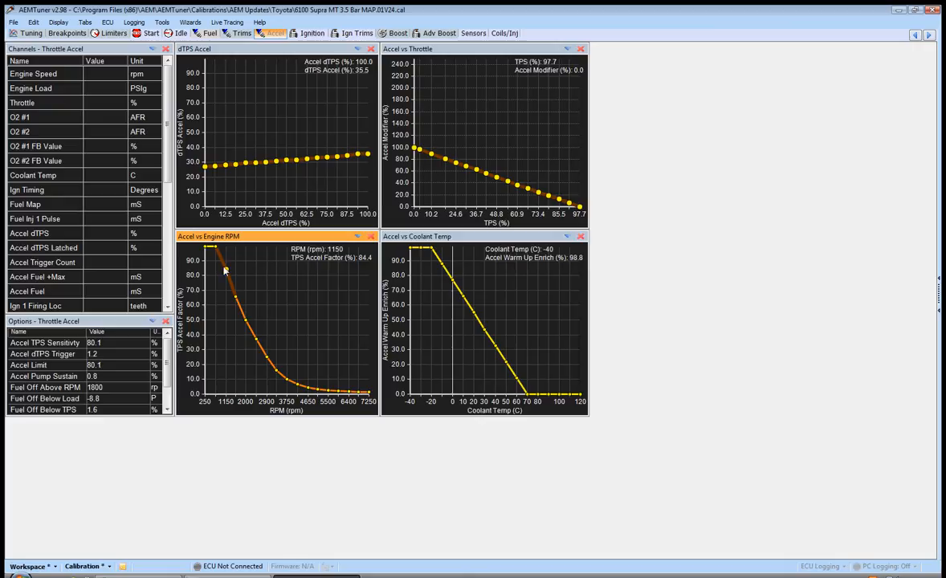
pyautogui.moveTo(241, 312)
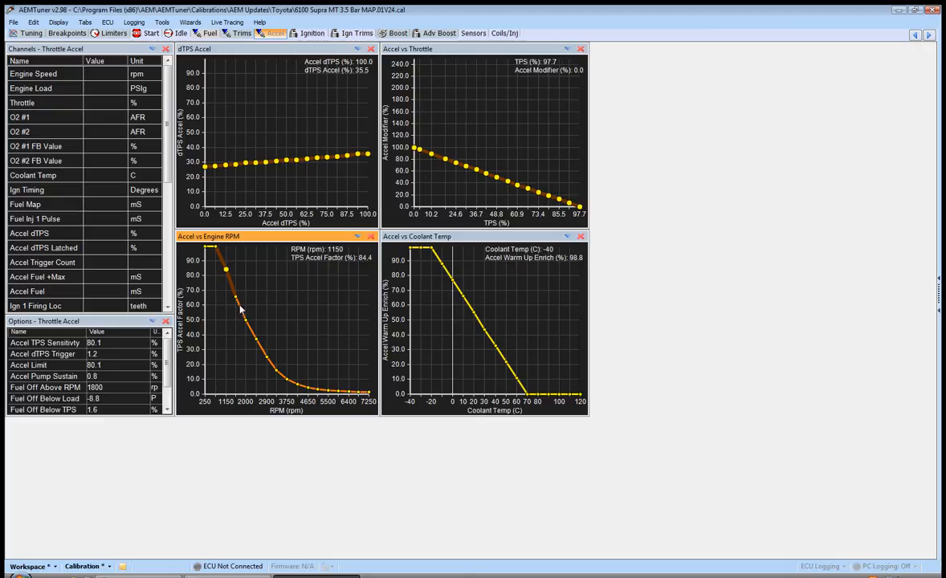
pyautogui.moveTo(265, 347)
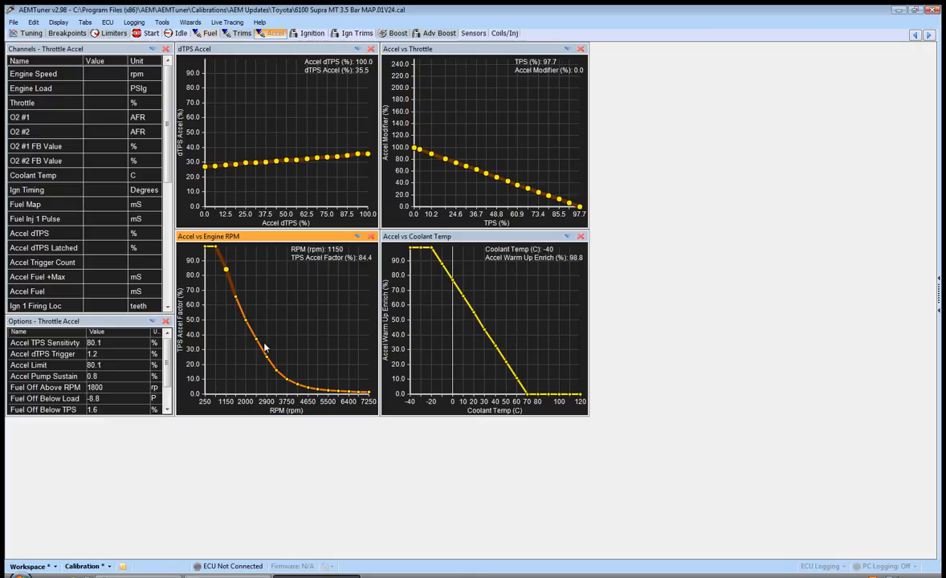
pyautogui.moveTo(356, 398)
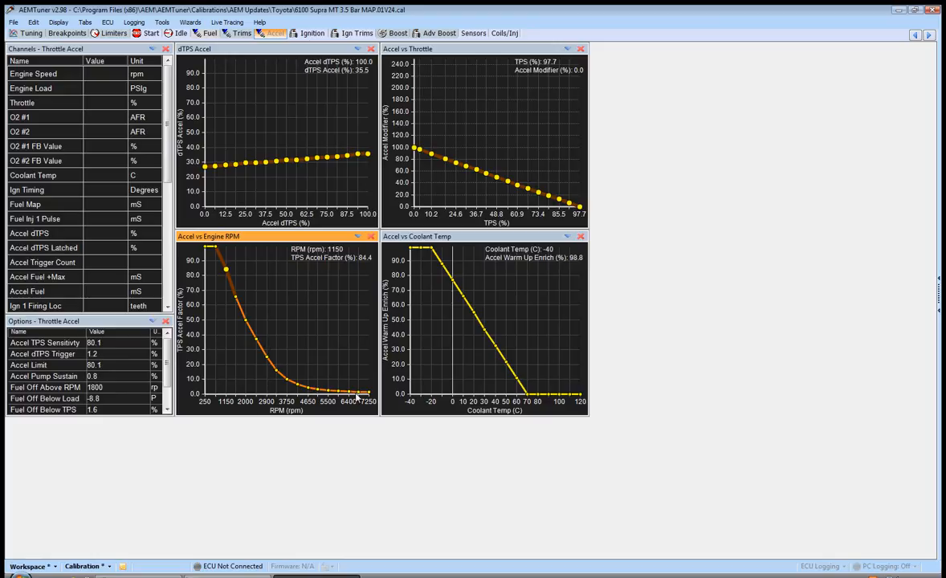
pyautogui.moveTo(310, 405)
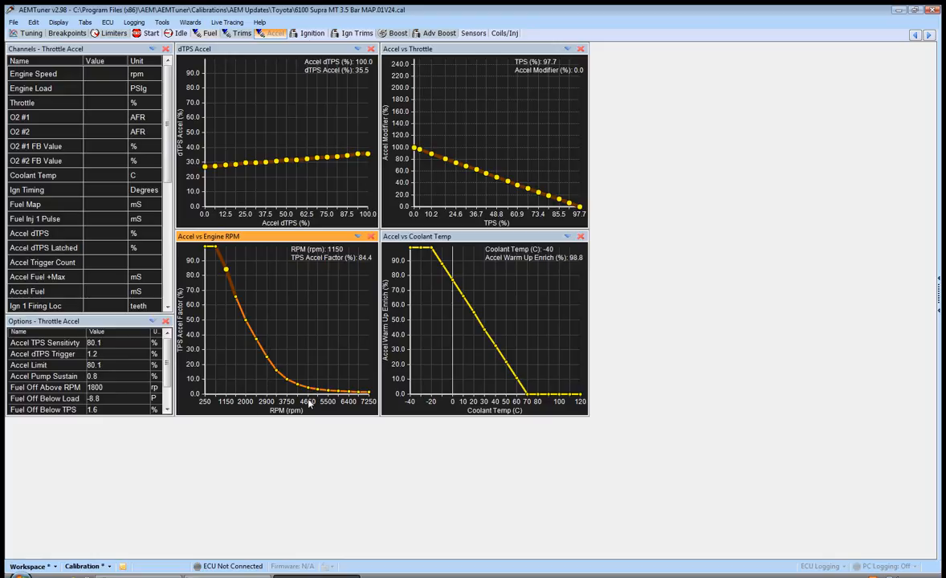
pyautogui.moveTo(366, 405)
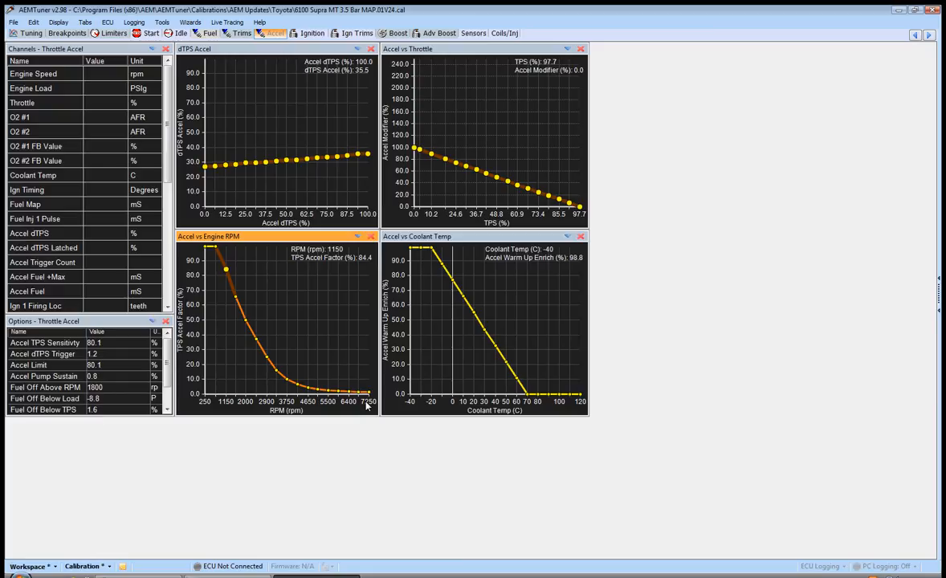
pyautogui.moveTo(183, 355)
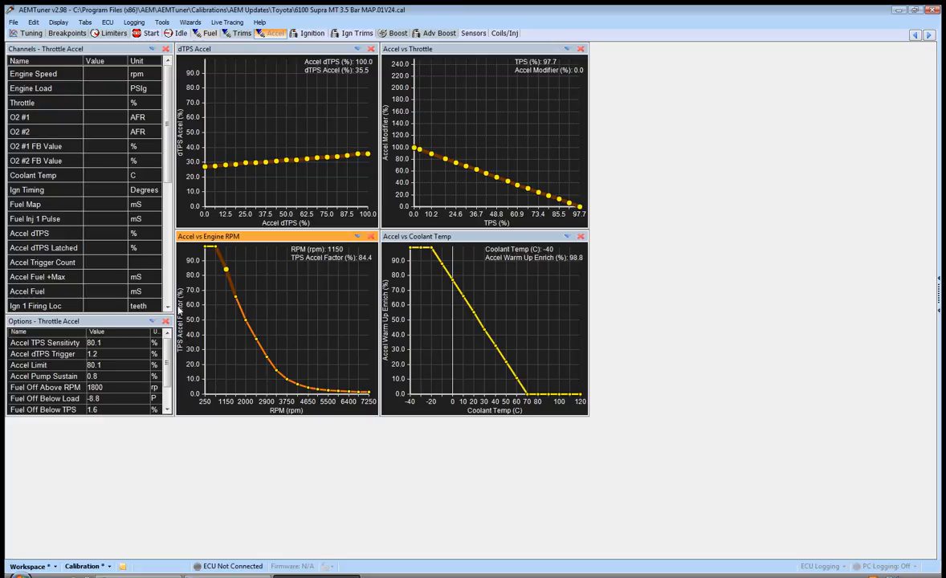
pyautogui.moveTo(318, 394)
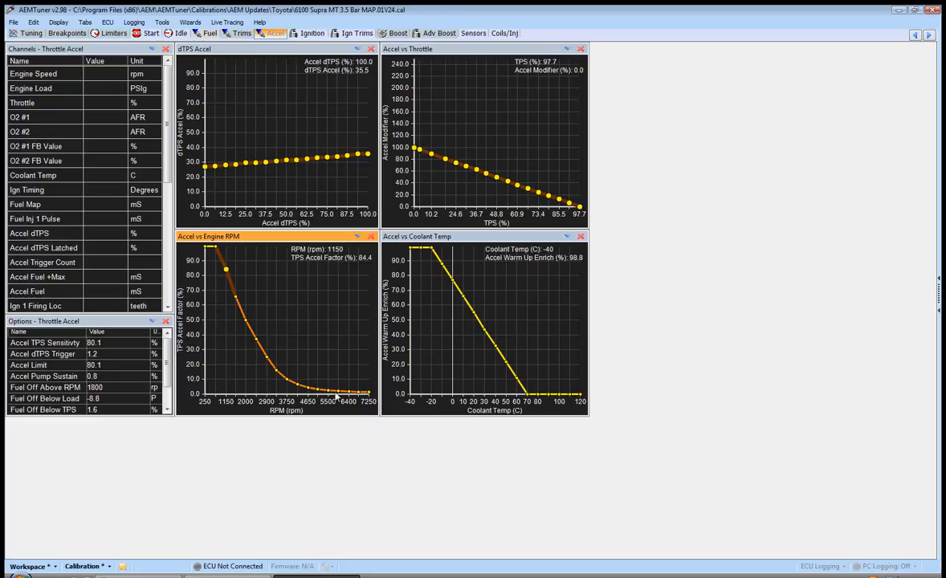
pyautogui.moveTo(320, 398)
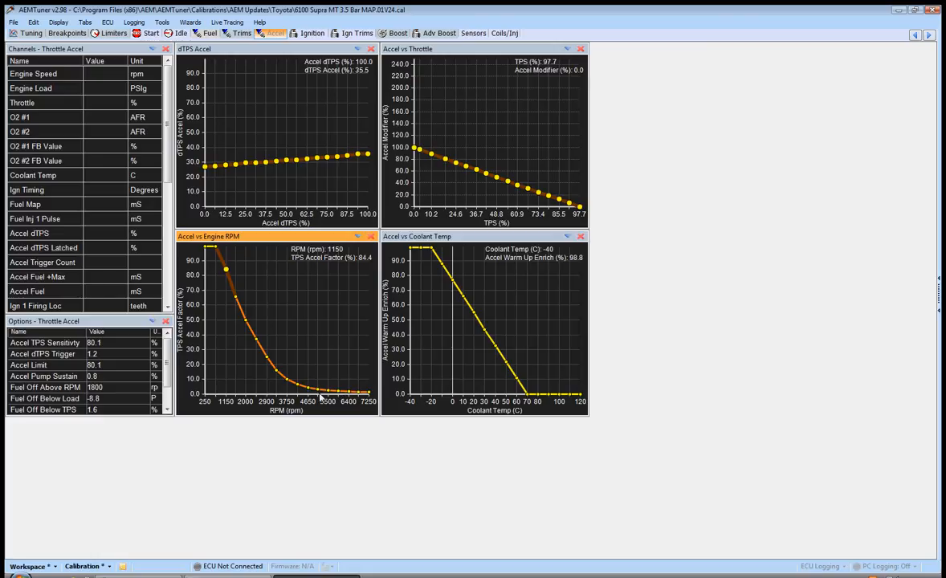
pyautogui.moveTo(281, 359)
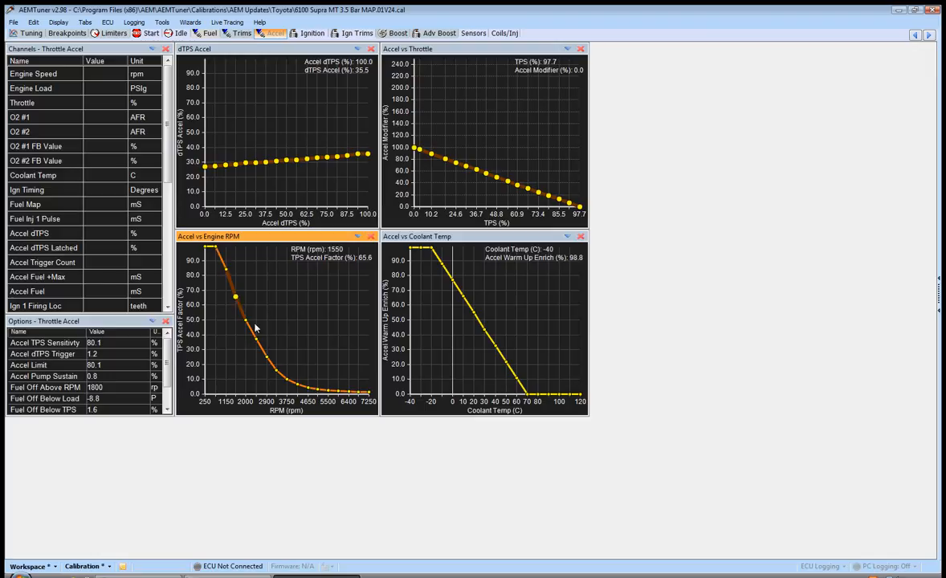
pyautogui.moveTo(250, 391)
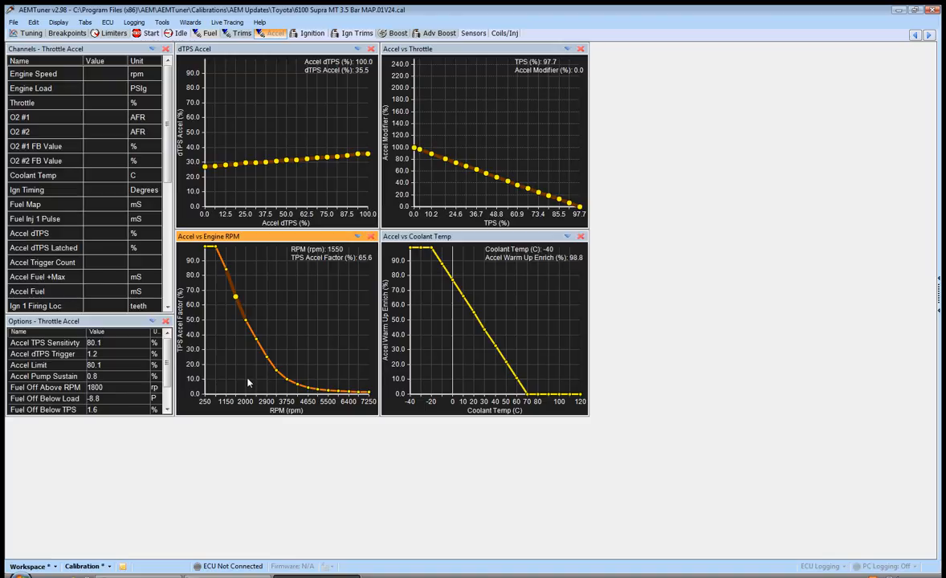
pyautogui.moveTo(244, 357)
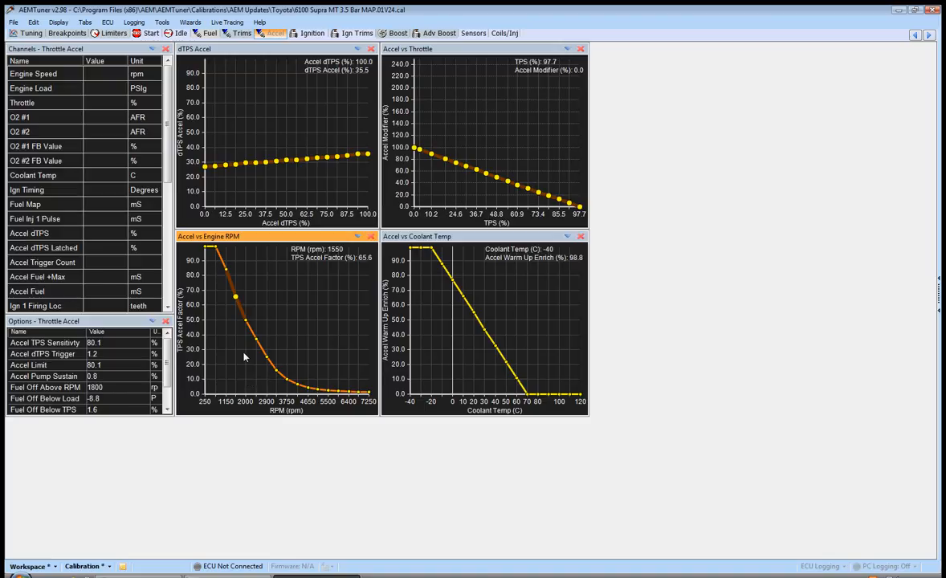
pyautogui.moveTo(244, 347)
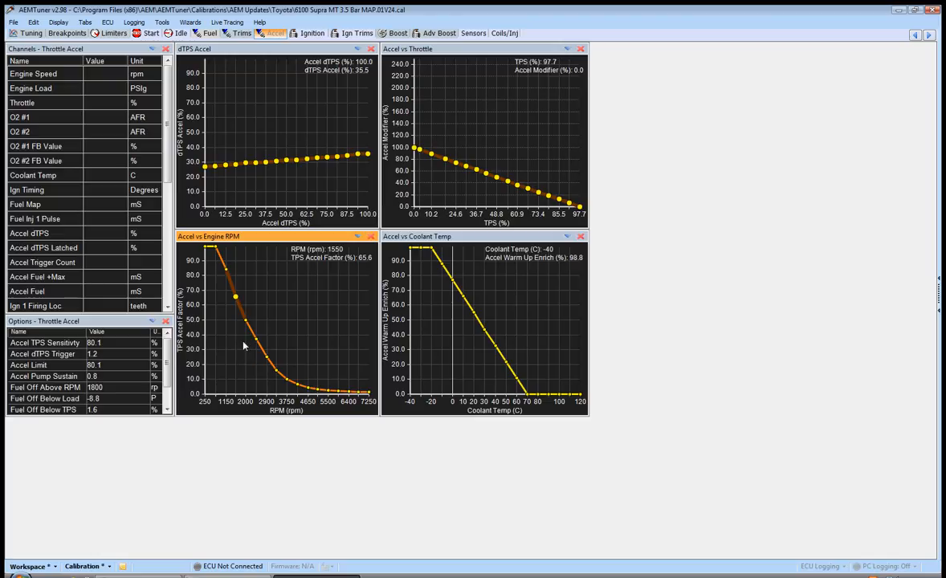
pyautogui.moveTo(217, 282)
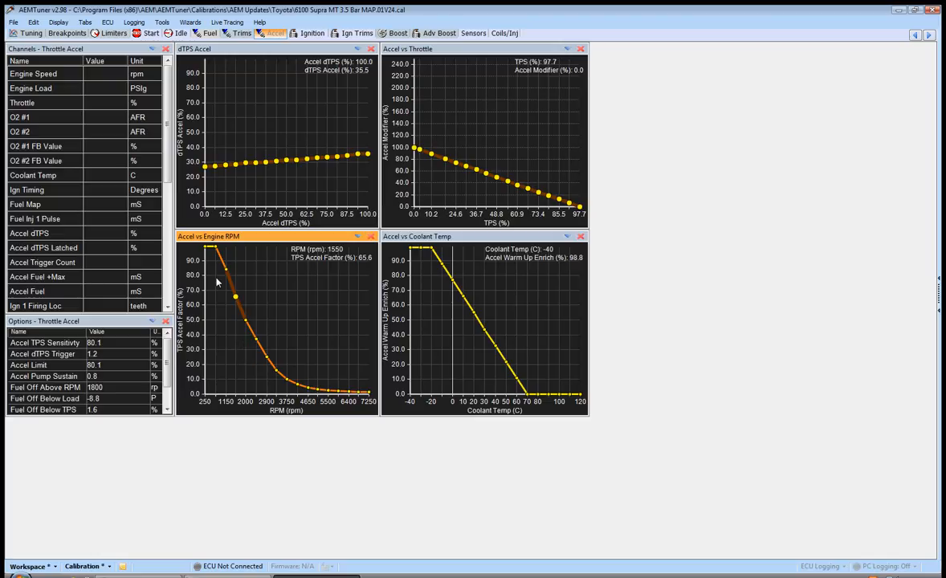
pyautogui.moveTo(209, 260)
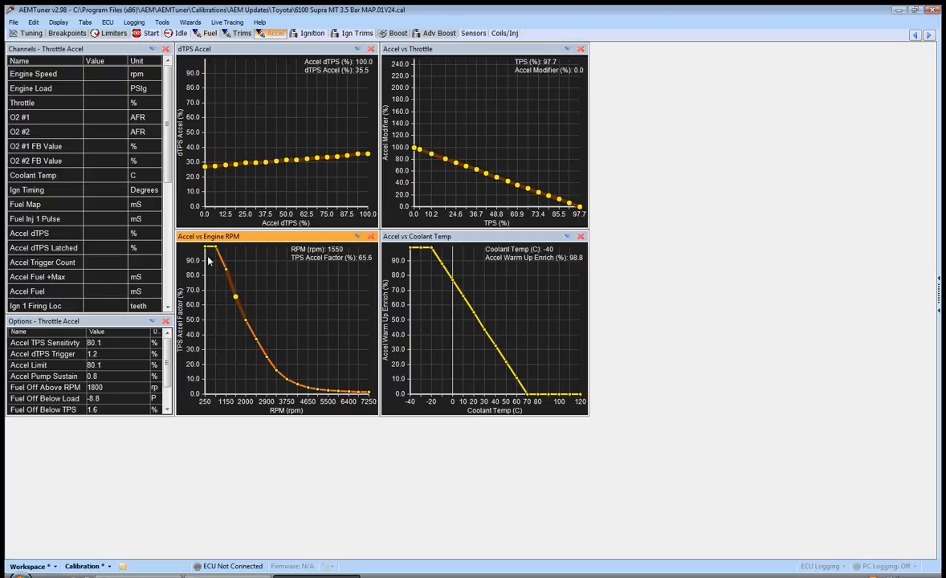
pyautogui.moveTo(310, 398)
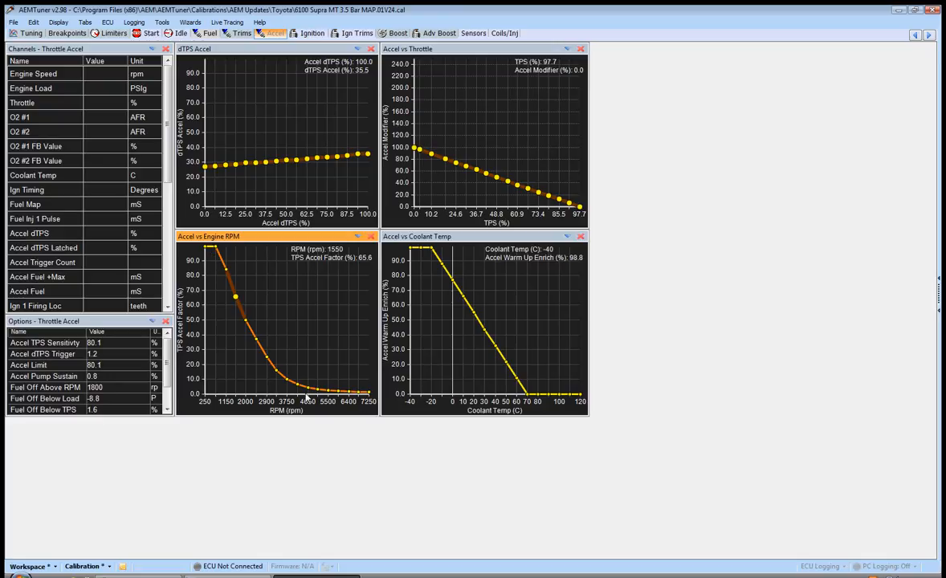
pyautogui.moveTo(232, 282)
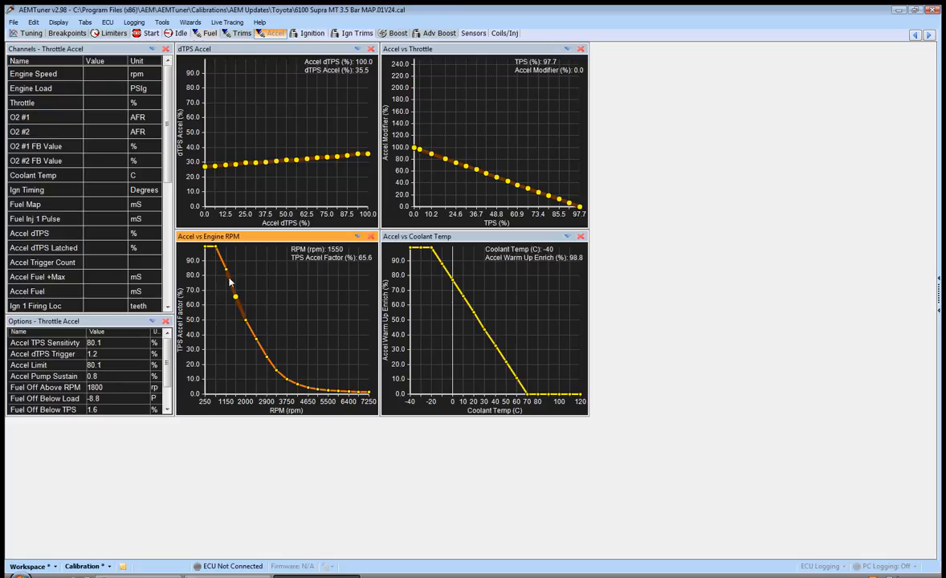
pyautogui.moveTo(222, 283)
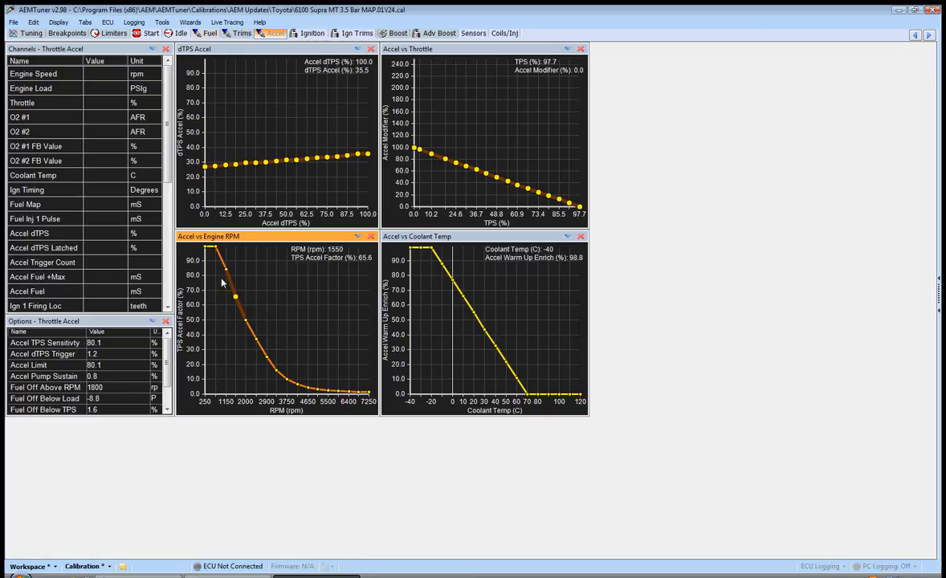
pyautogui.moveTo(477, 373)
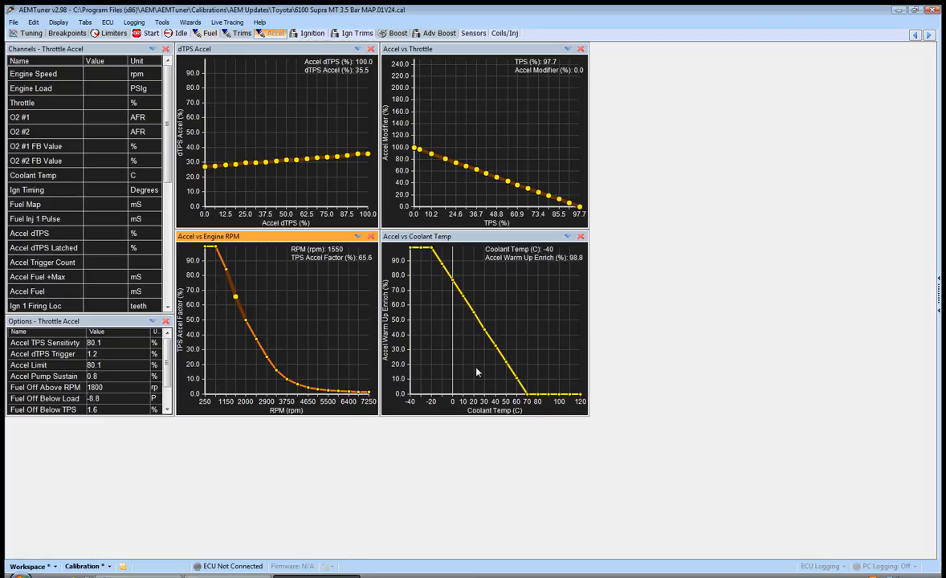
pyautogui.moveTo(495, 382)
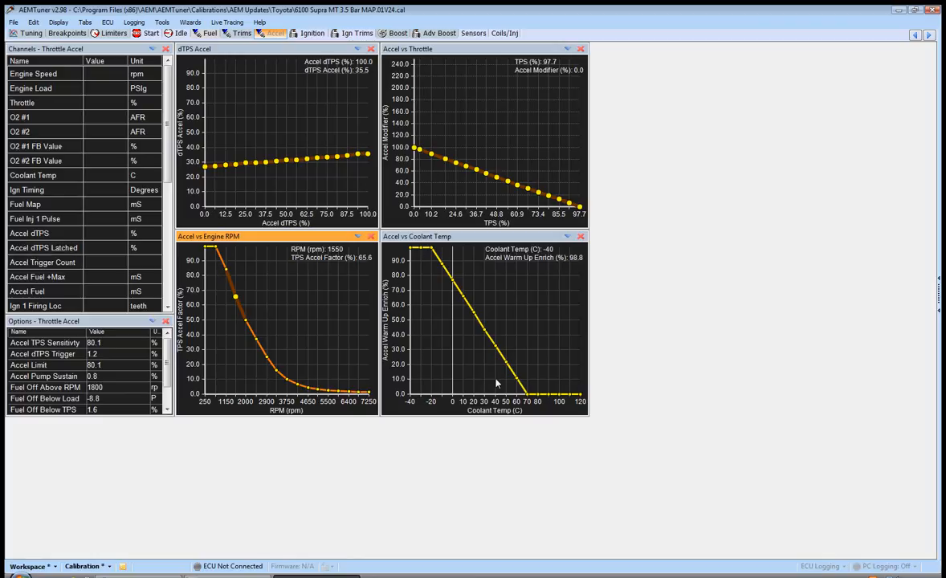
pyautogui.moveTo(580, 417)
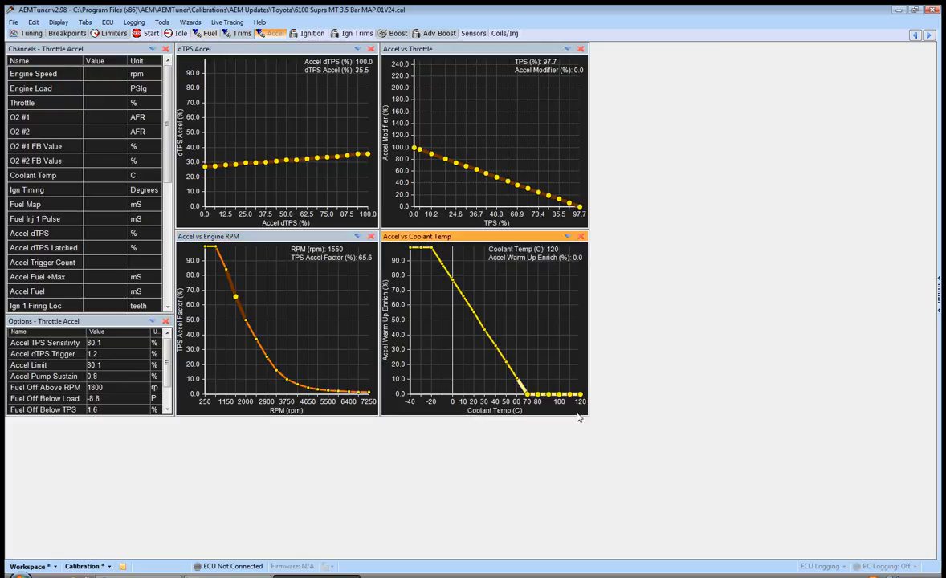
pyautogui.moveTo(293, 170)
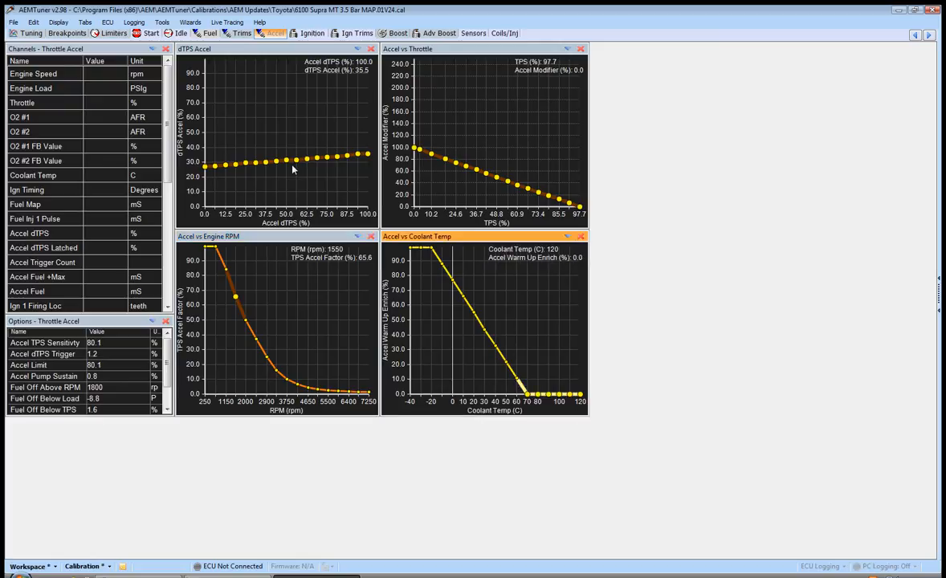
pyautogui.moveTo(506, 291)
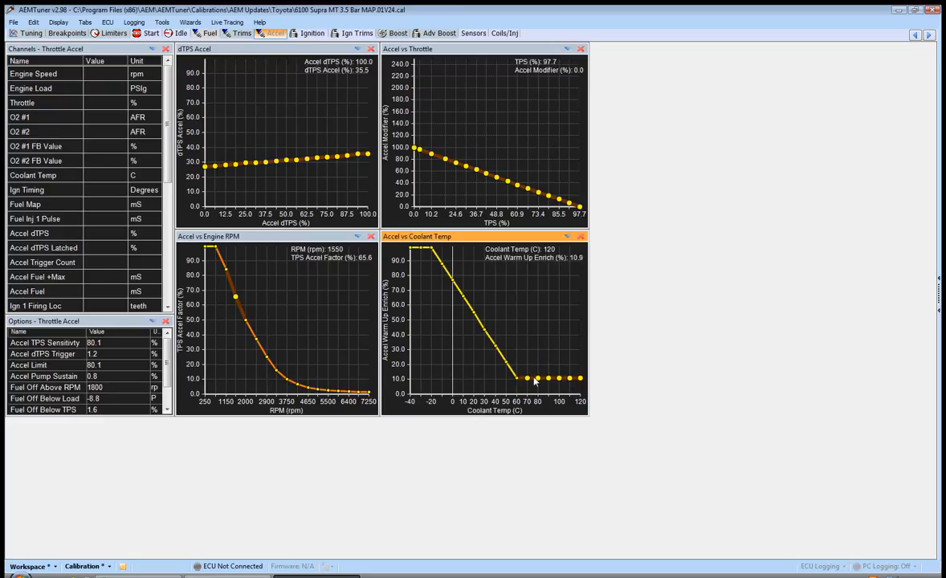
pyautogui.moveTo(527, 383)
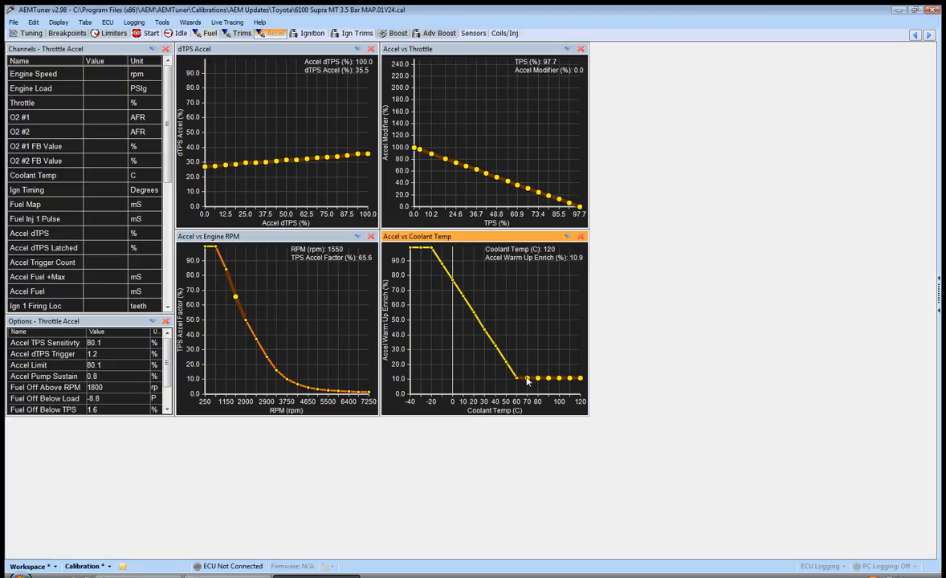
pyautogui.moveTo(539, 346)
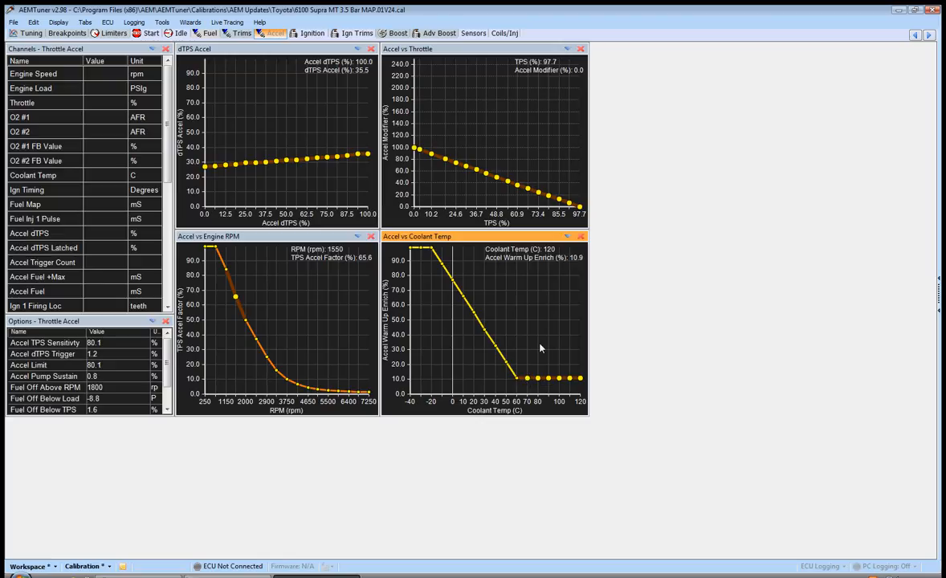
pyautogui.moveTo(315, 177)
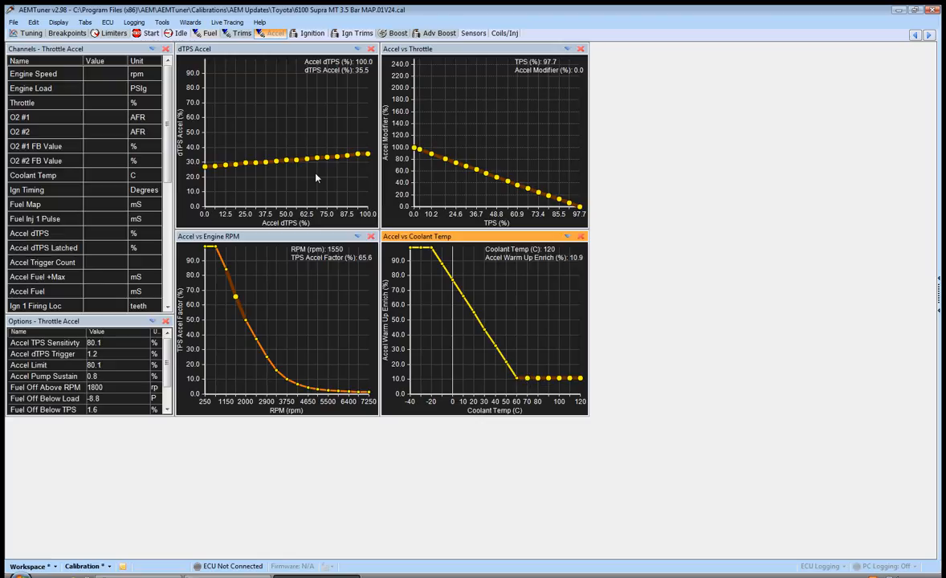
pyautogui.moveTo(432, 405)
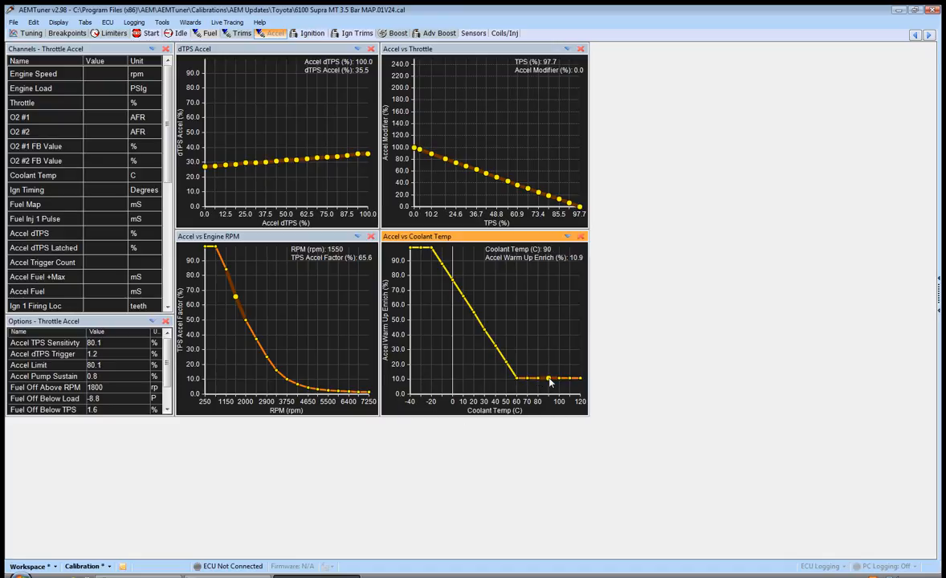
pyautogui.moveTo(463, 392)
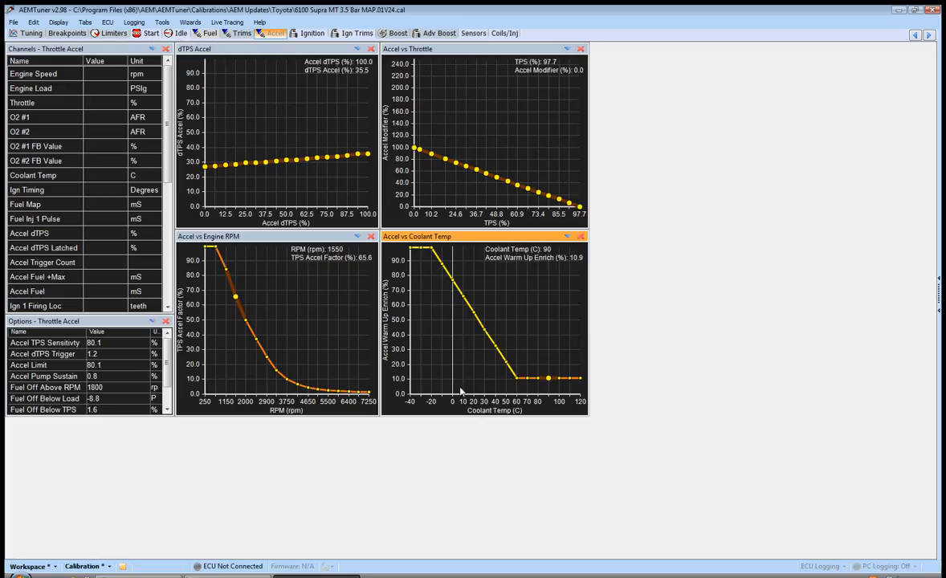
pyautogui.moveTo(386, 332)
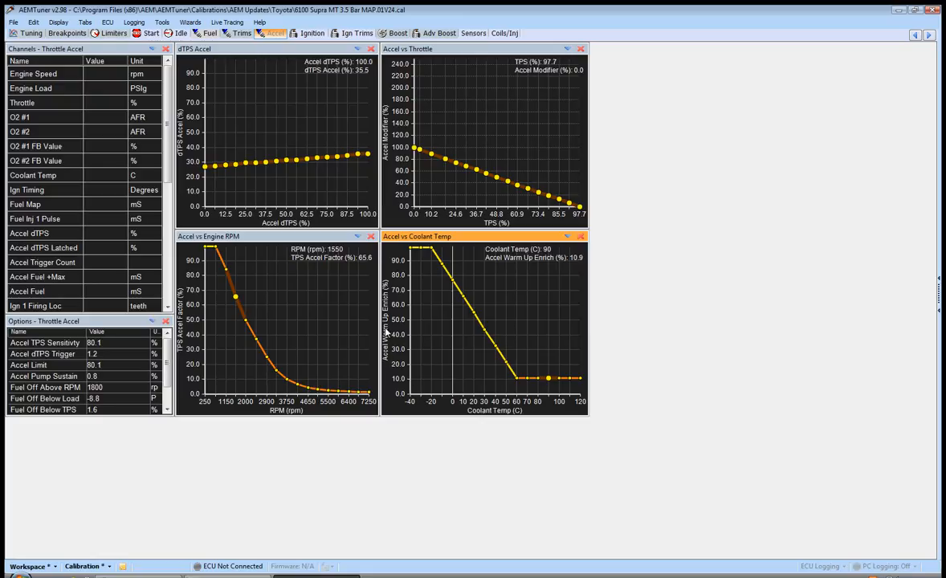
pyautogui.moveTo(418, 383)
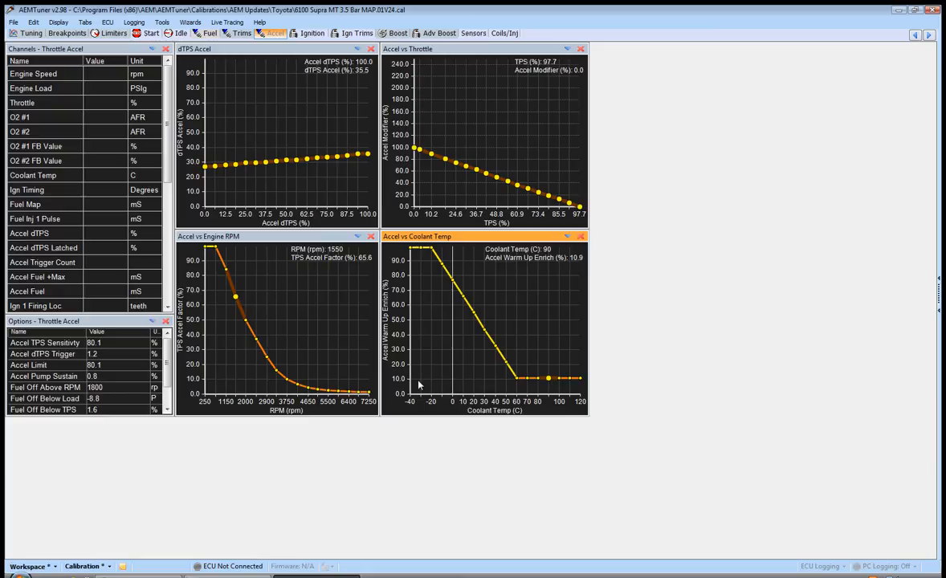
pyautogui.moveTo(337, 289)
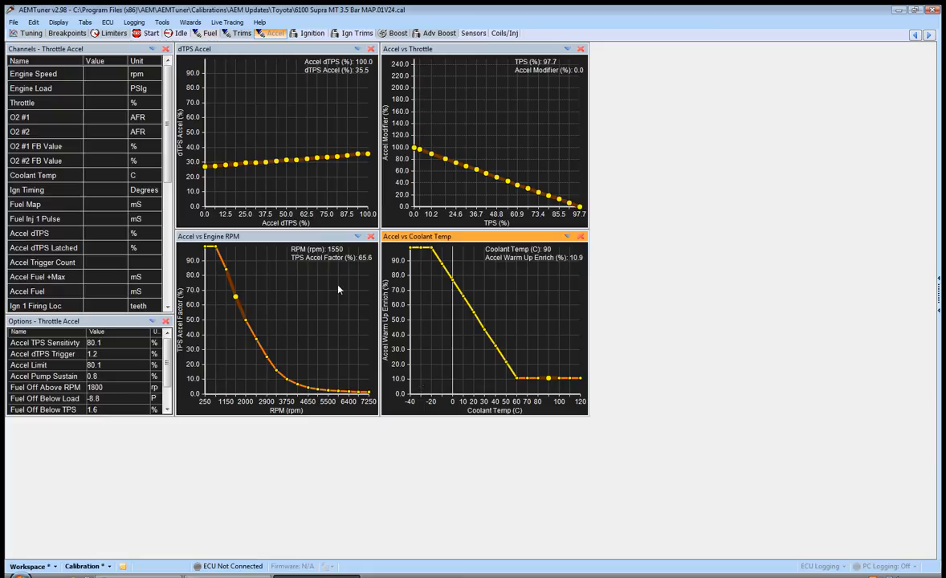
pyautogui.moveTo(352, 174)
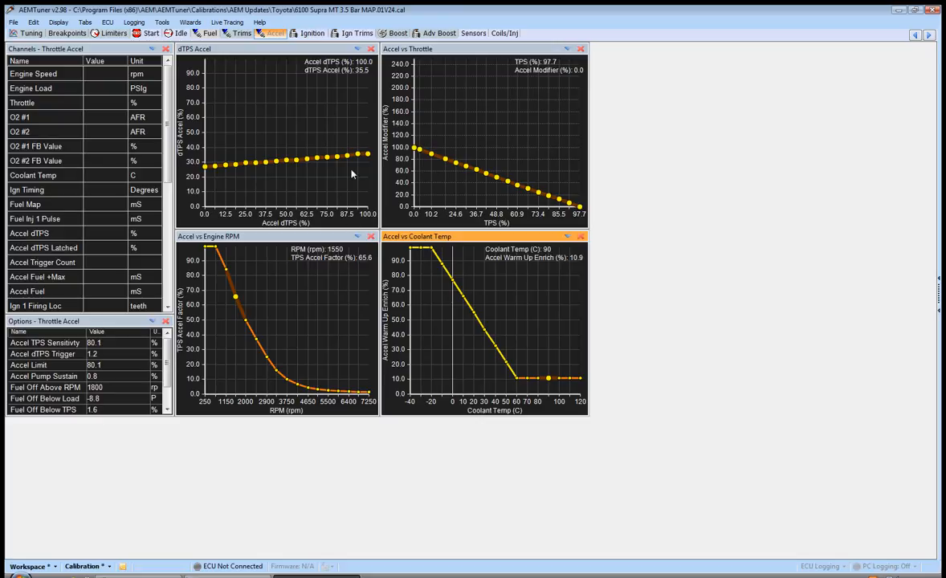
pyautogui.moveTo(294, 197)
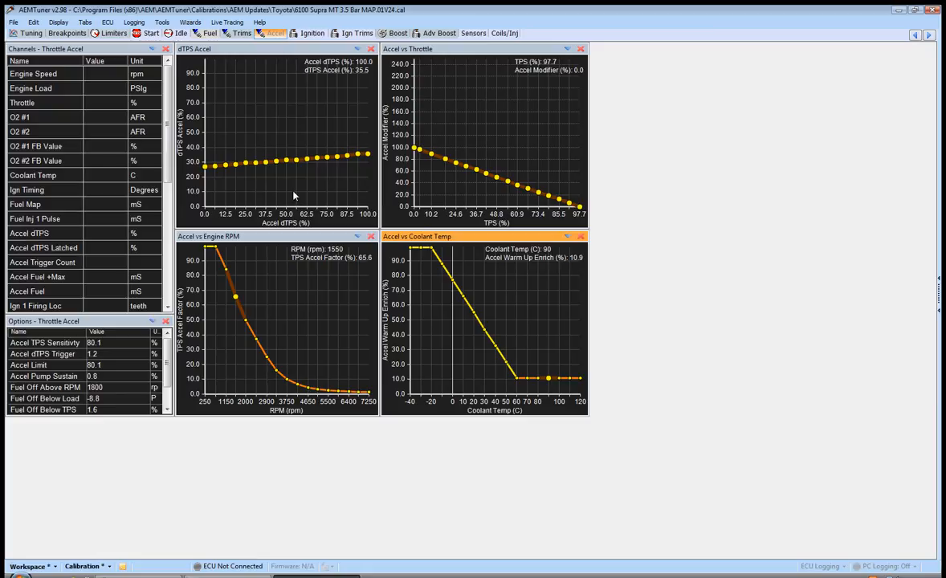
pyautogui.moveTo(144, 39)
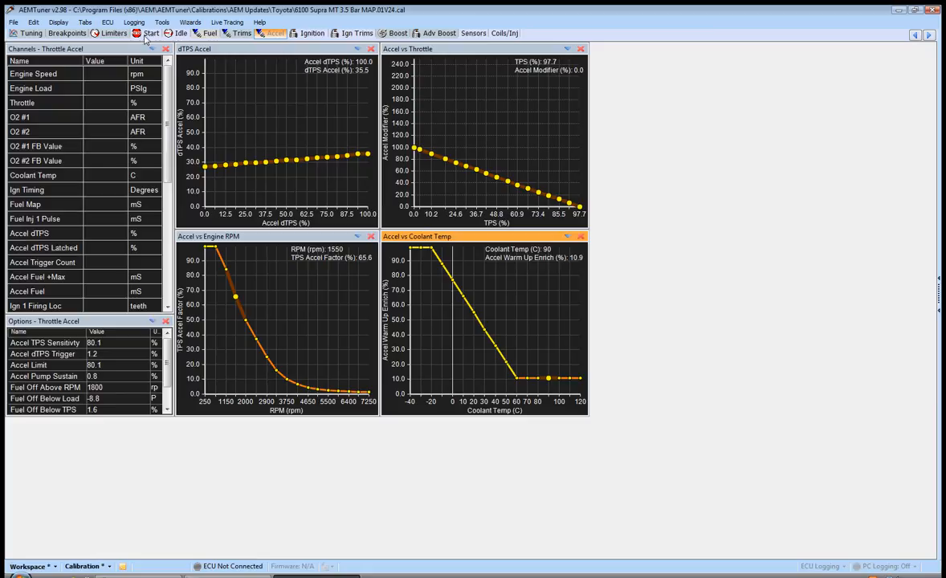
pyautogui.click(209, 32)
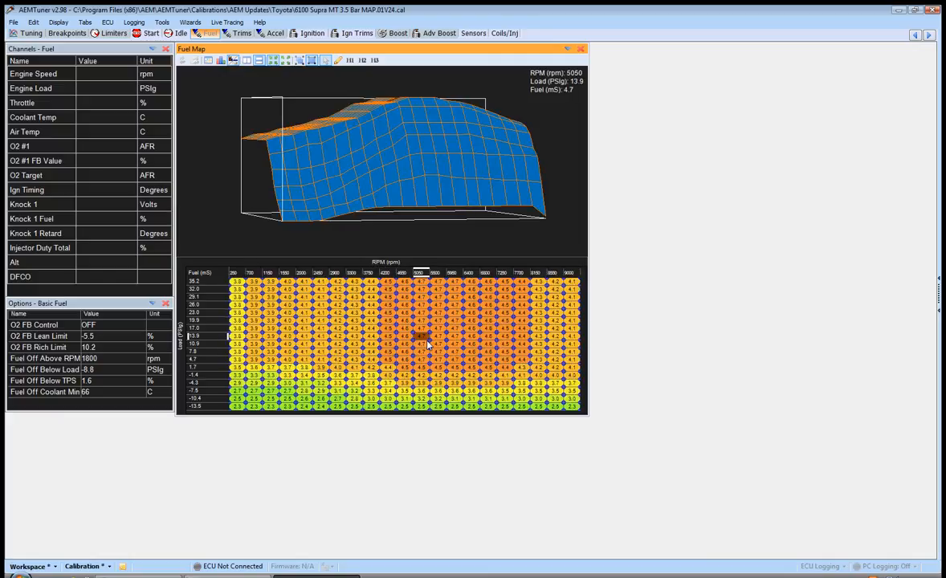
pyautogui.moveTo(312, 148)
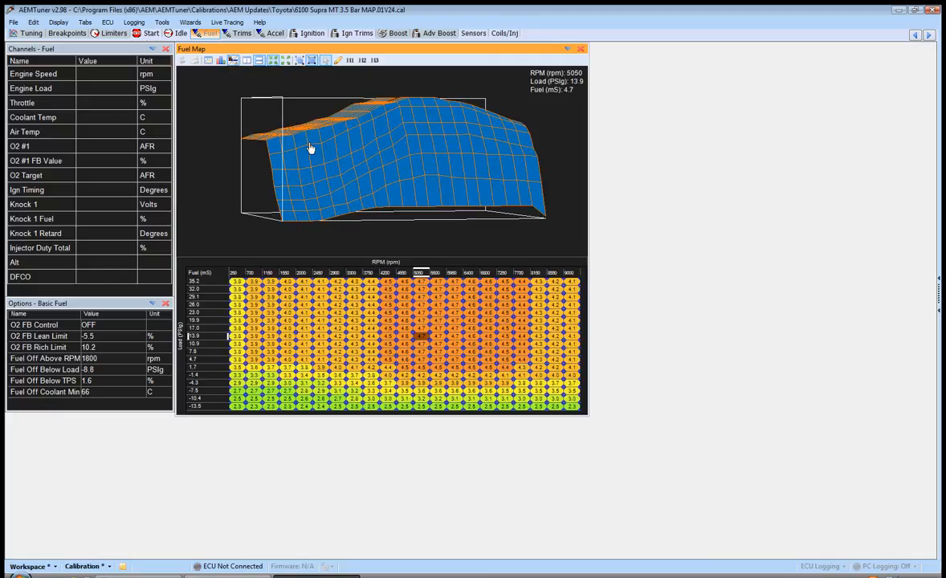
pyautogui.click(275, 32)
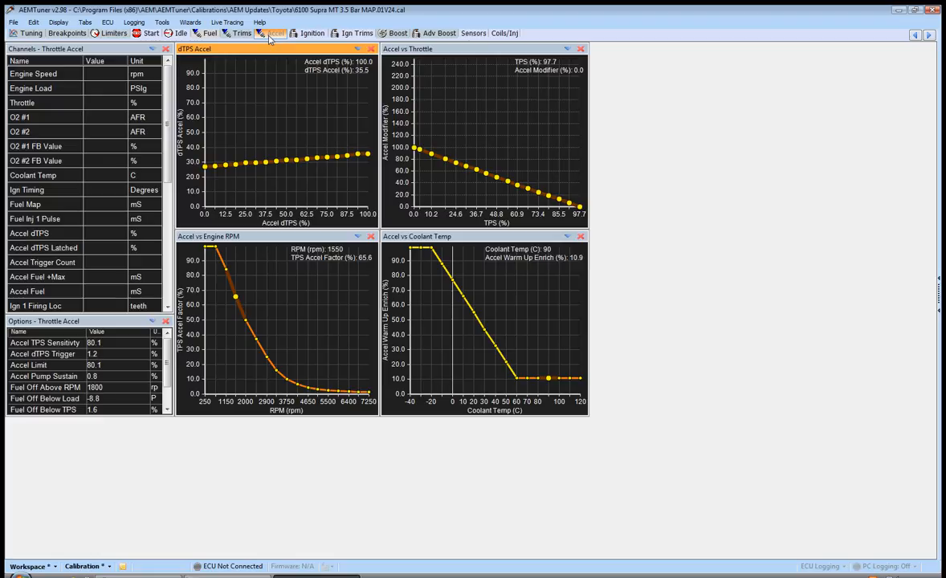
pyautogui.moveTo(404, 300)
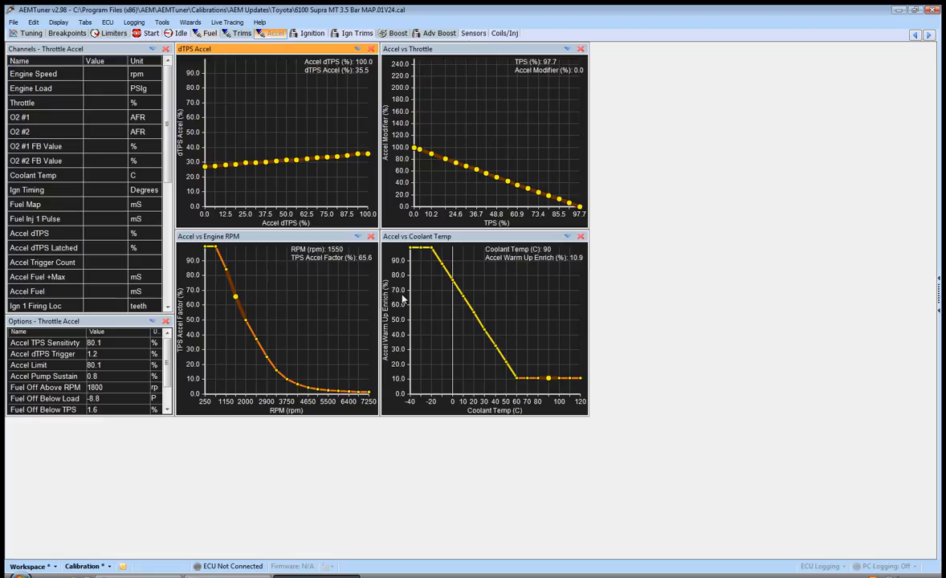
pyautogui.moveTo(459, 238)
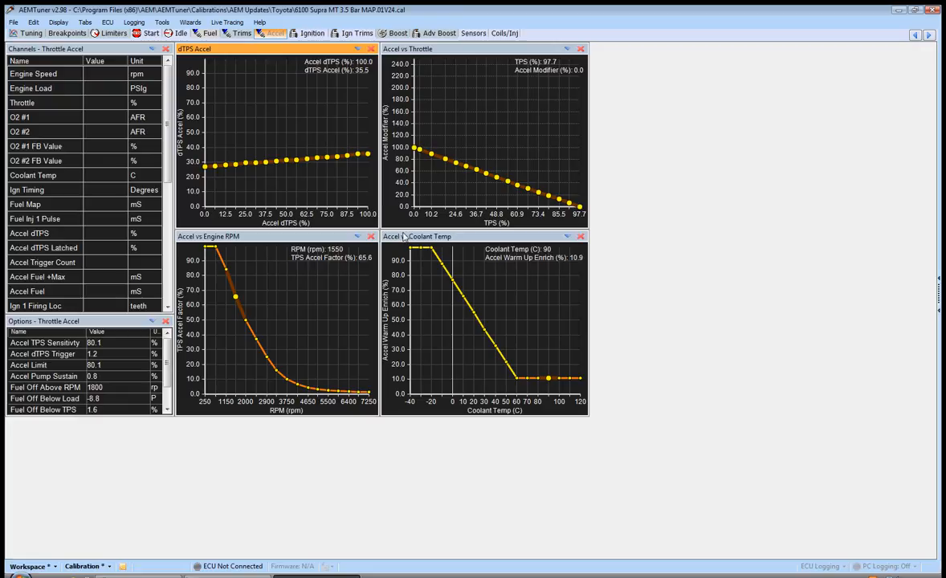
pyautogui.click(211, 32)
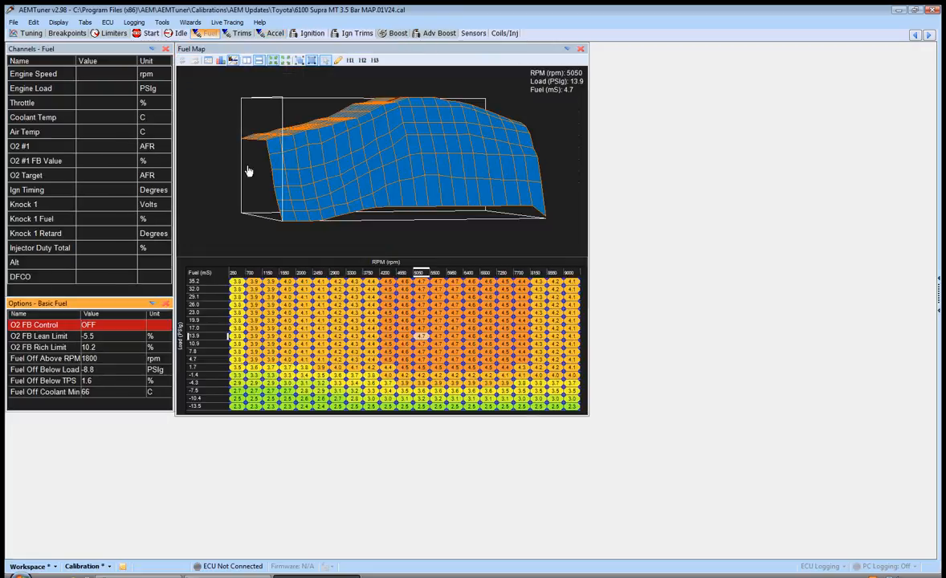
pyautogui.moveTo(242, 286)
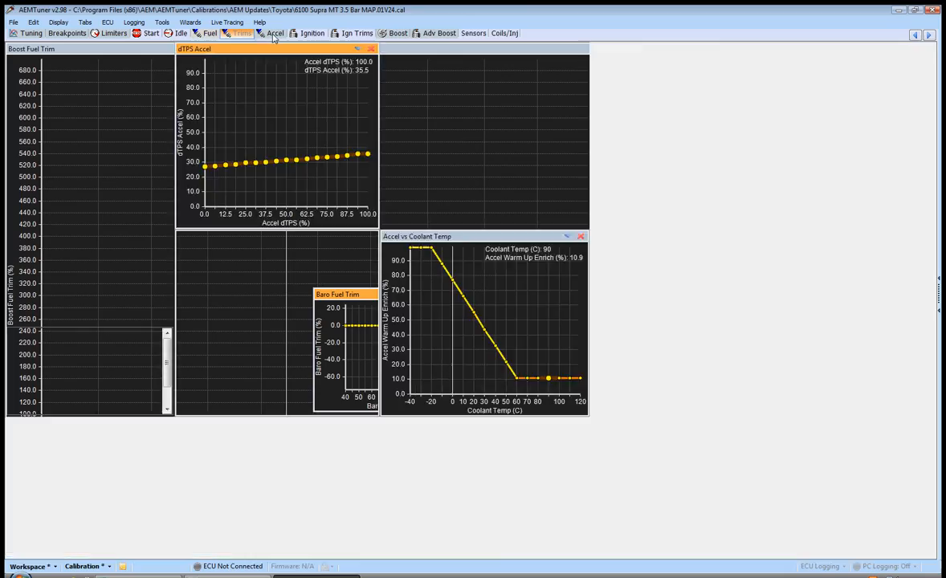
pyautogui.click(276, 32)
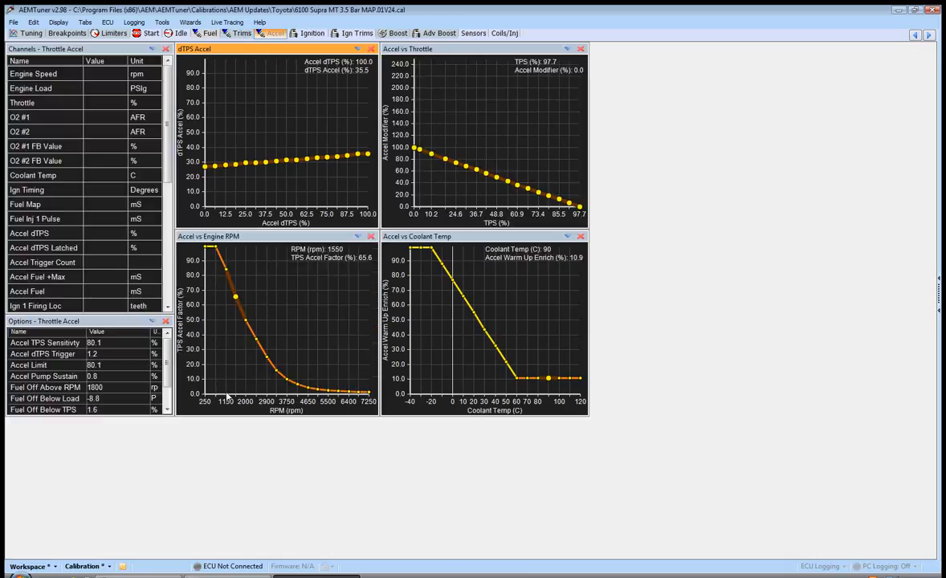
pyautogui.moveTo(109, 360)
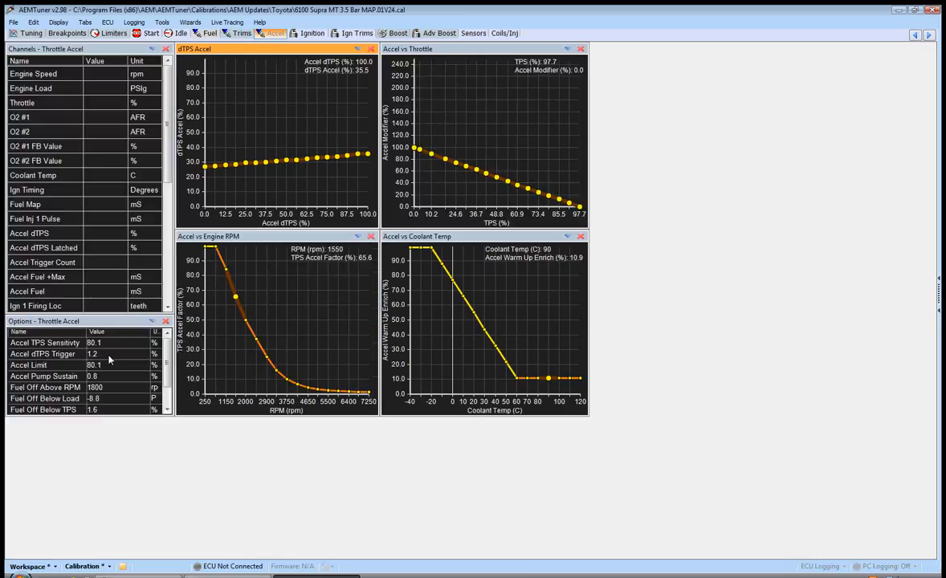
pyautogui.doubleClick(93, 343)
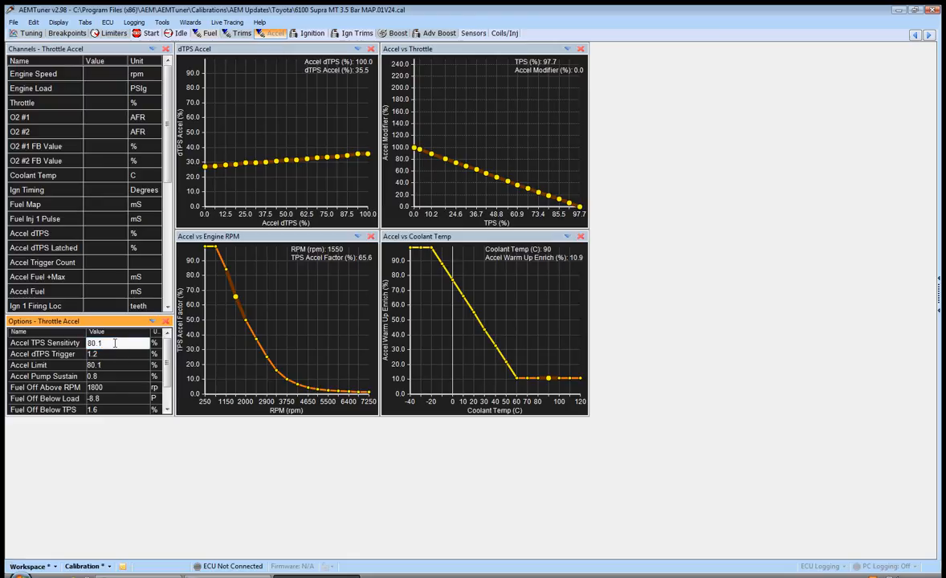
pyautogui.click(93, 355)
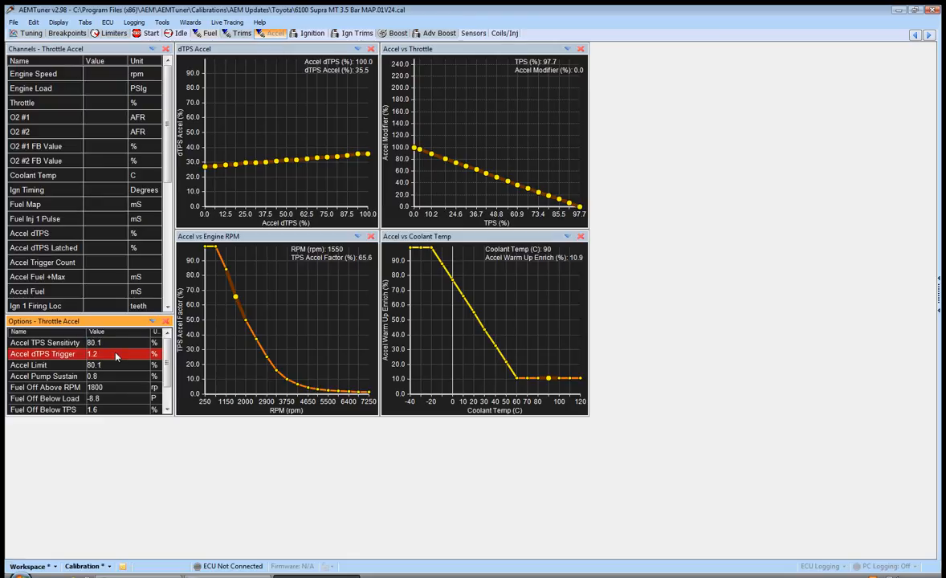
pyautogui.doubleClick(92, 355)
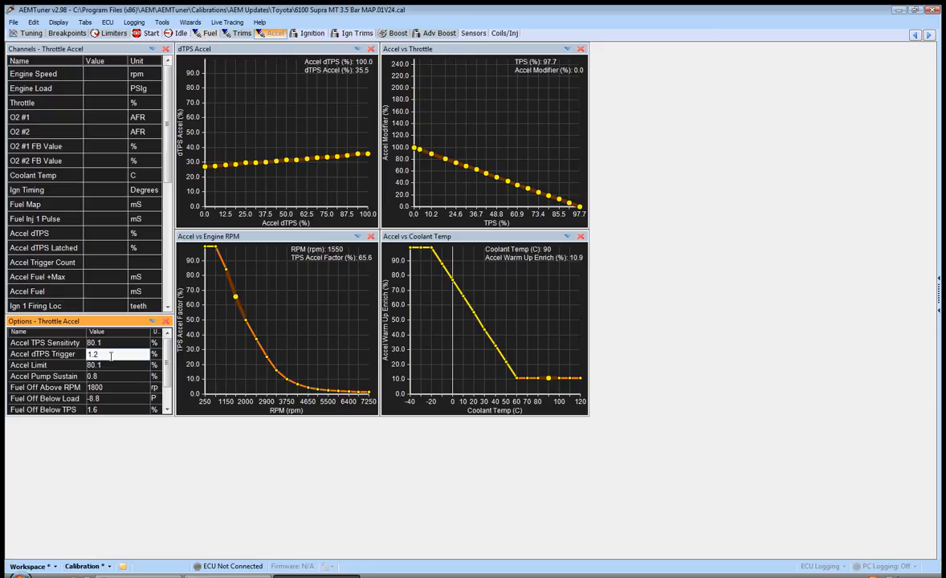
pyautogui.moveTo(308, 289)
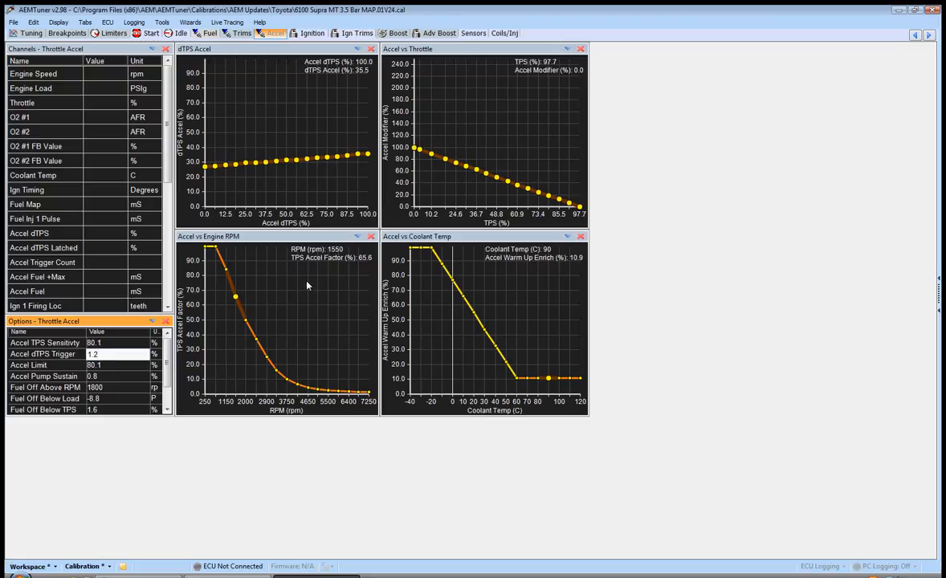
pyautogui.moveTo(460, 260)
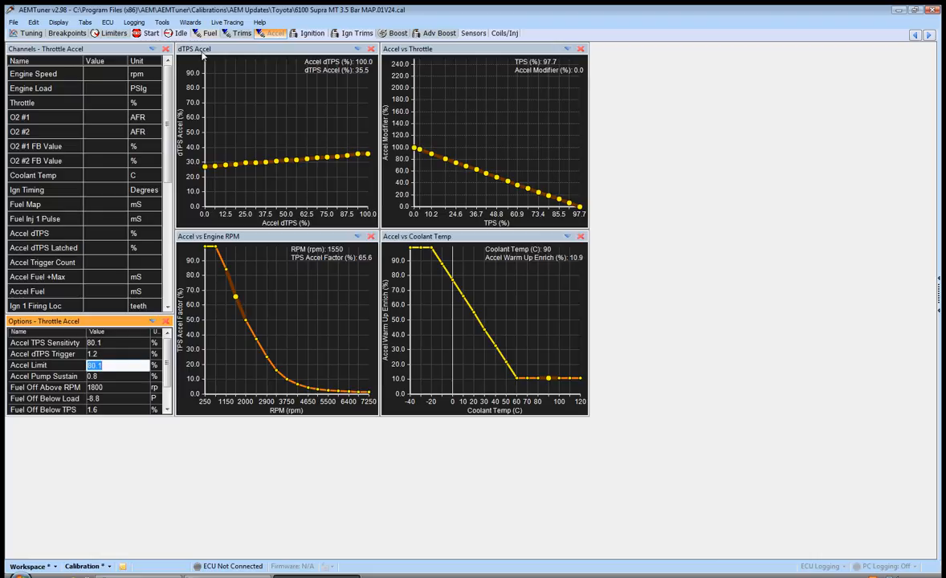
pyautogui.click(209, 32)
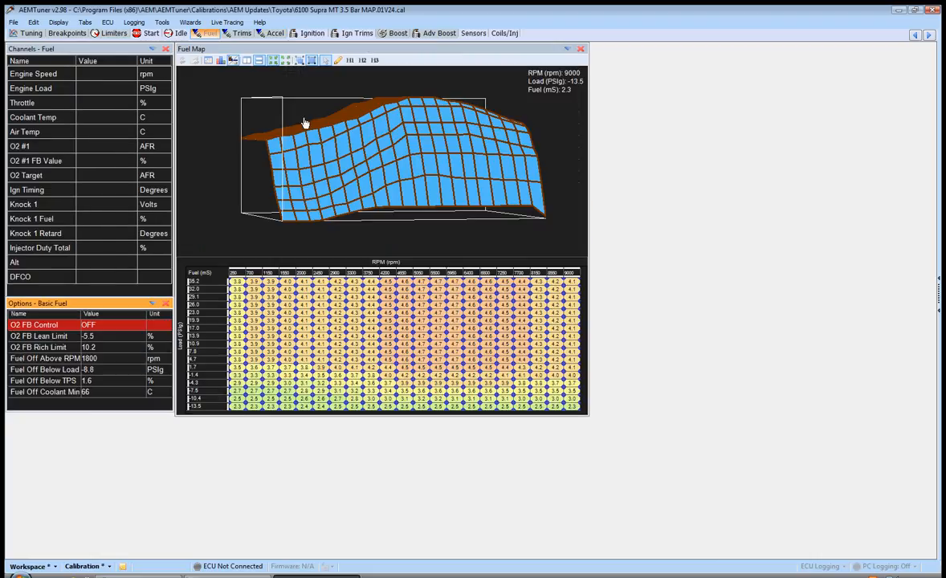
pyautogui.click(270, 32)
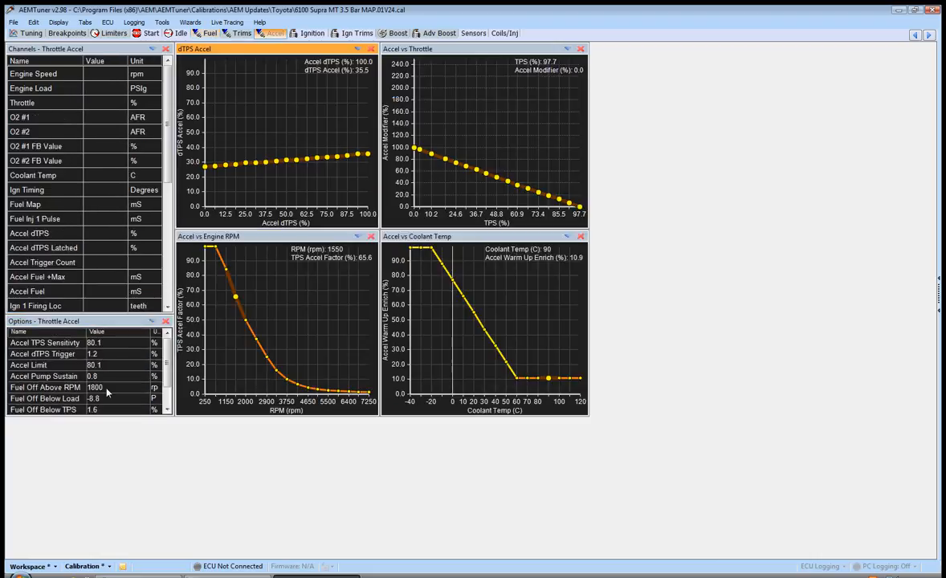
pyautogui.doubleClick(91, 376)
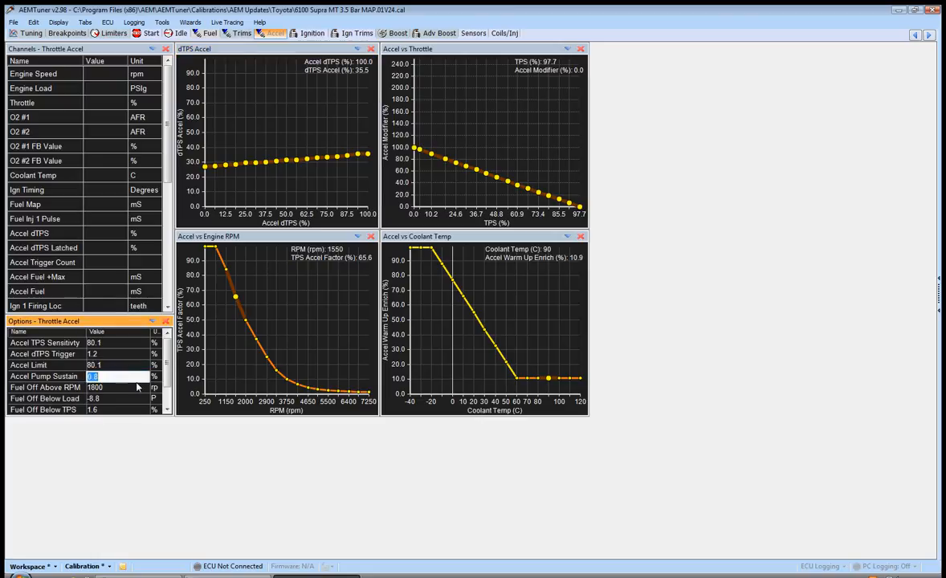
pyautogui.moveTo(152, 386)
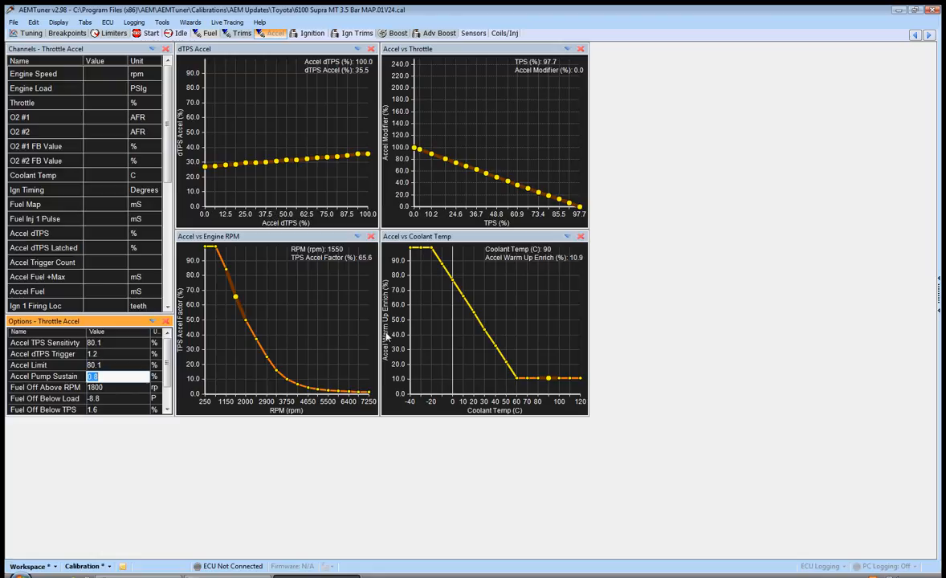
pyautogui.moveTo(125, 396)
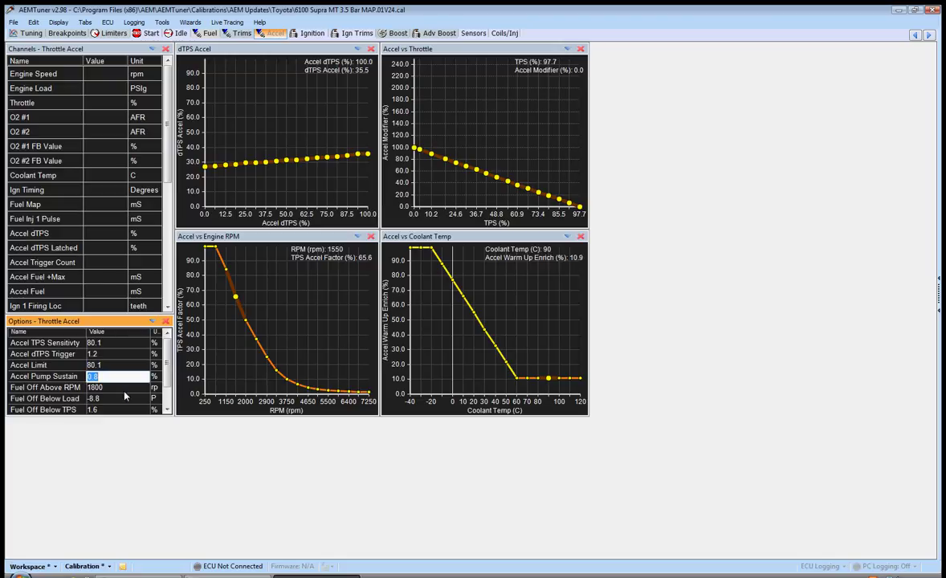
pyautogui.click(45, 387)
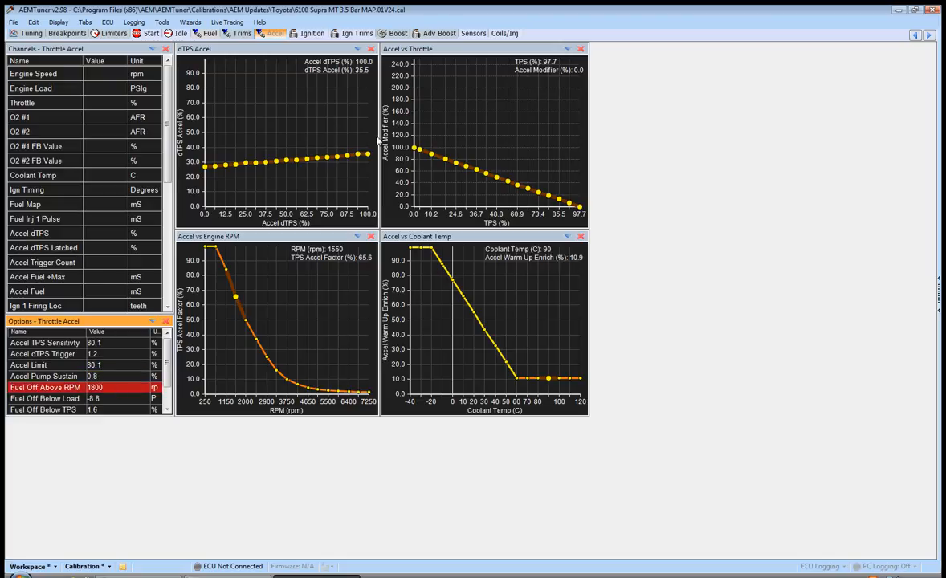
pyautogui.moveTo(367, 172)
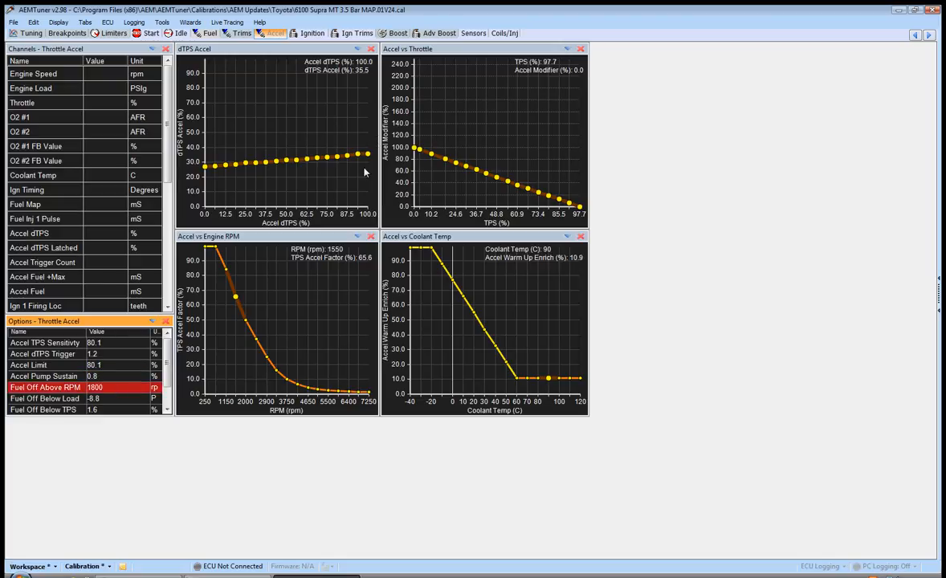